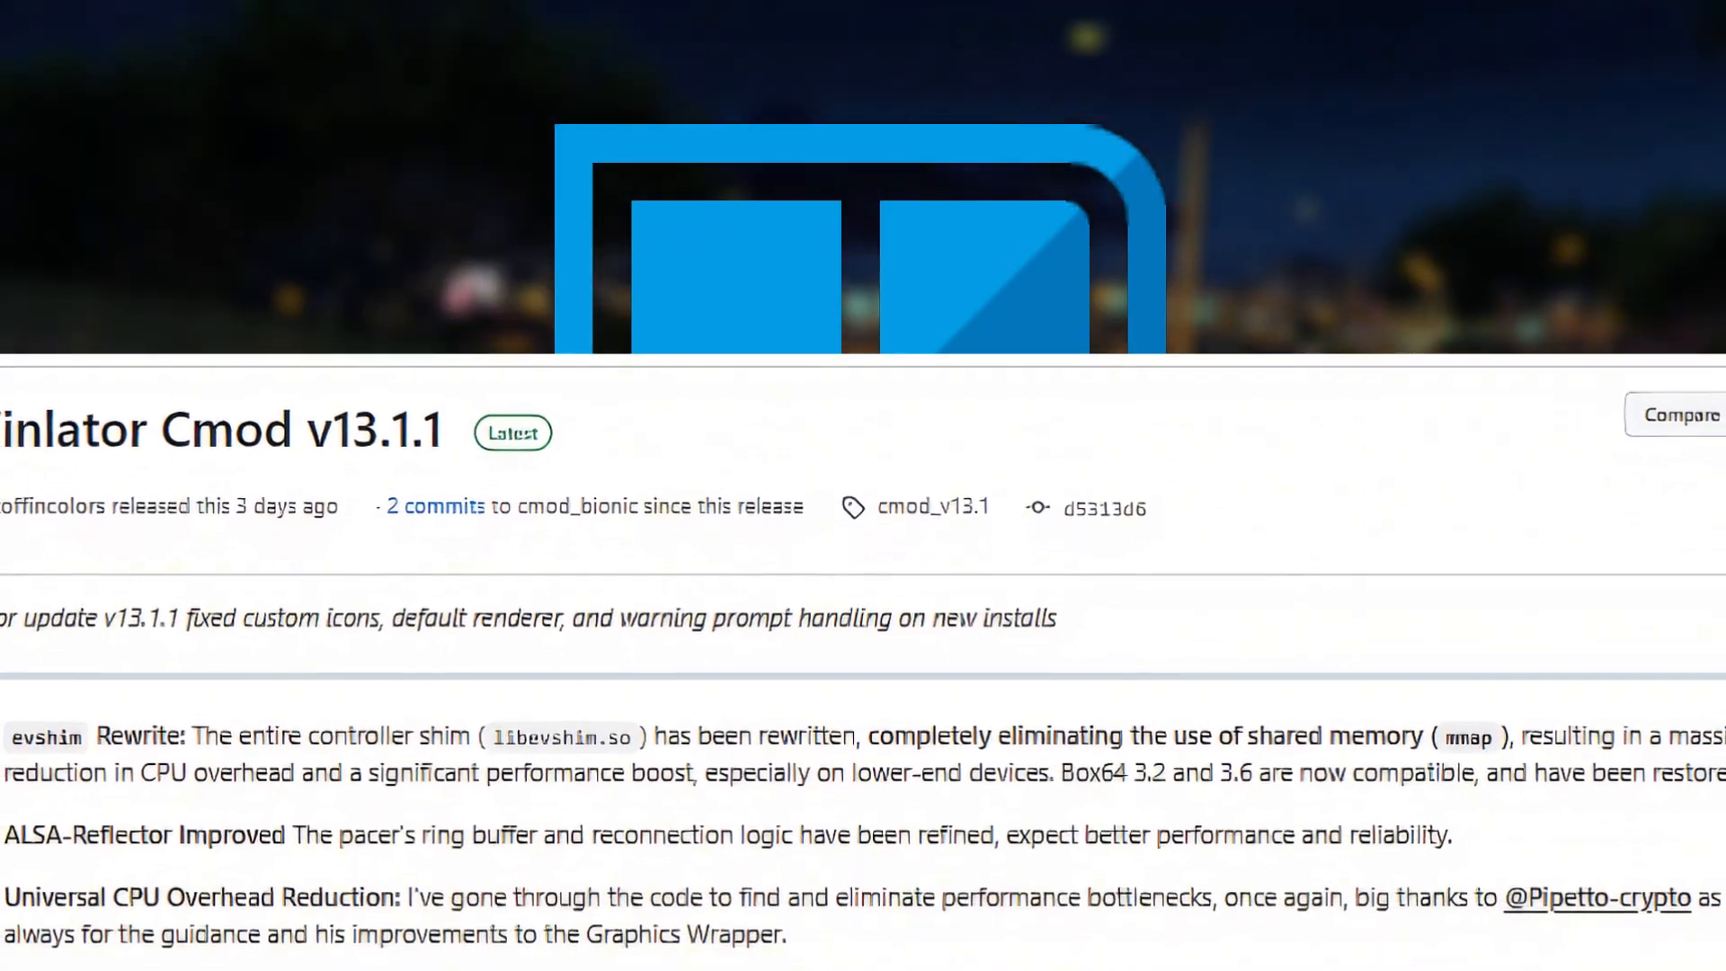
- Scroll to the GitHub release Assets and download Winlator-Cmod-v13.1.1.apk
scroll(down, 3)
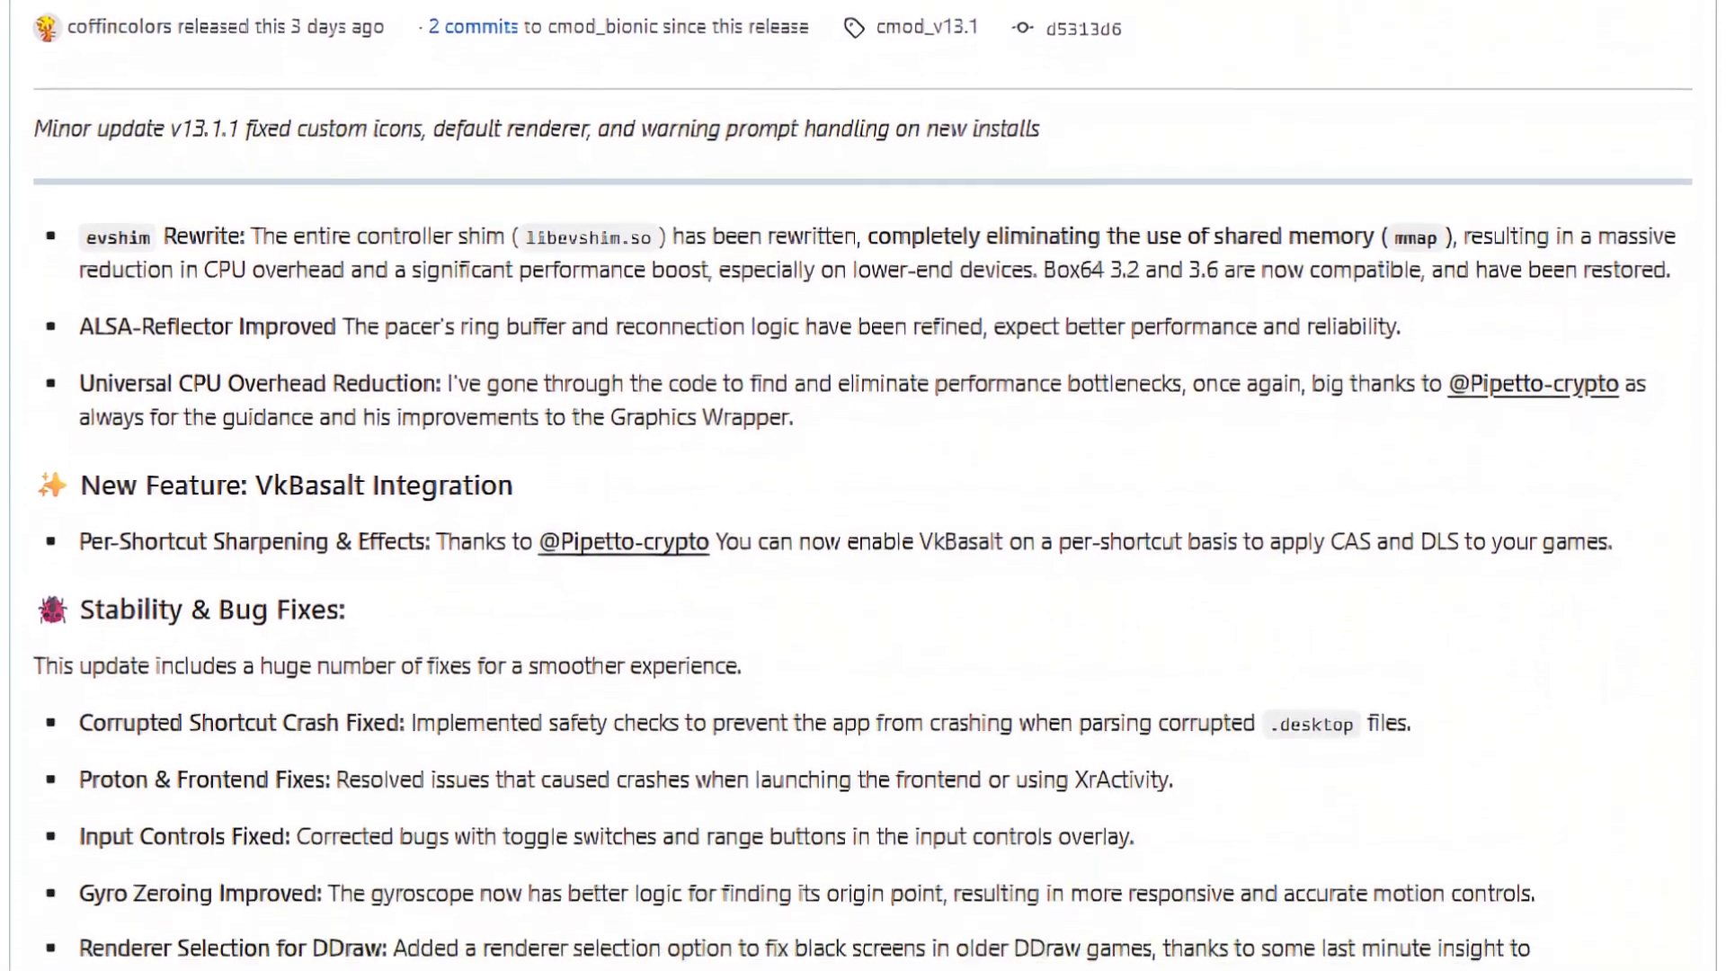
scroll(down, 3)
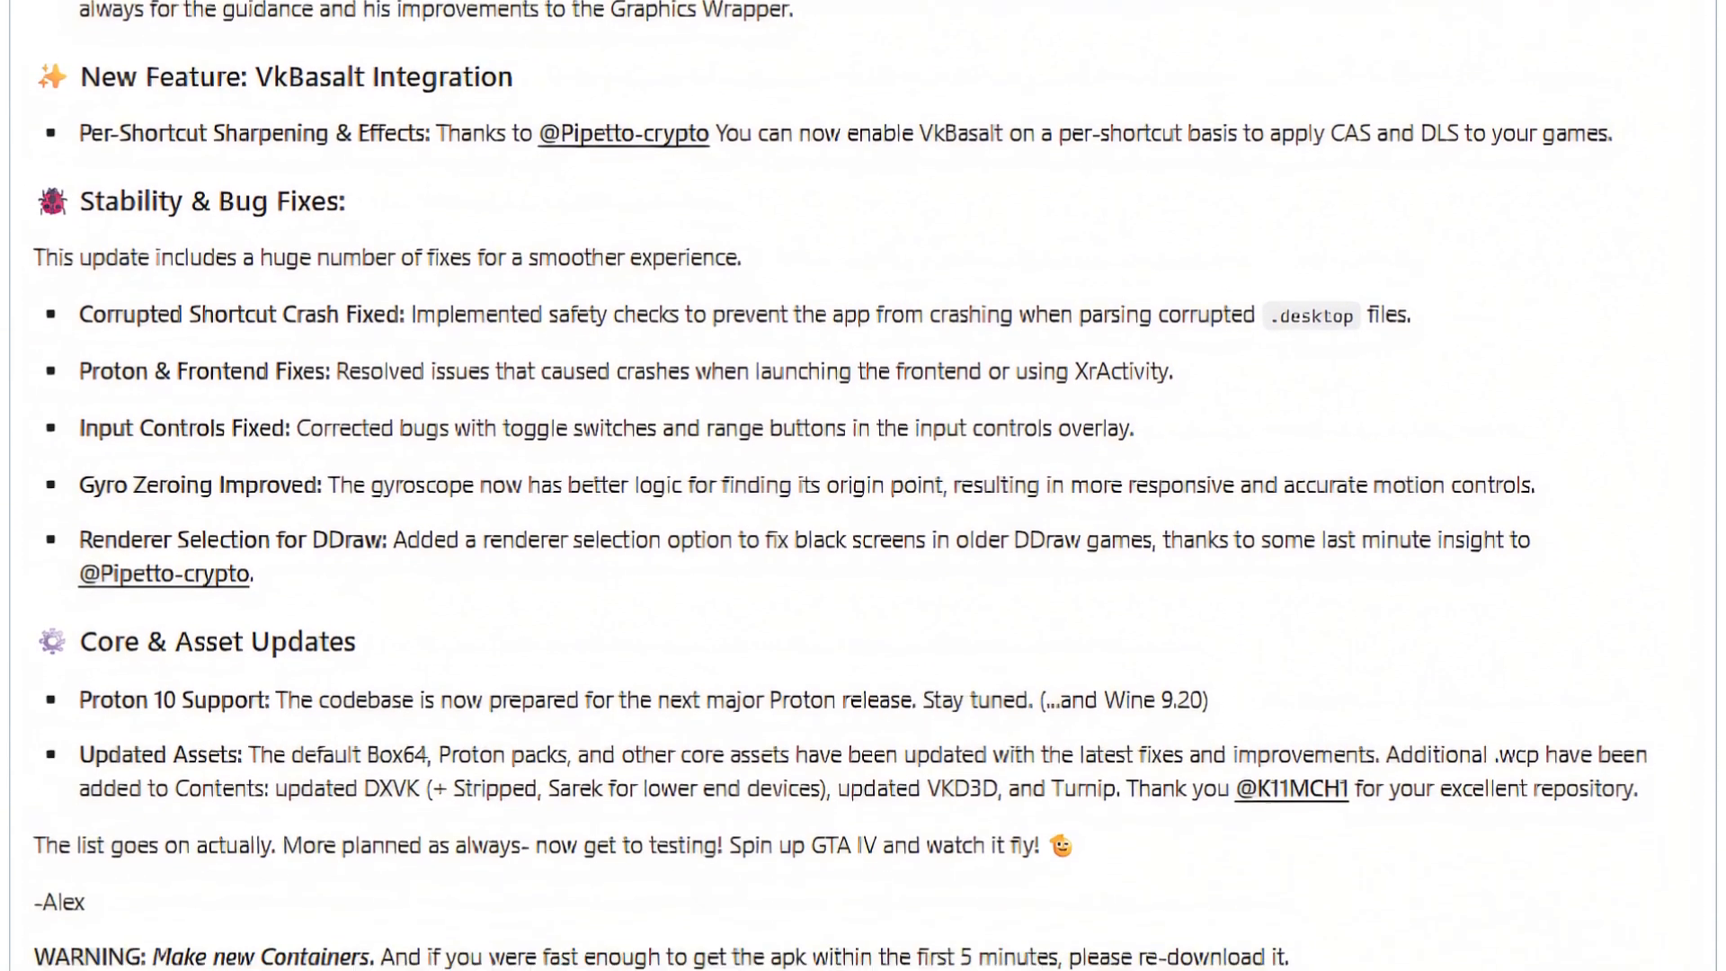
scroll(down, 3)
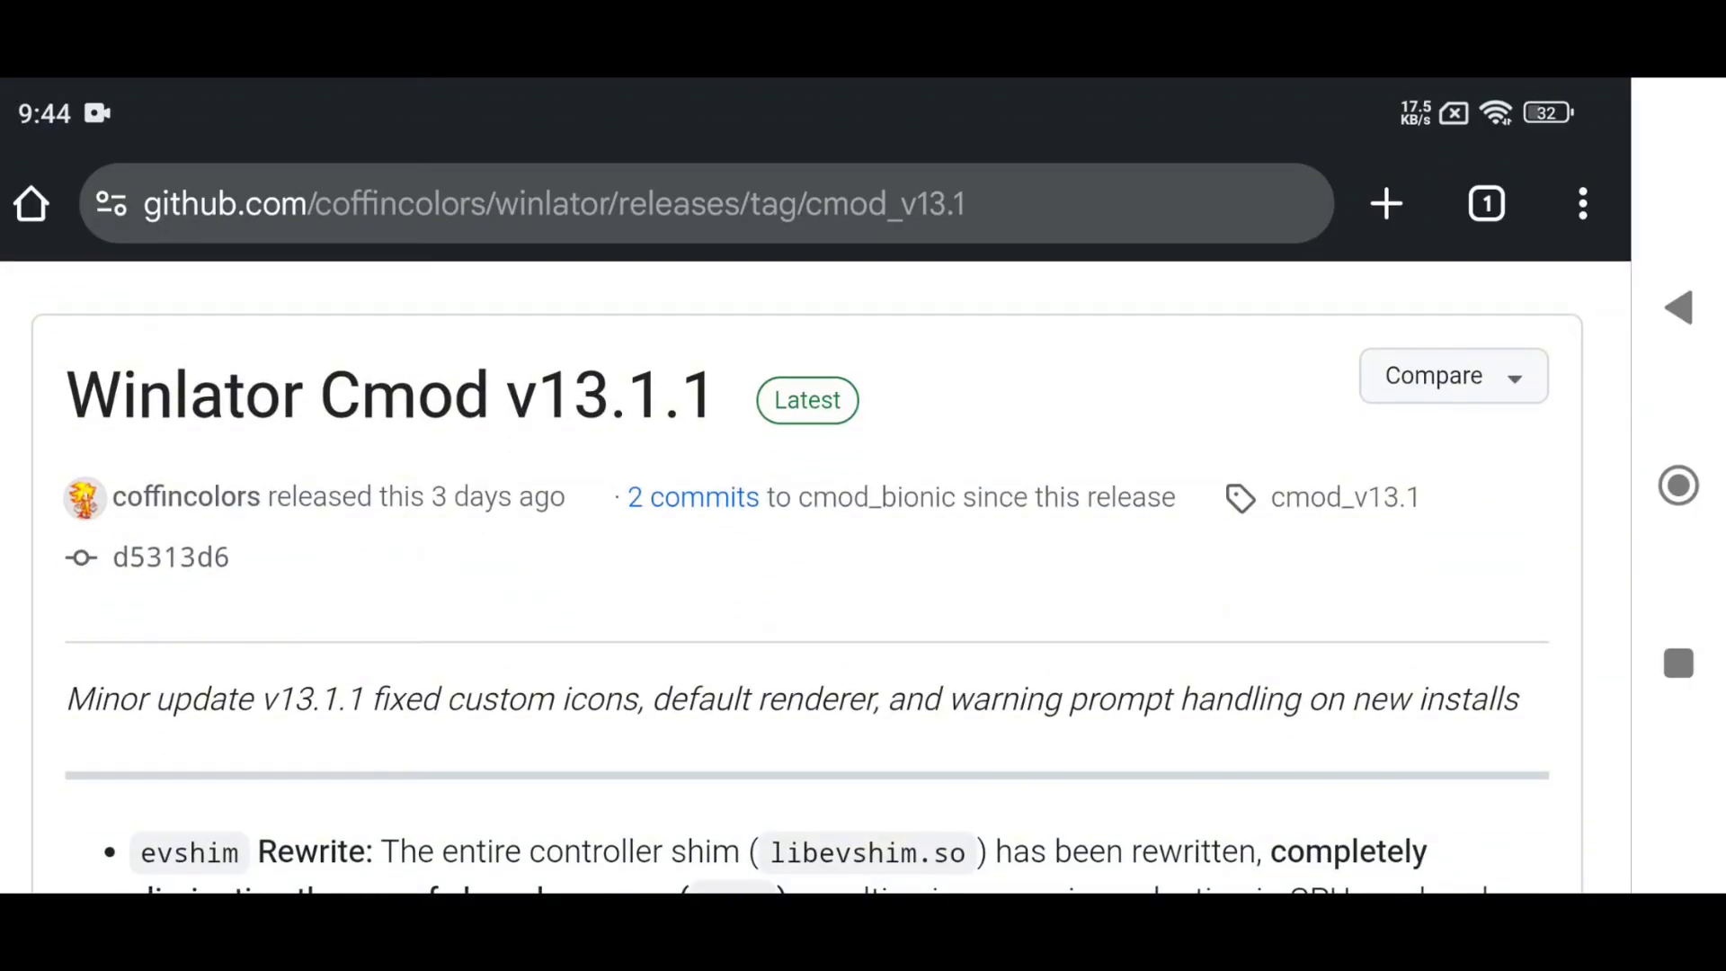
scroll(down, 3)
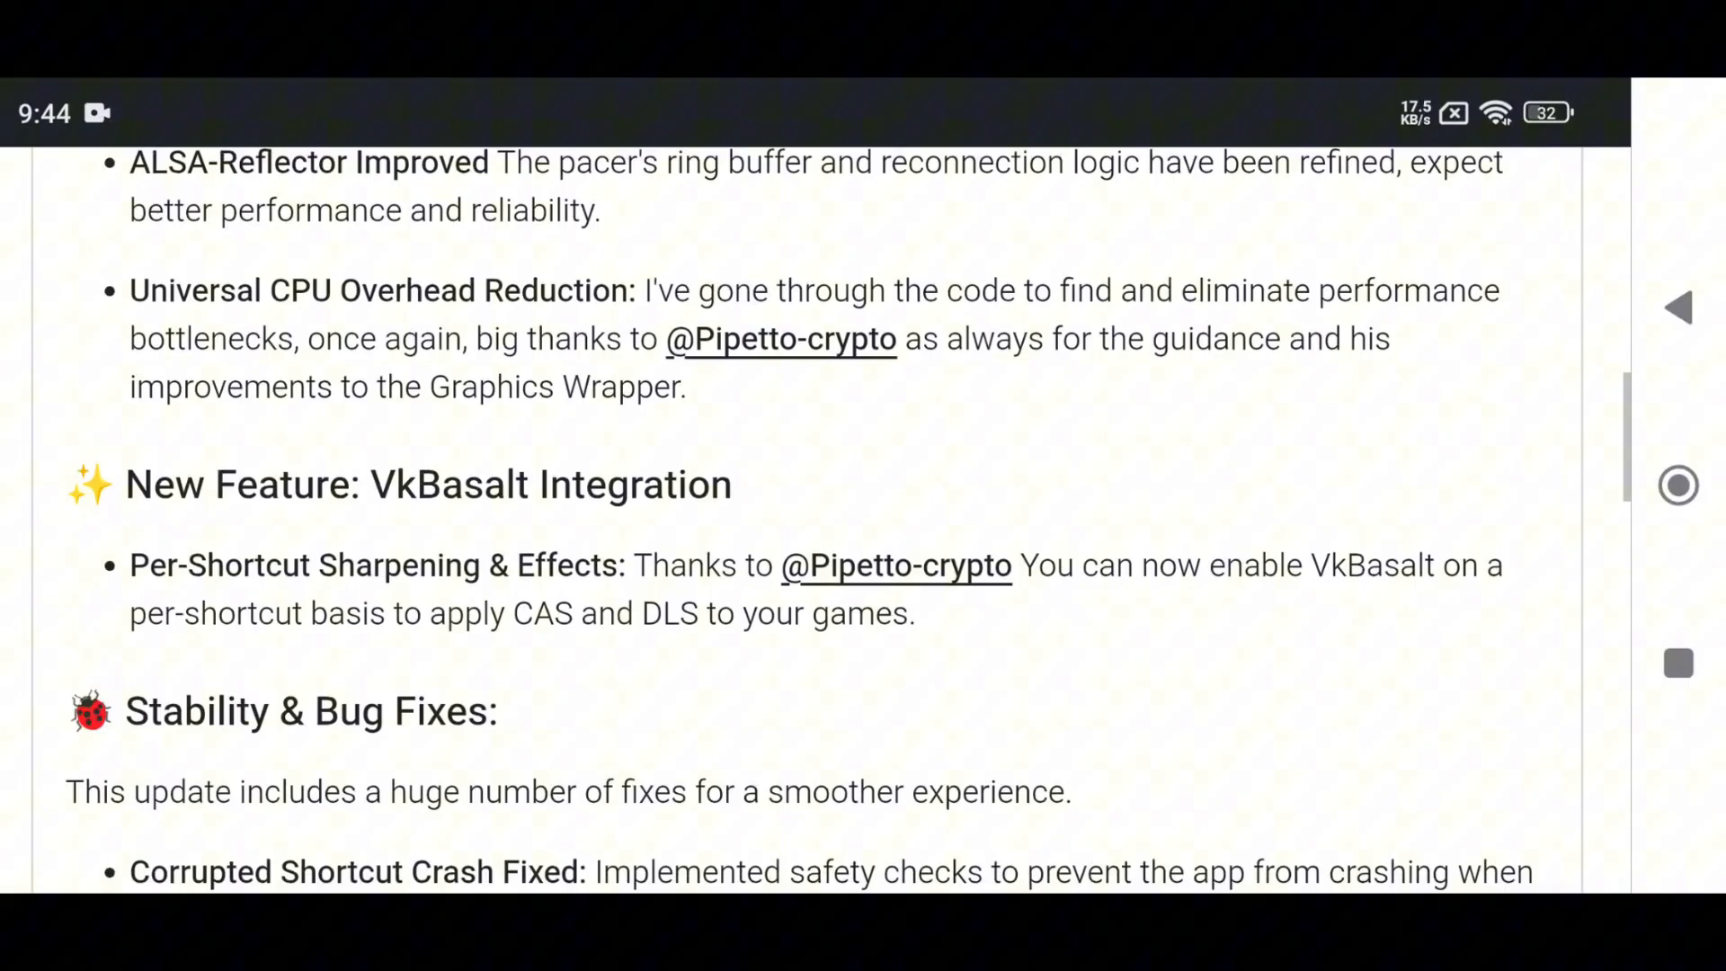
scroll(down, 3)
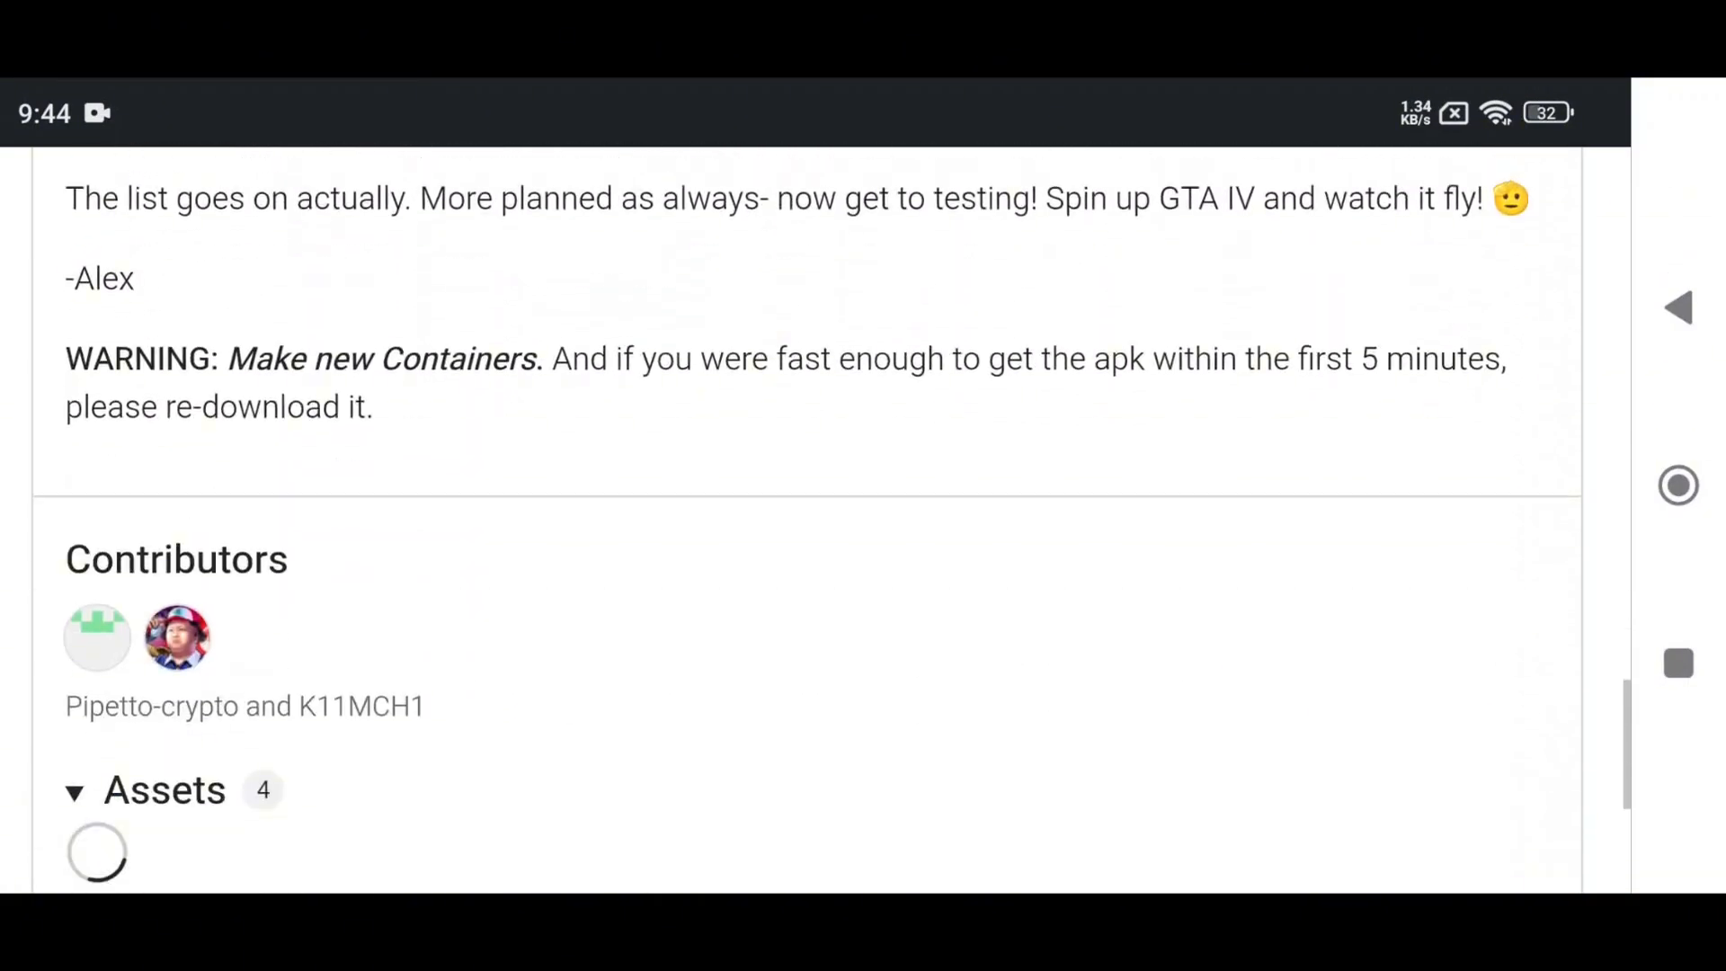
scroll(down, 3)
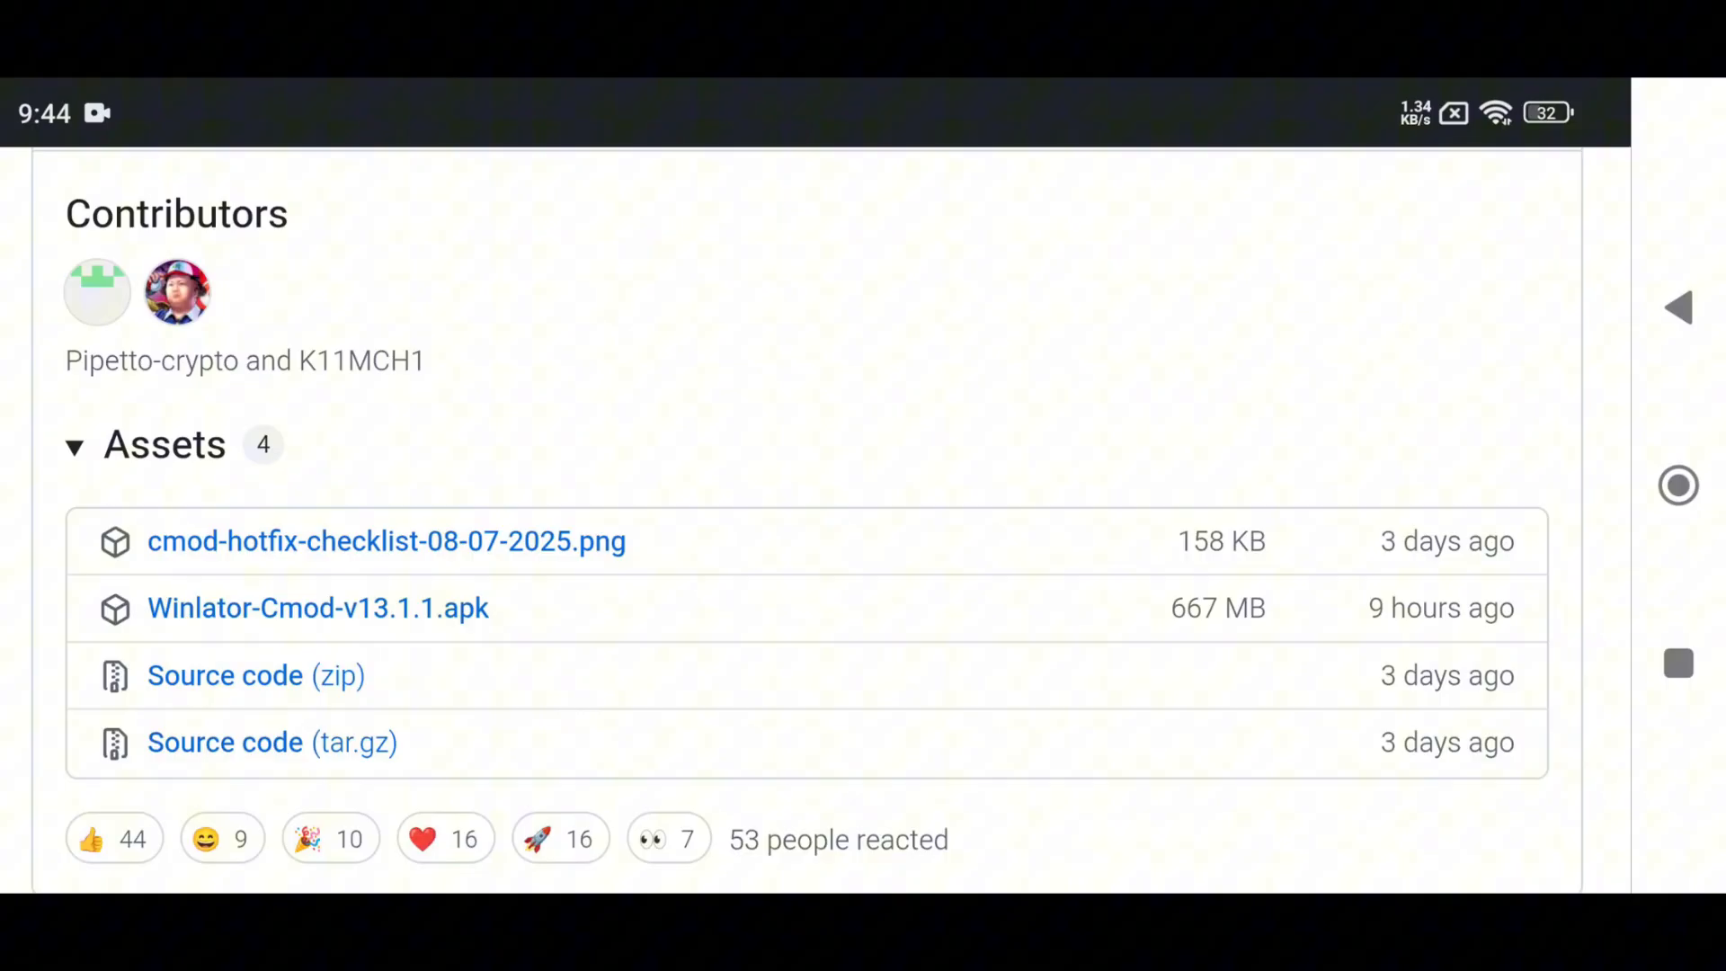
click(318, 607)
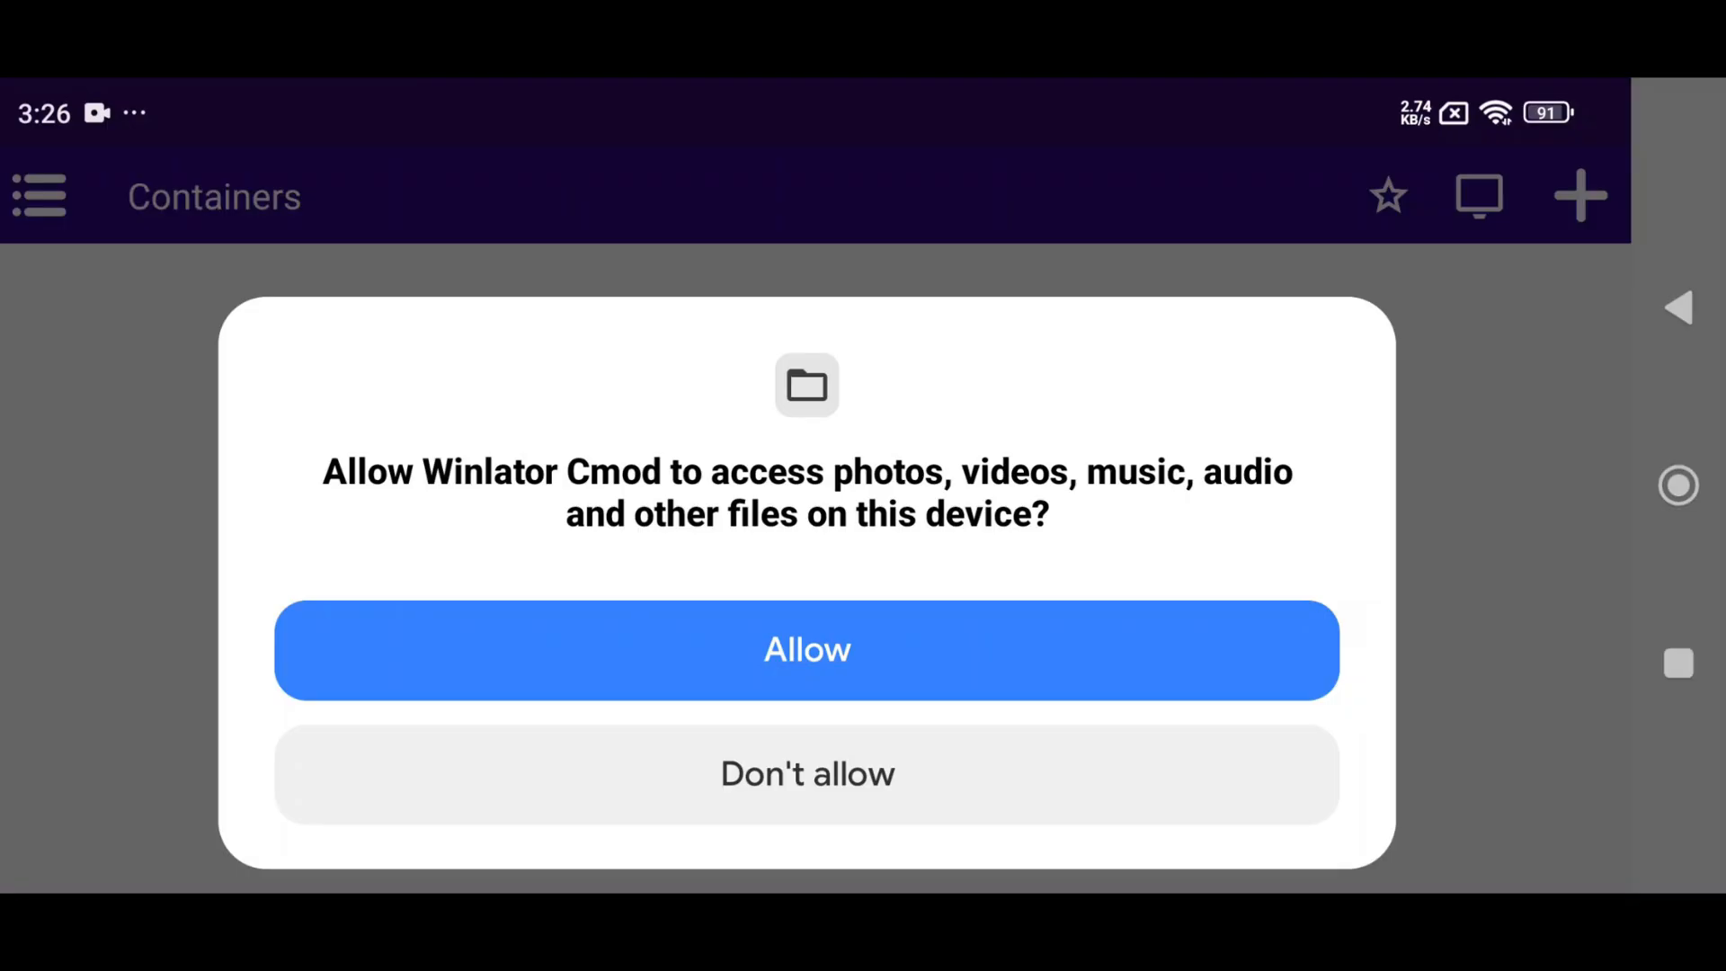
- Allow device file access and continue past the System Files Update Required notice
click(807, 649)
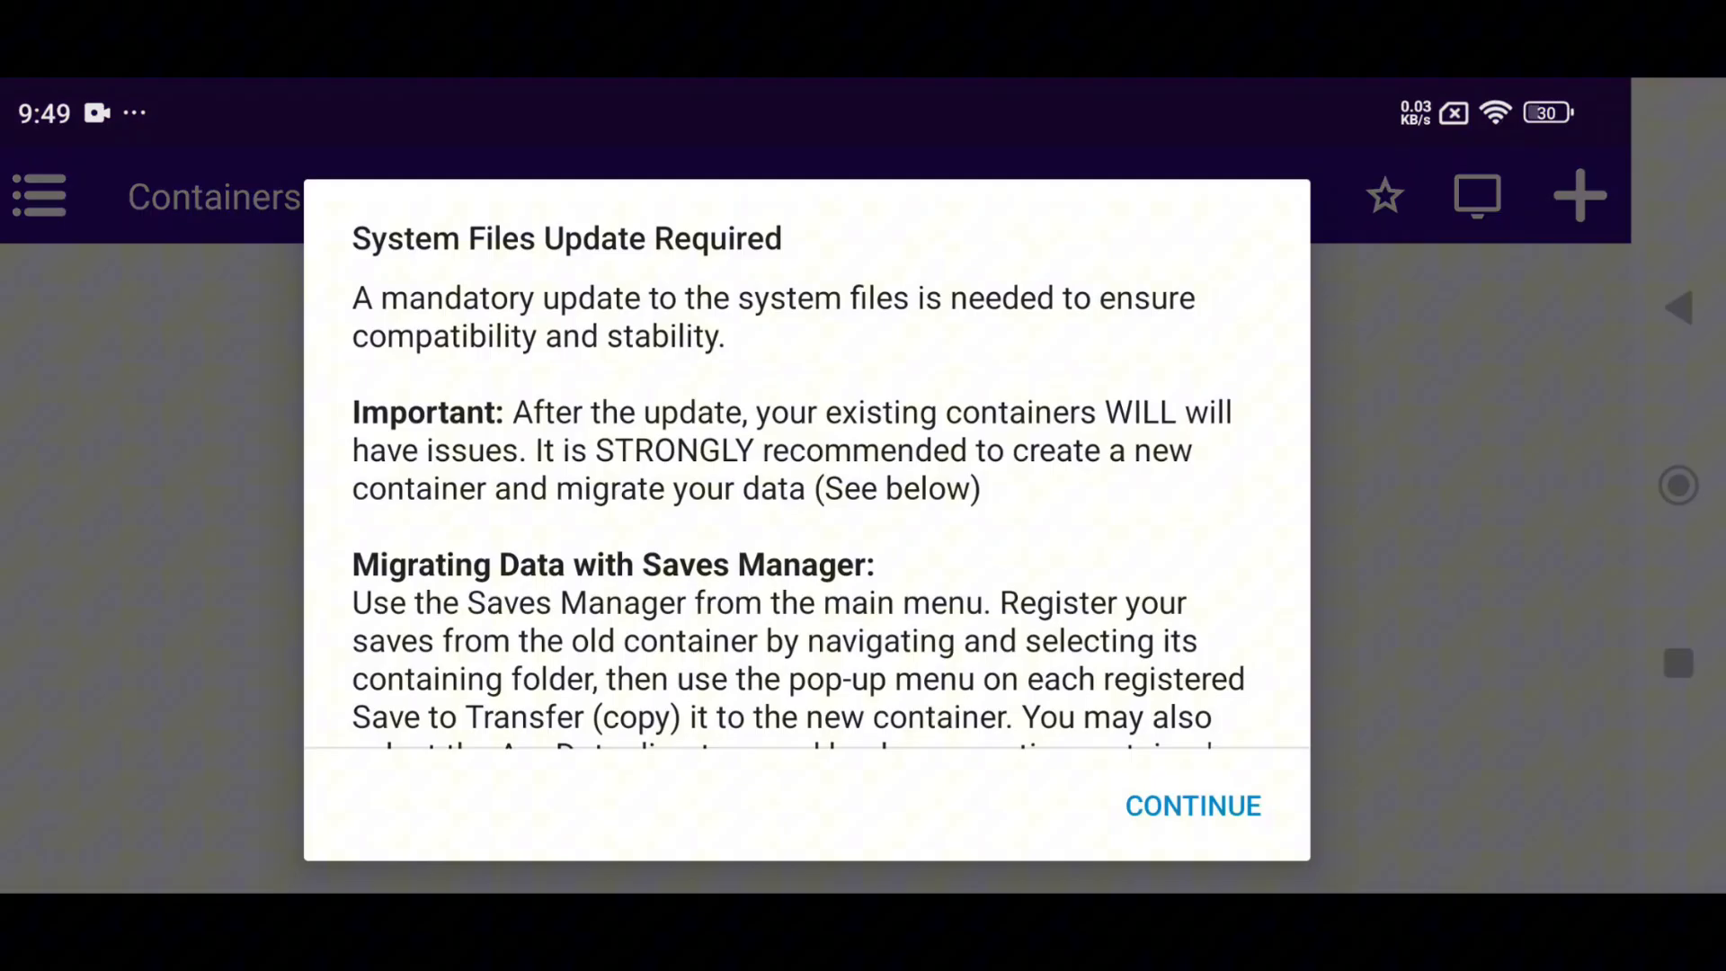
scroll(down, 3)
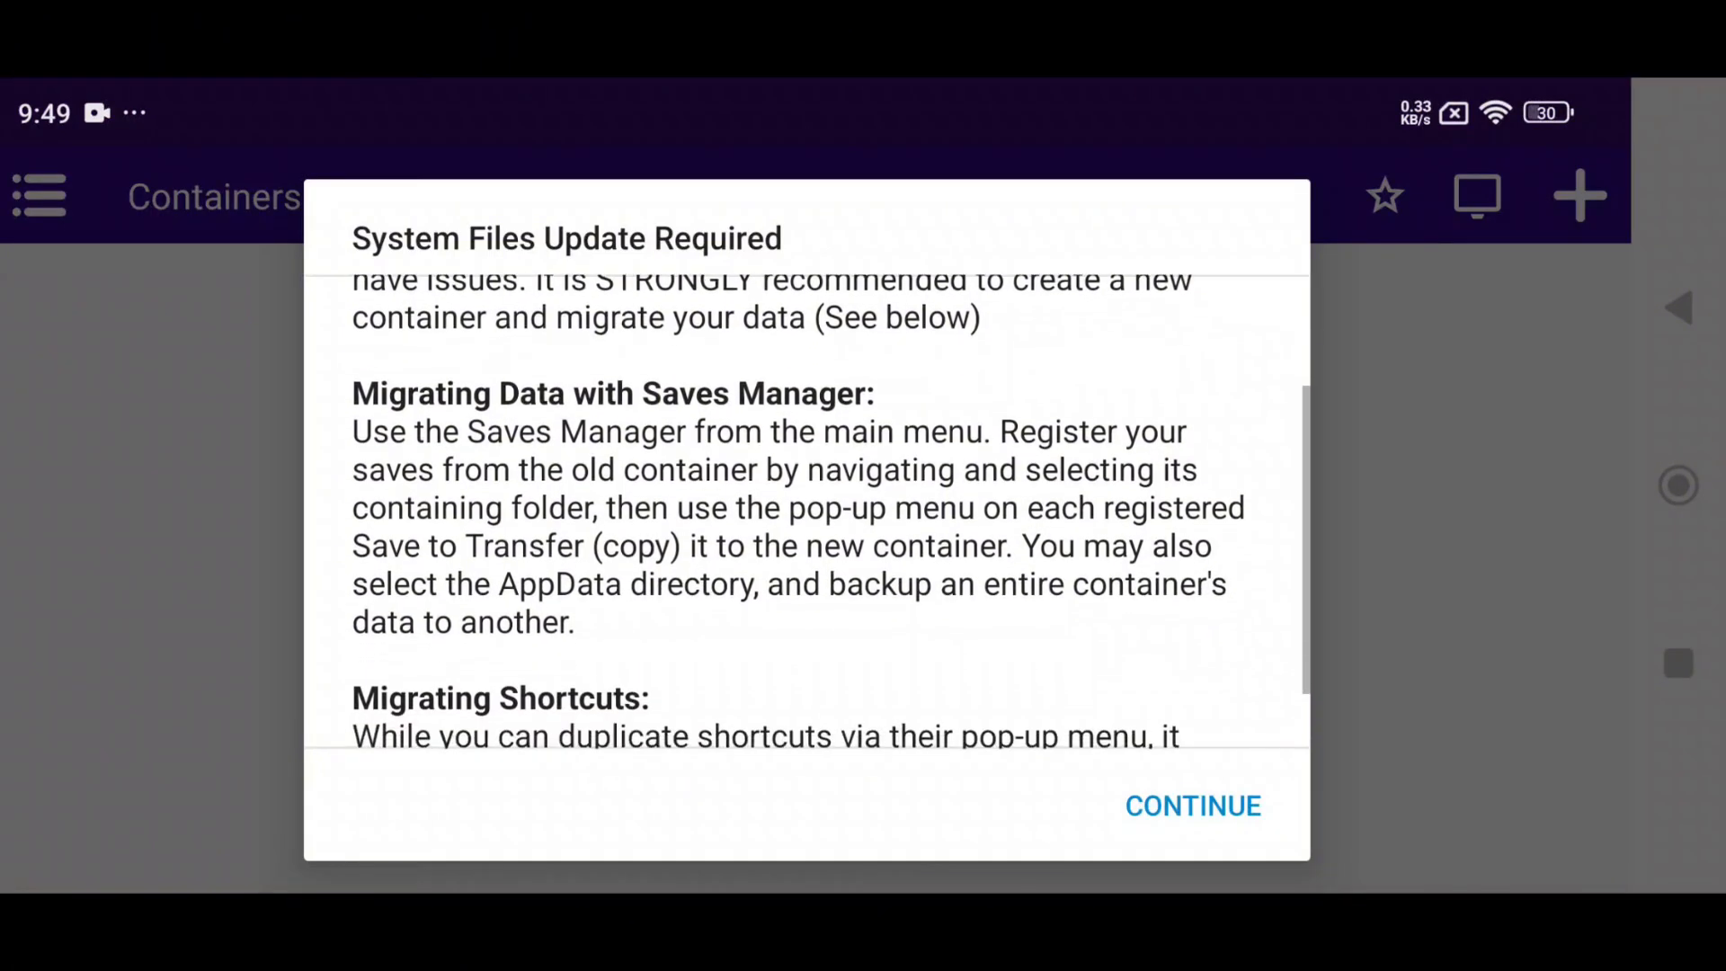
scroll(down, 3)
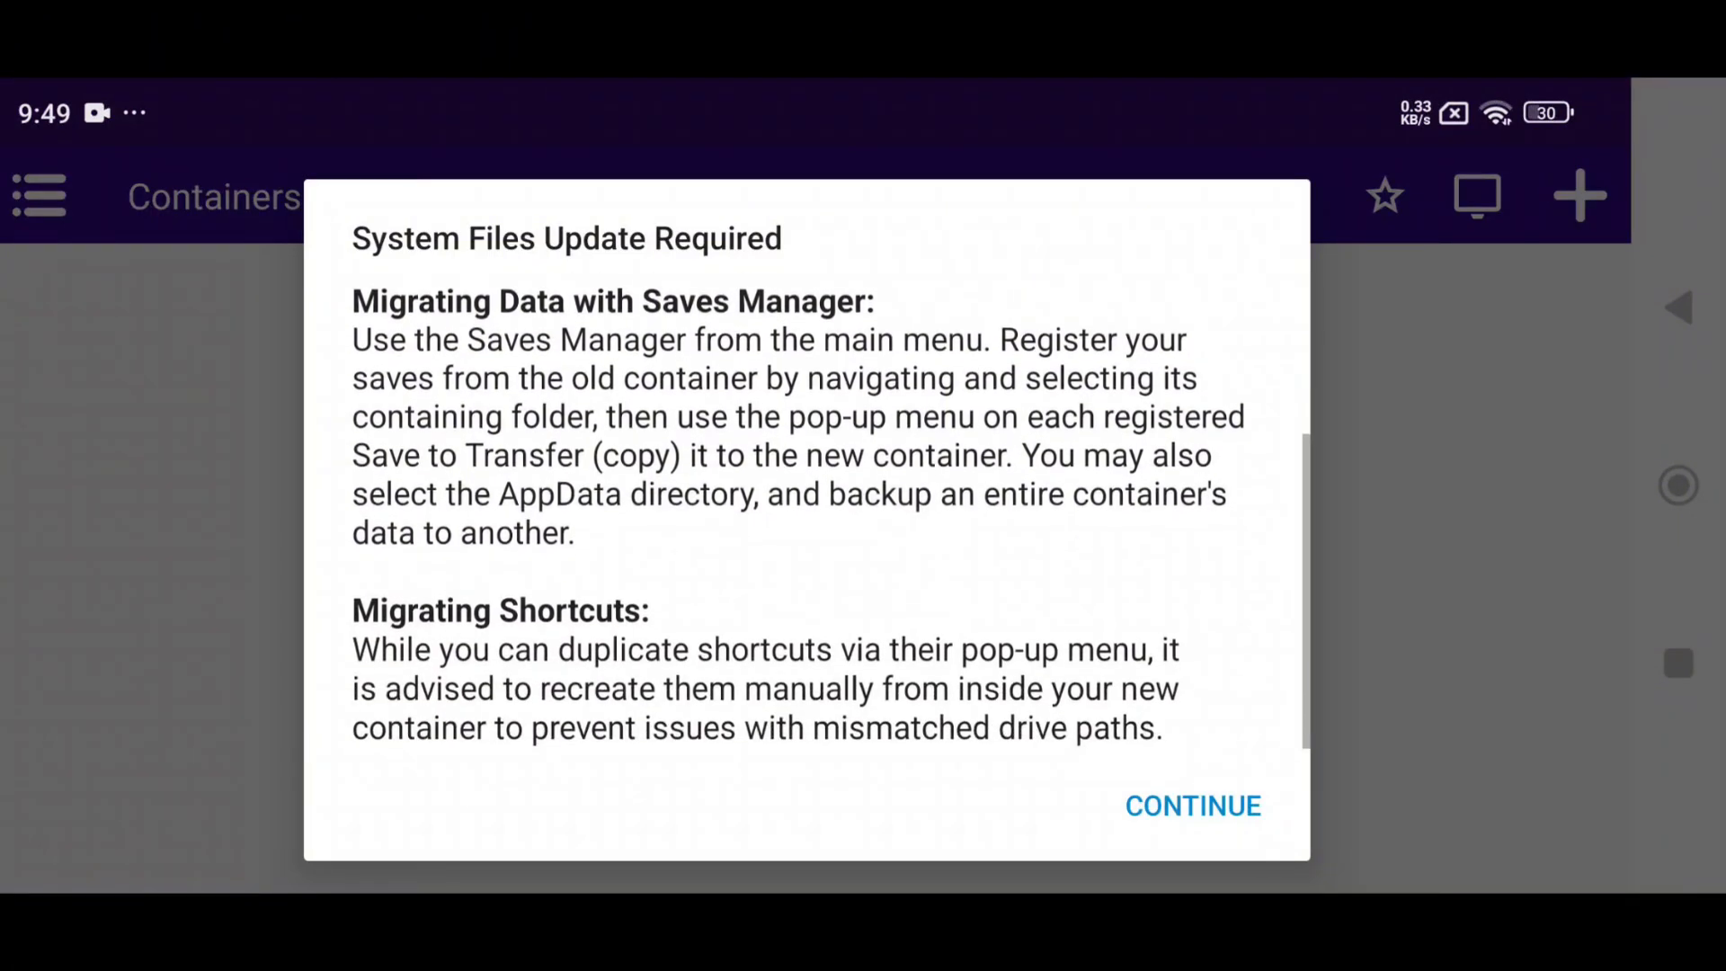
click(1192, 805)
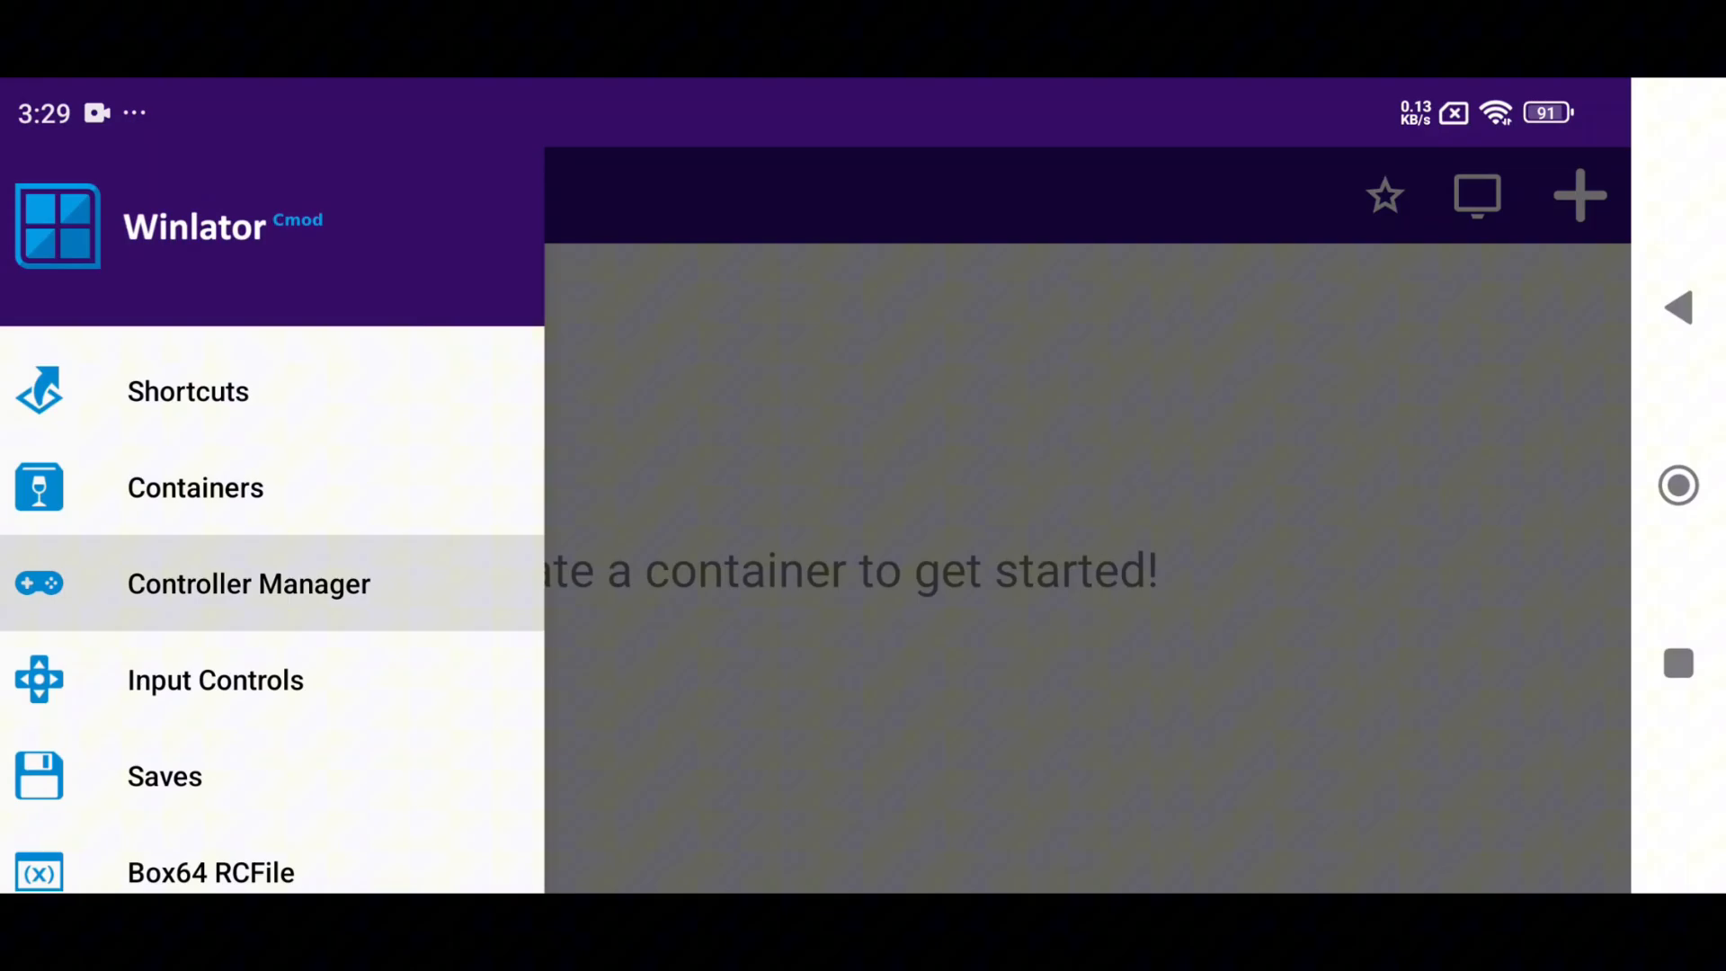
- Select the Virtual Gamepad profile, skip importing, and preview its layout in Controls Editor
click(248, 583)
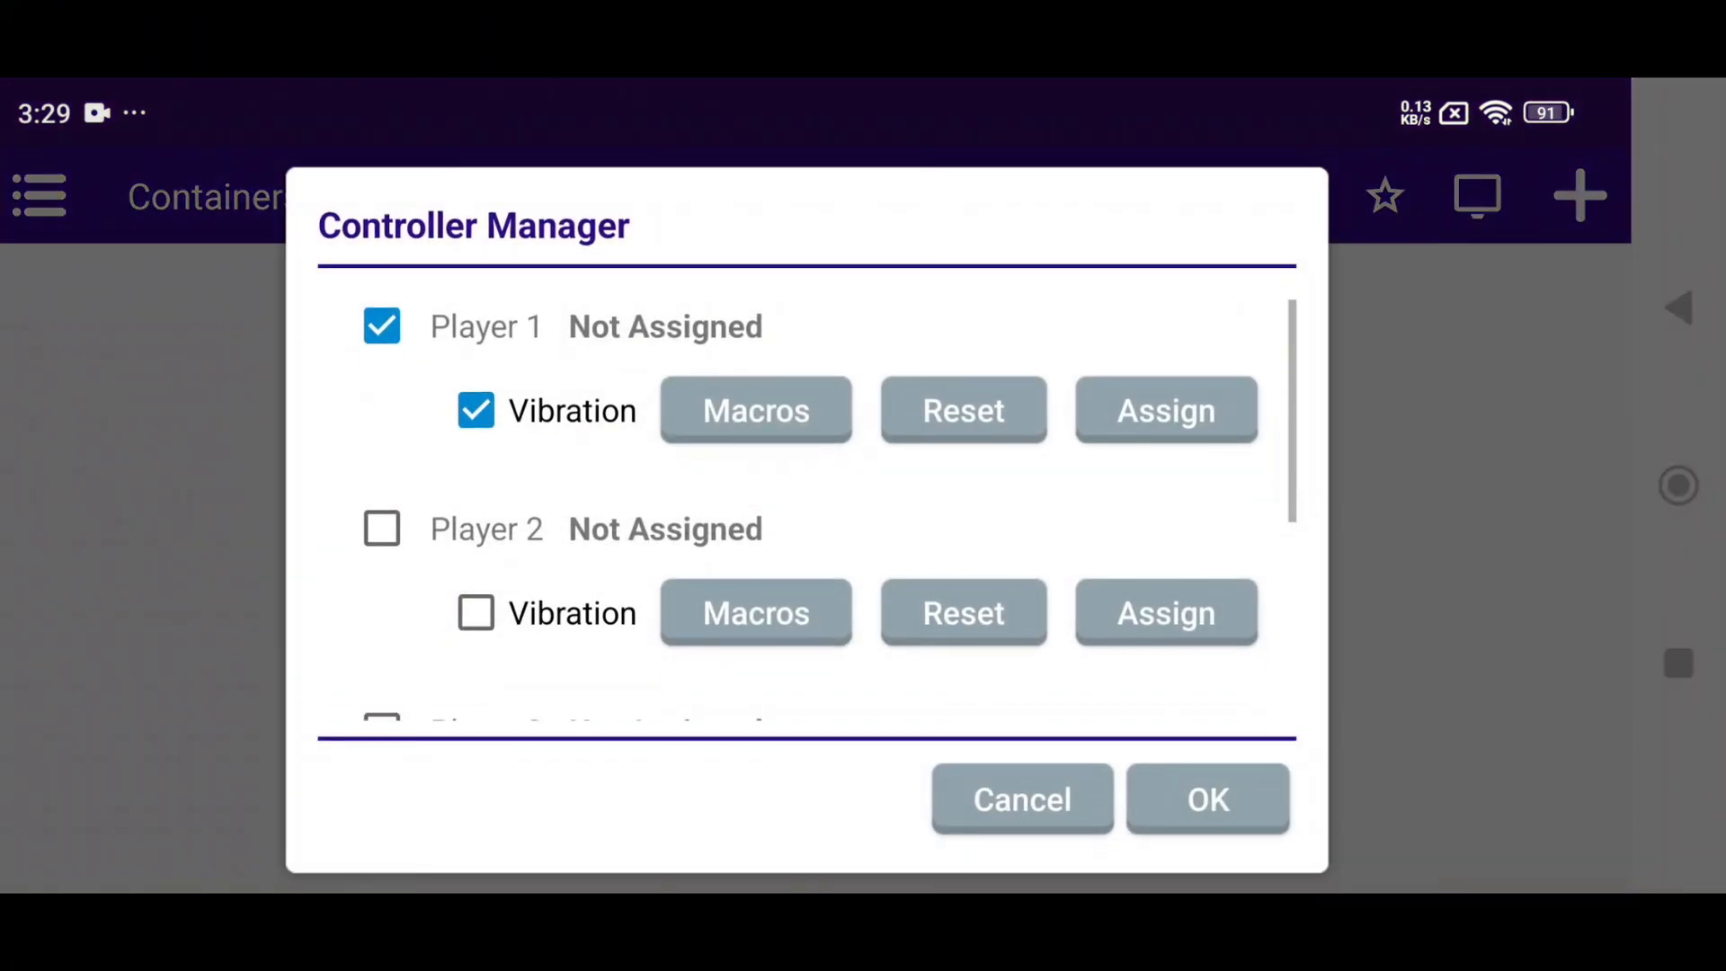
scroll(down, 3)
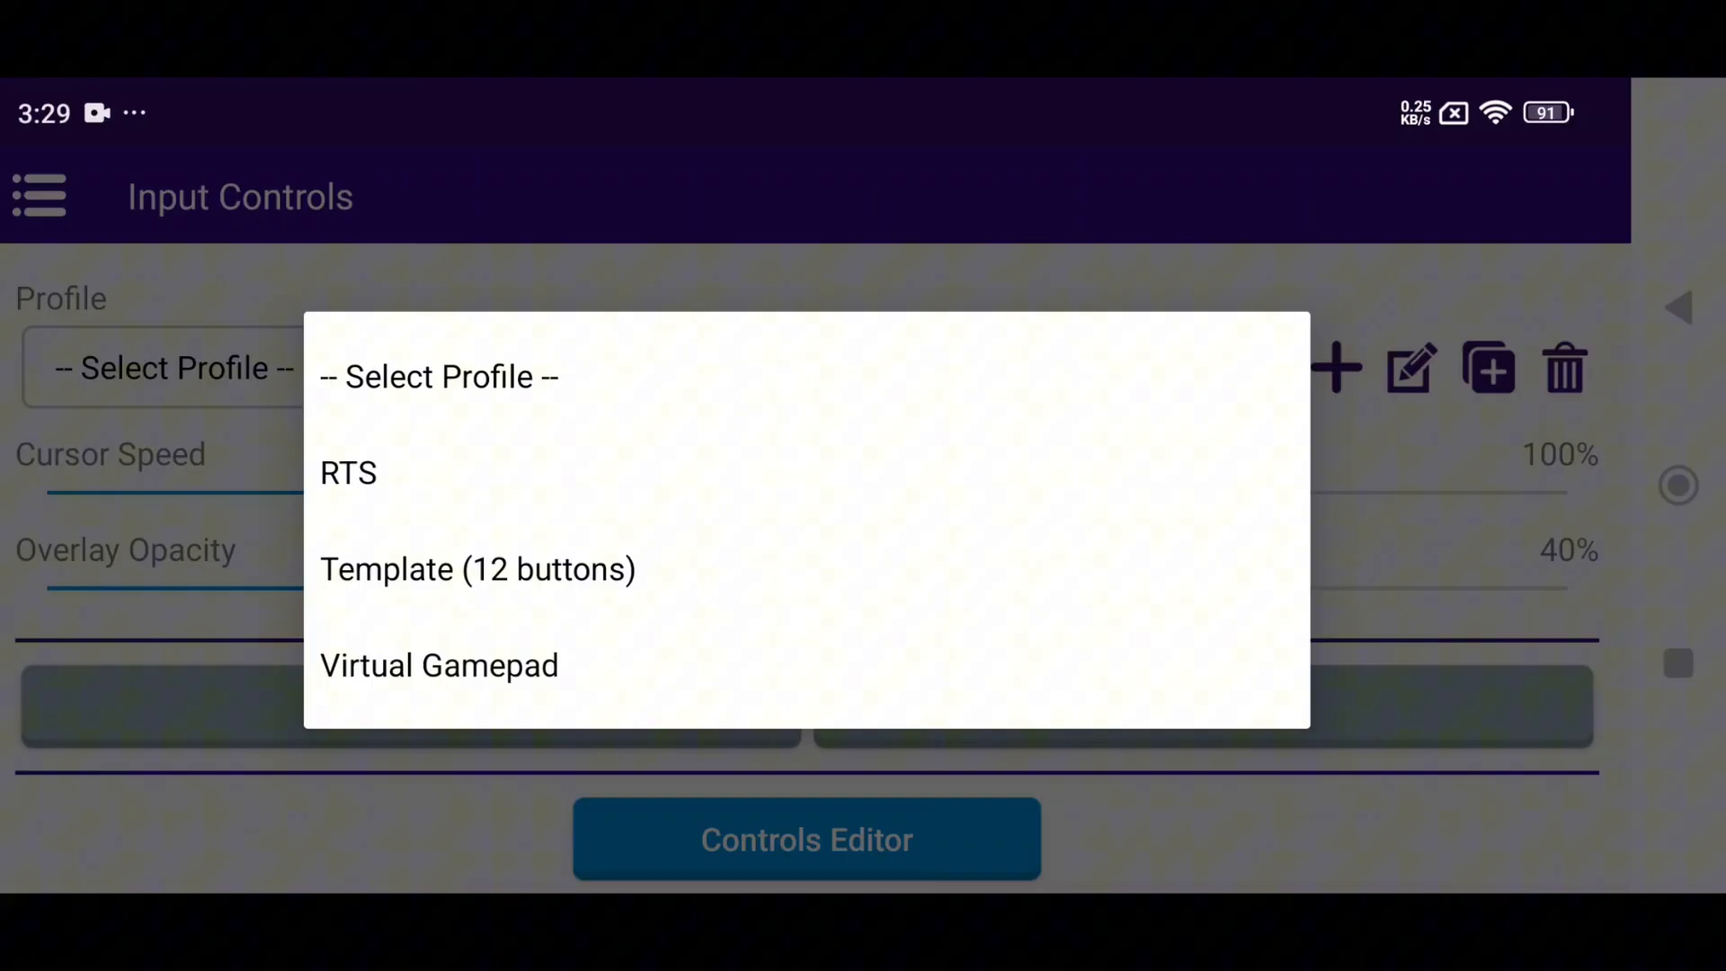
click(438, 666)
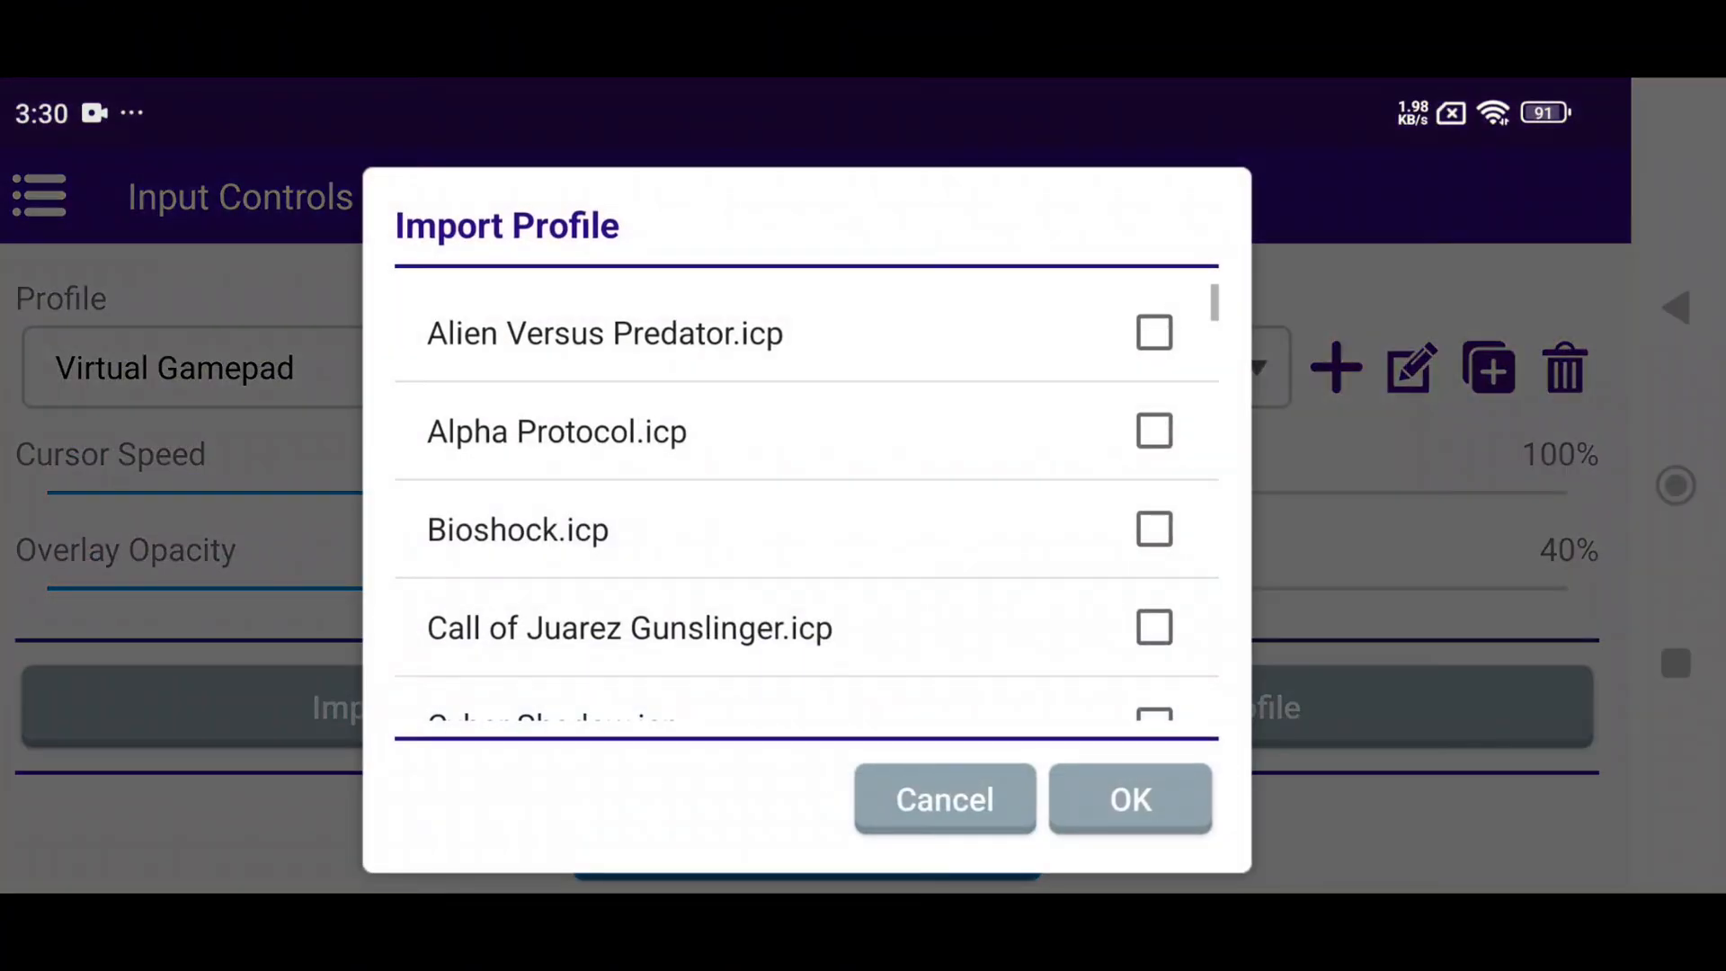
scroll(down, 3)
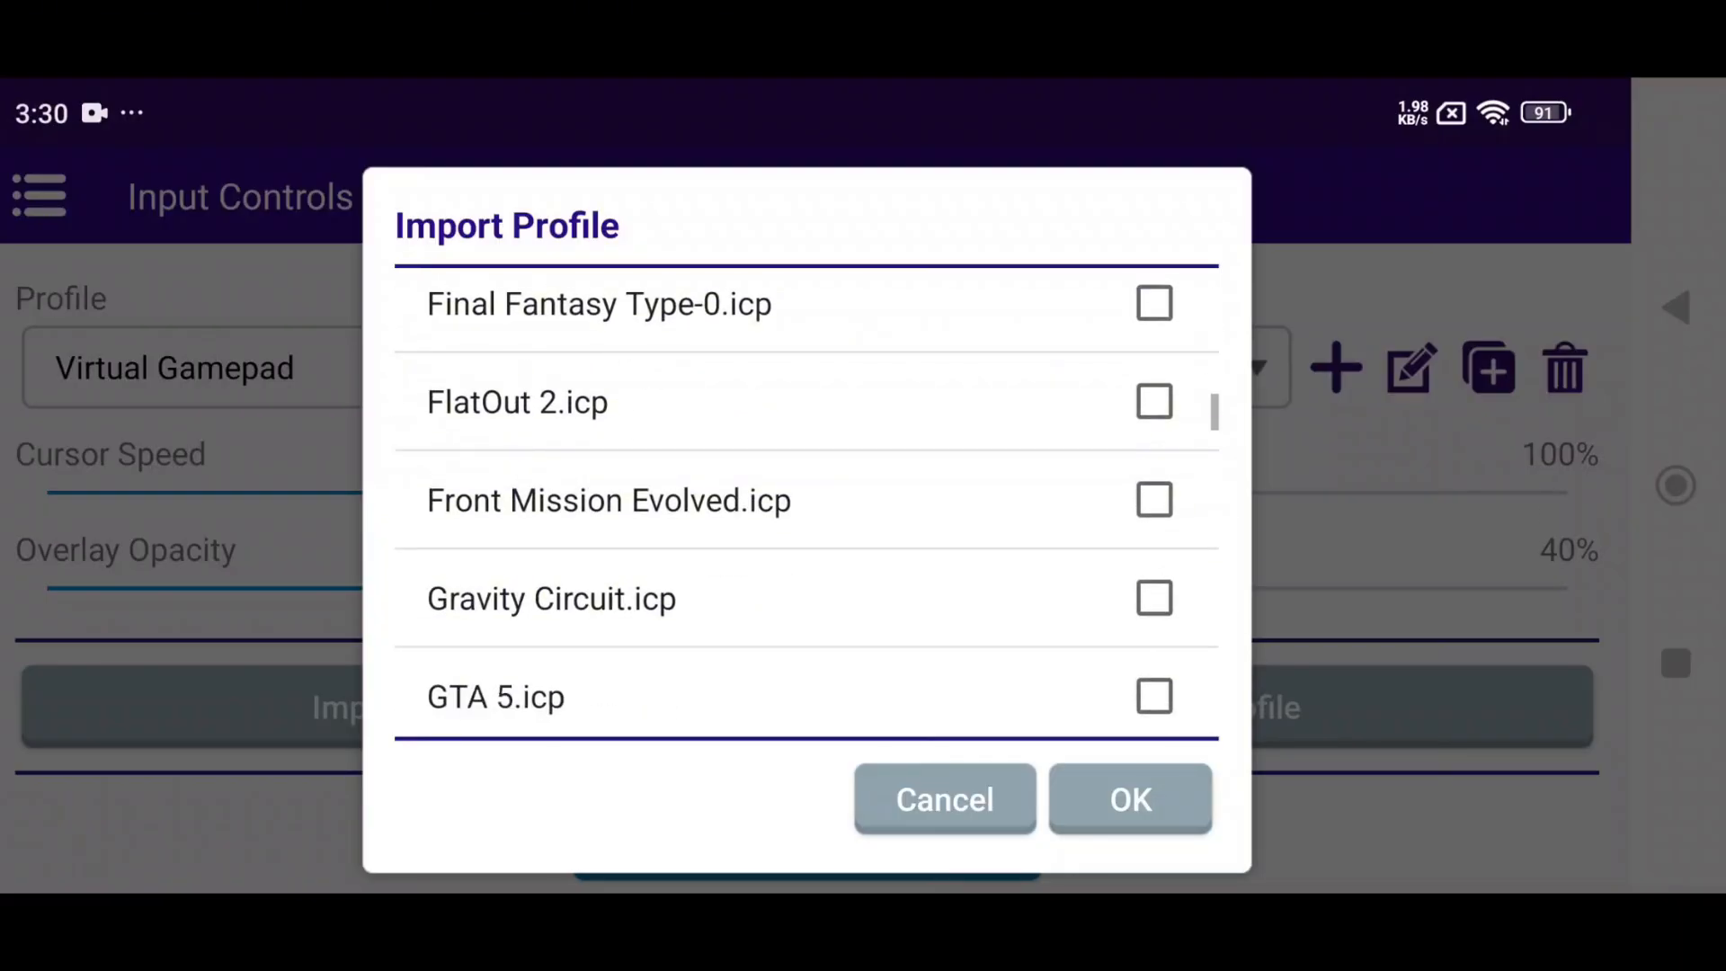
click(943, 798)
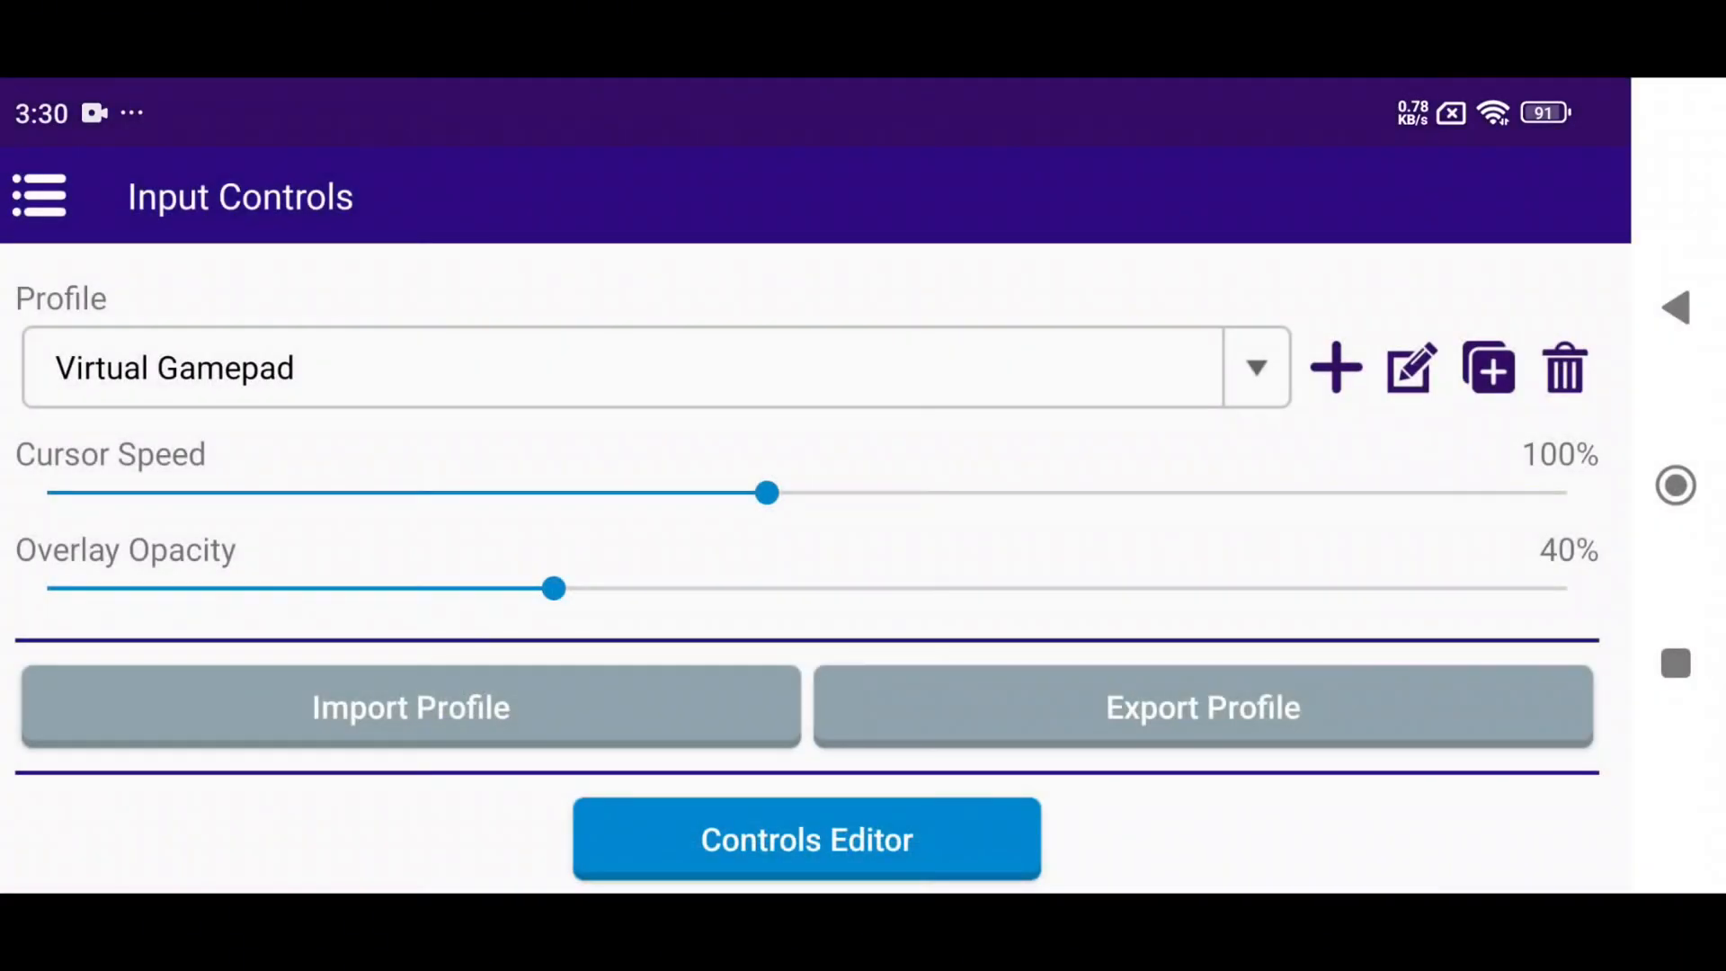
click(805, 838)
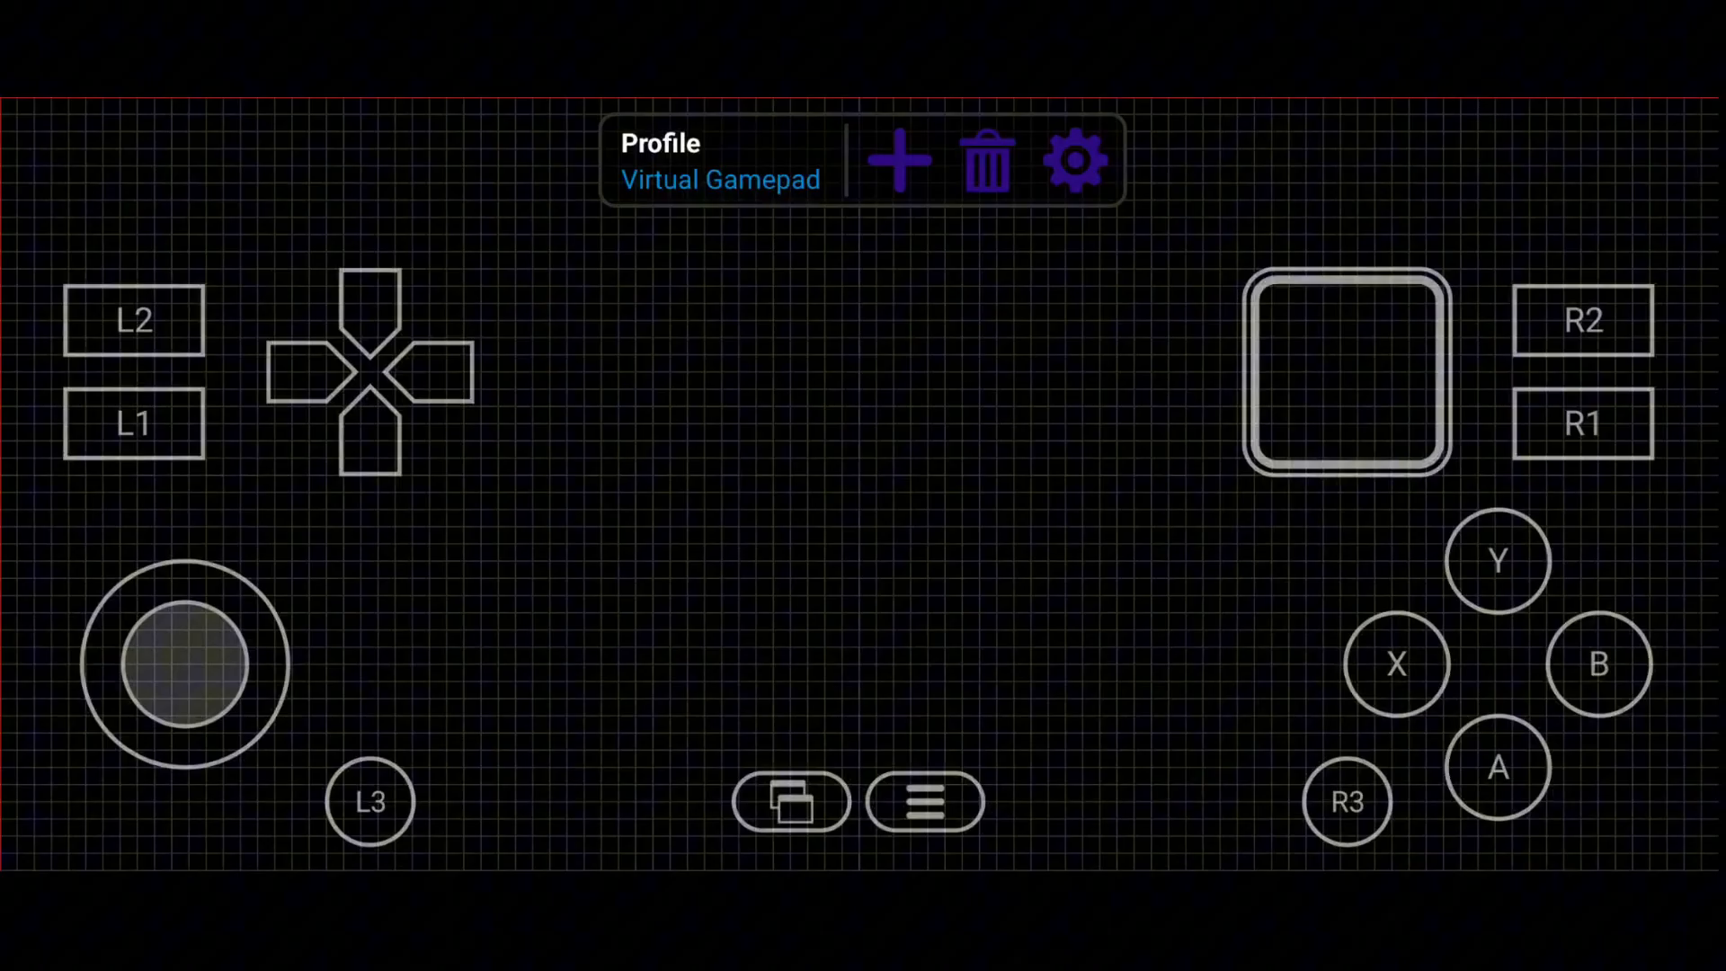
drag(369, 800, 511, 646)
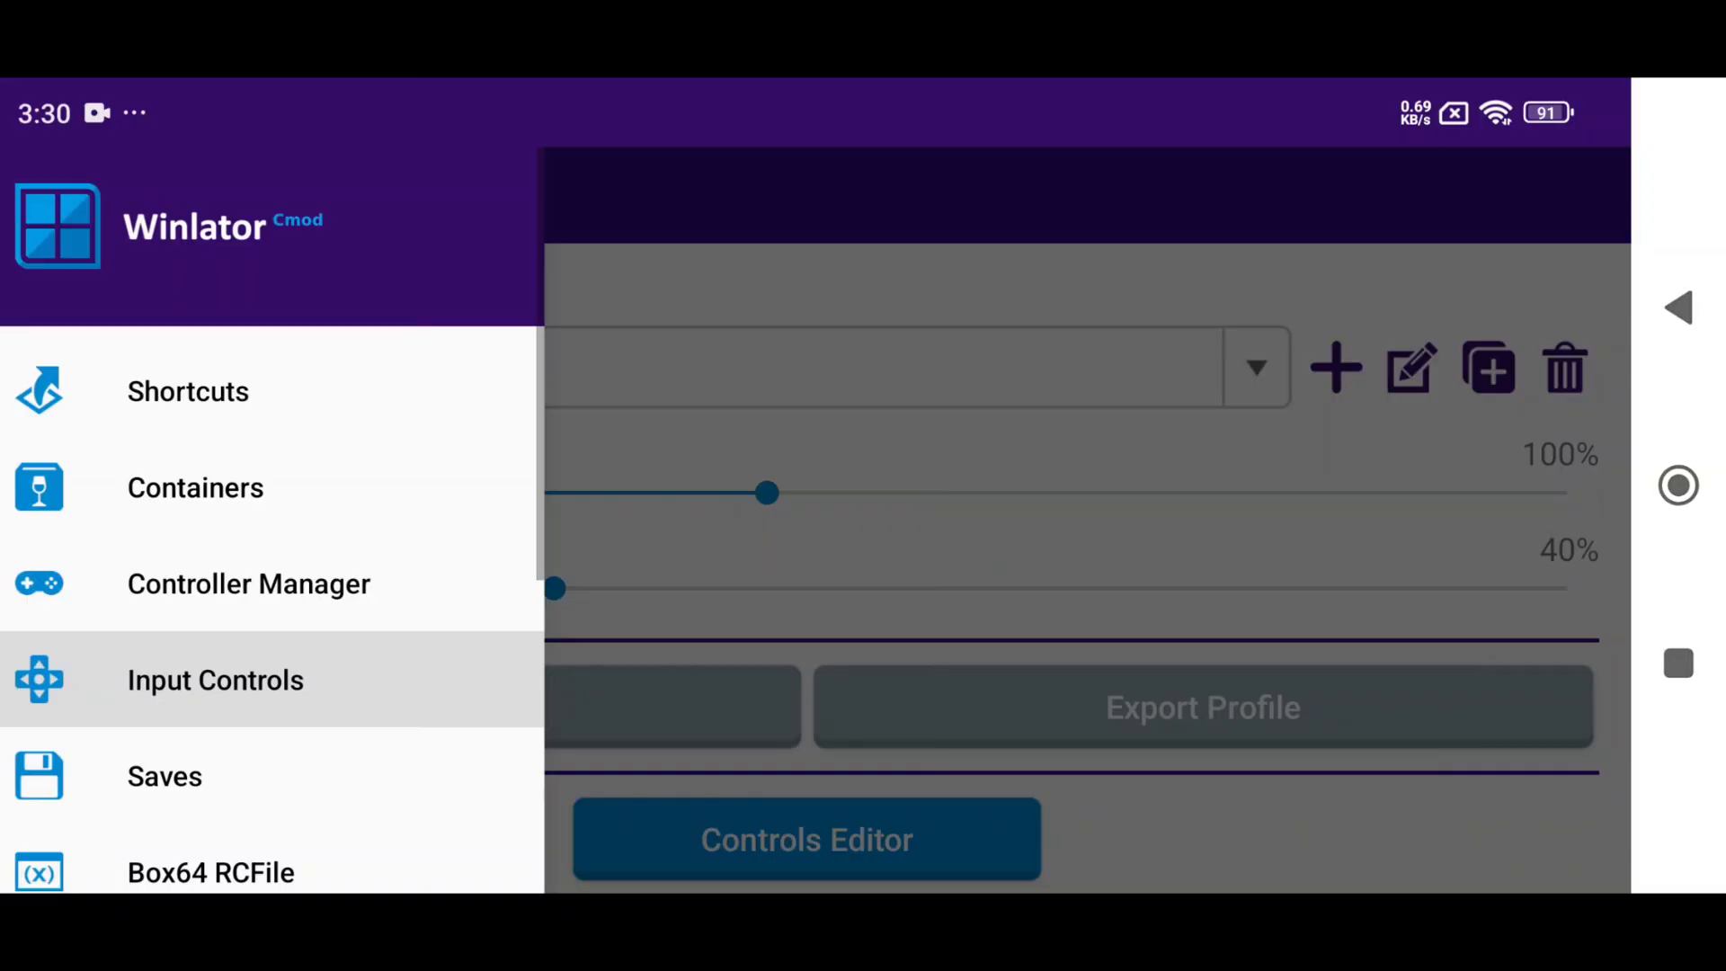
- View the empty Contents page and the Adrenotools page listing Qualcomm Adreno 819.1
click(164, 776)
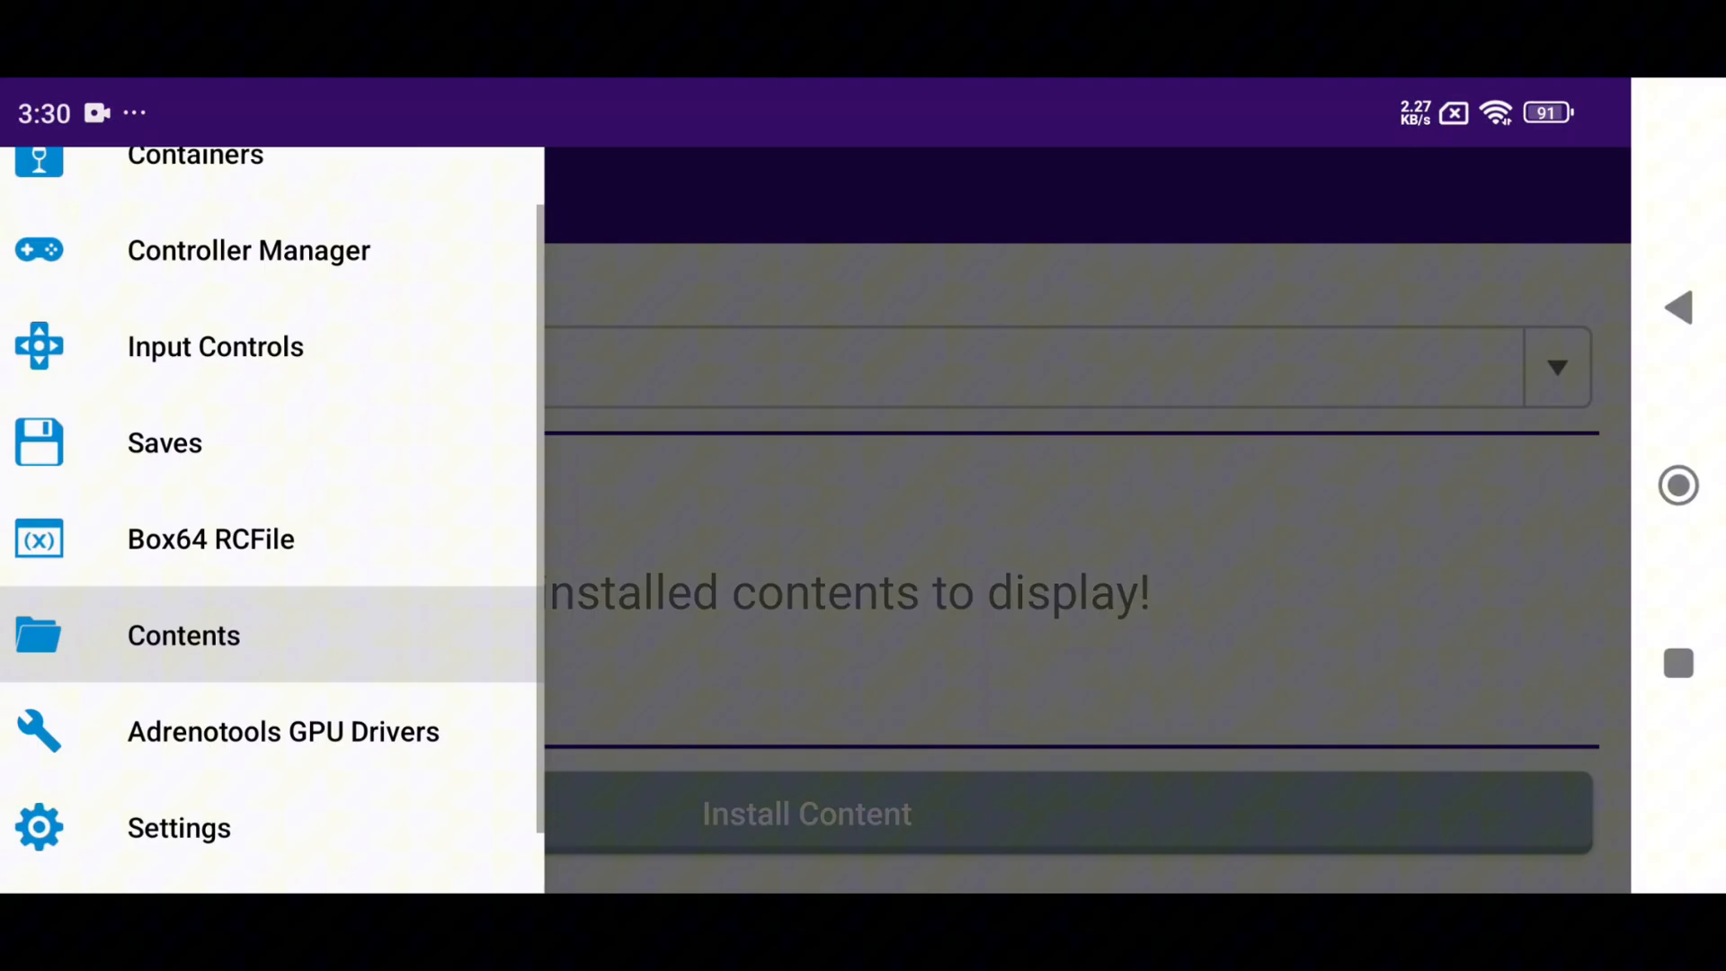
click(283, 731)
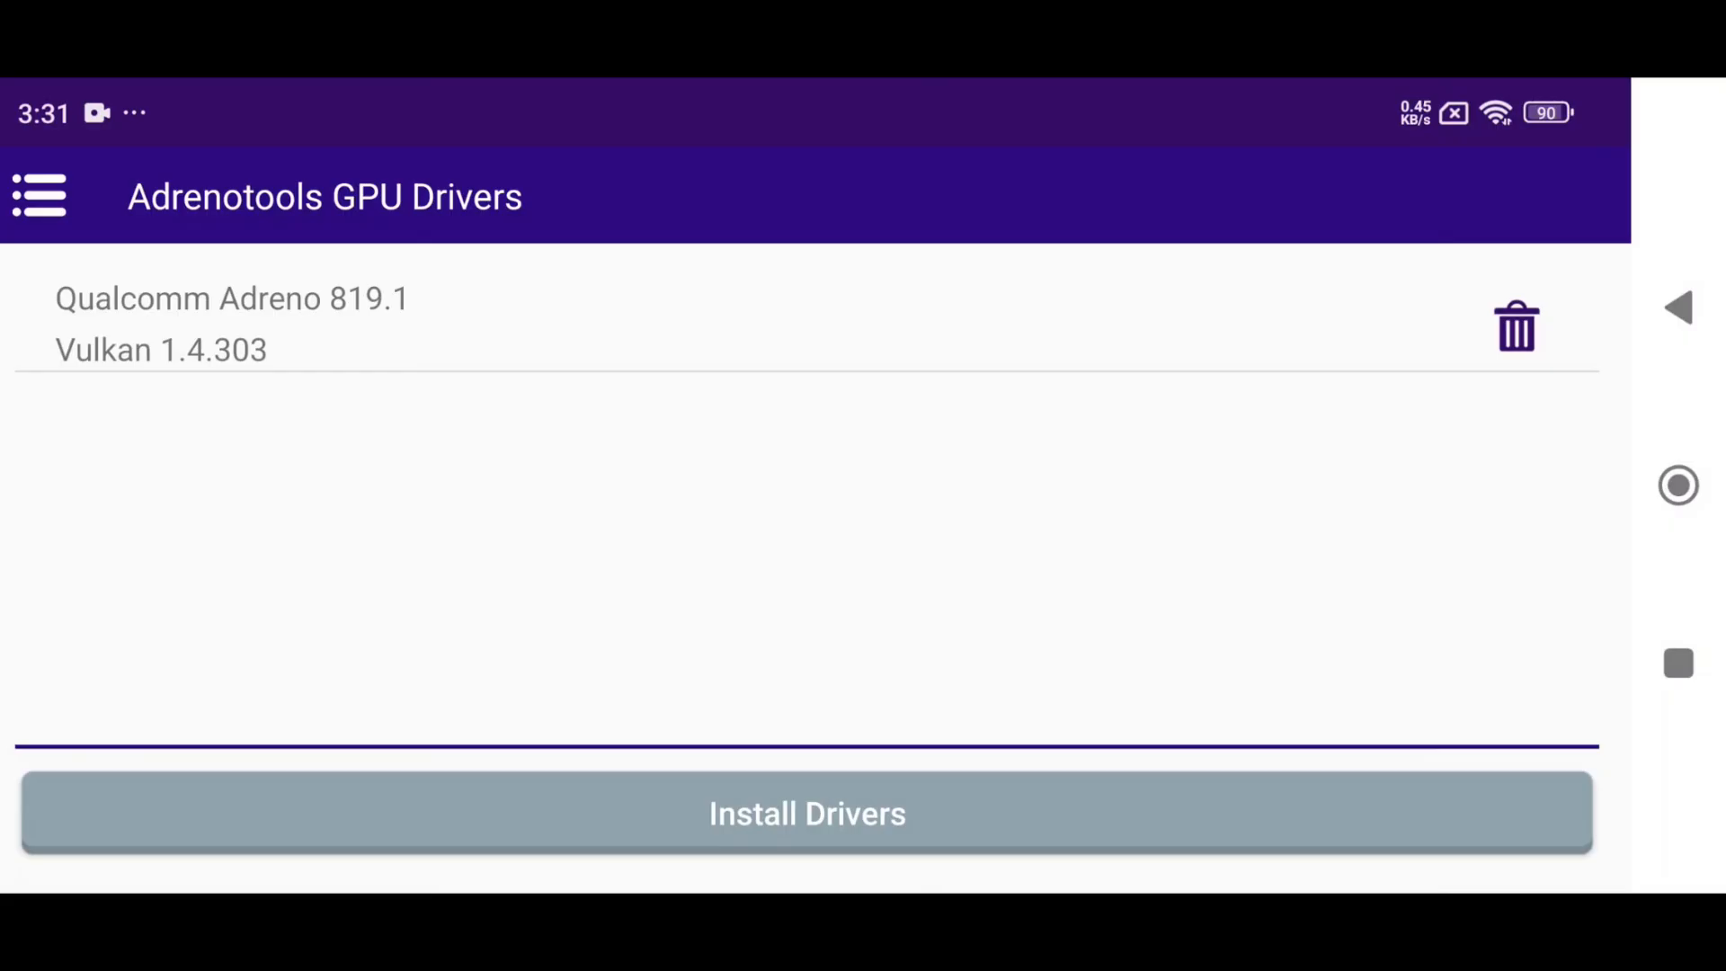
click(36, 195)
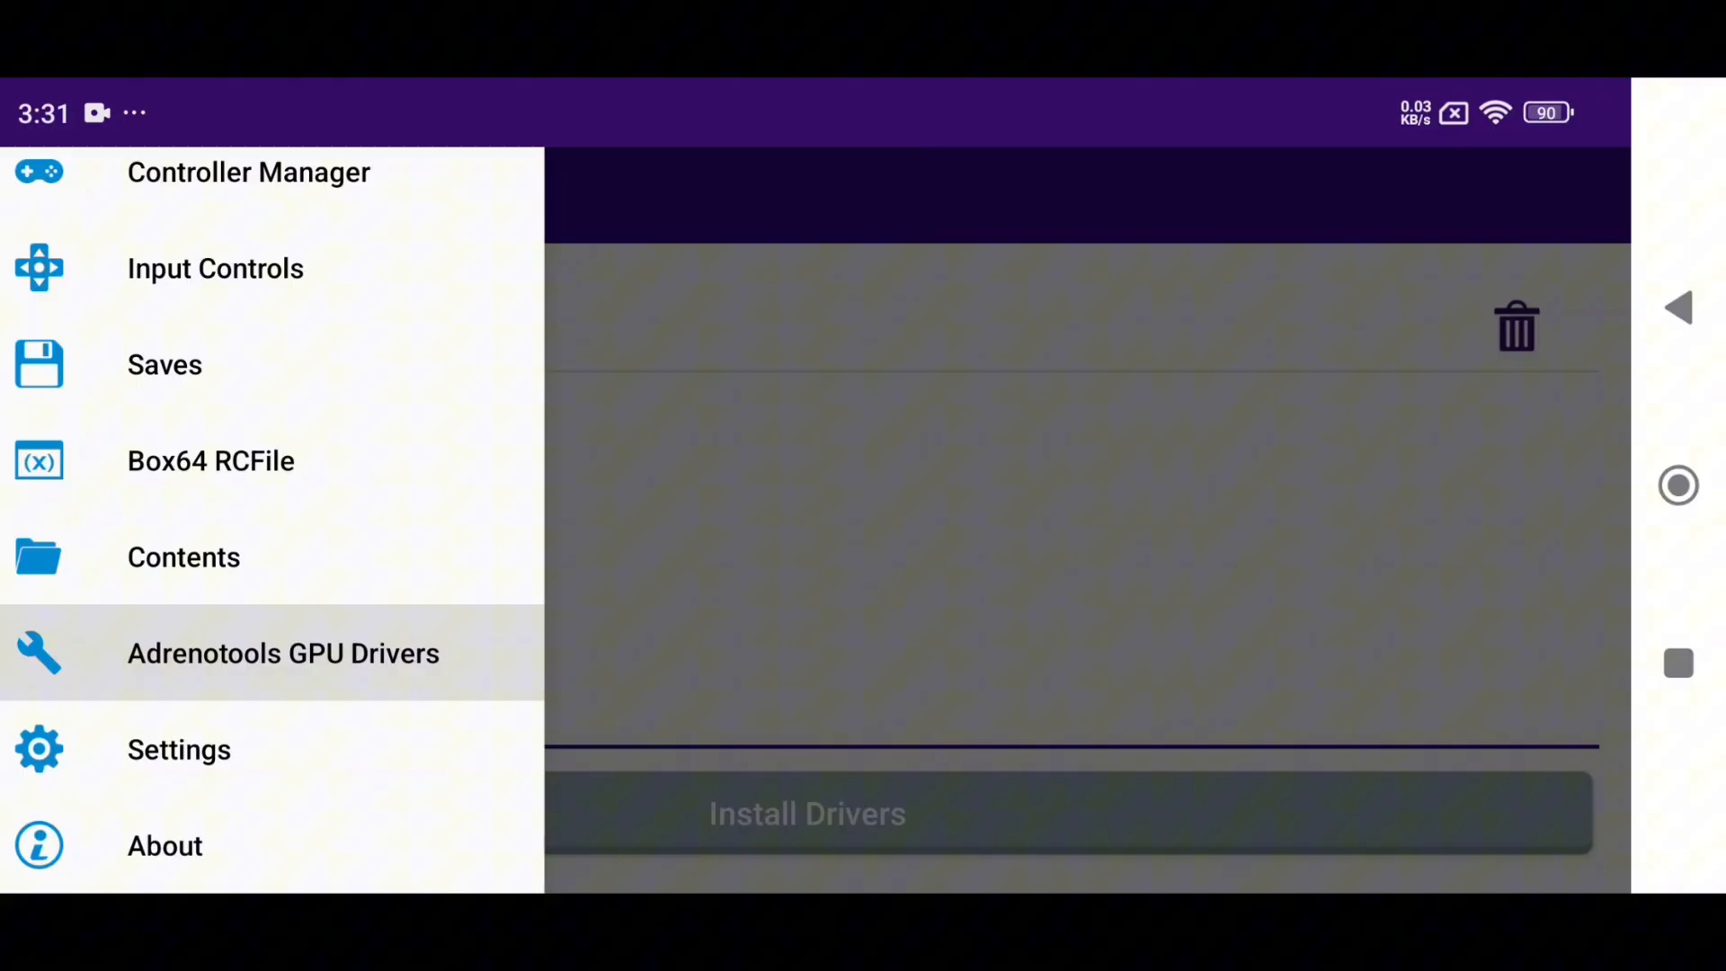
- Set the Box64 preset to Performance in Settings
click(178, 749)
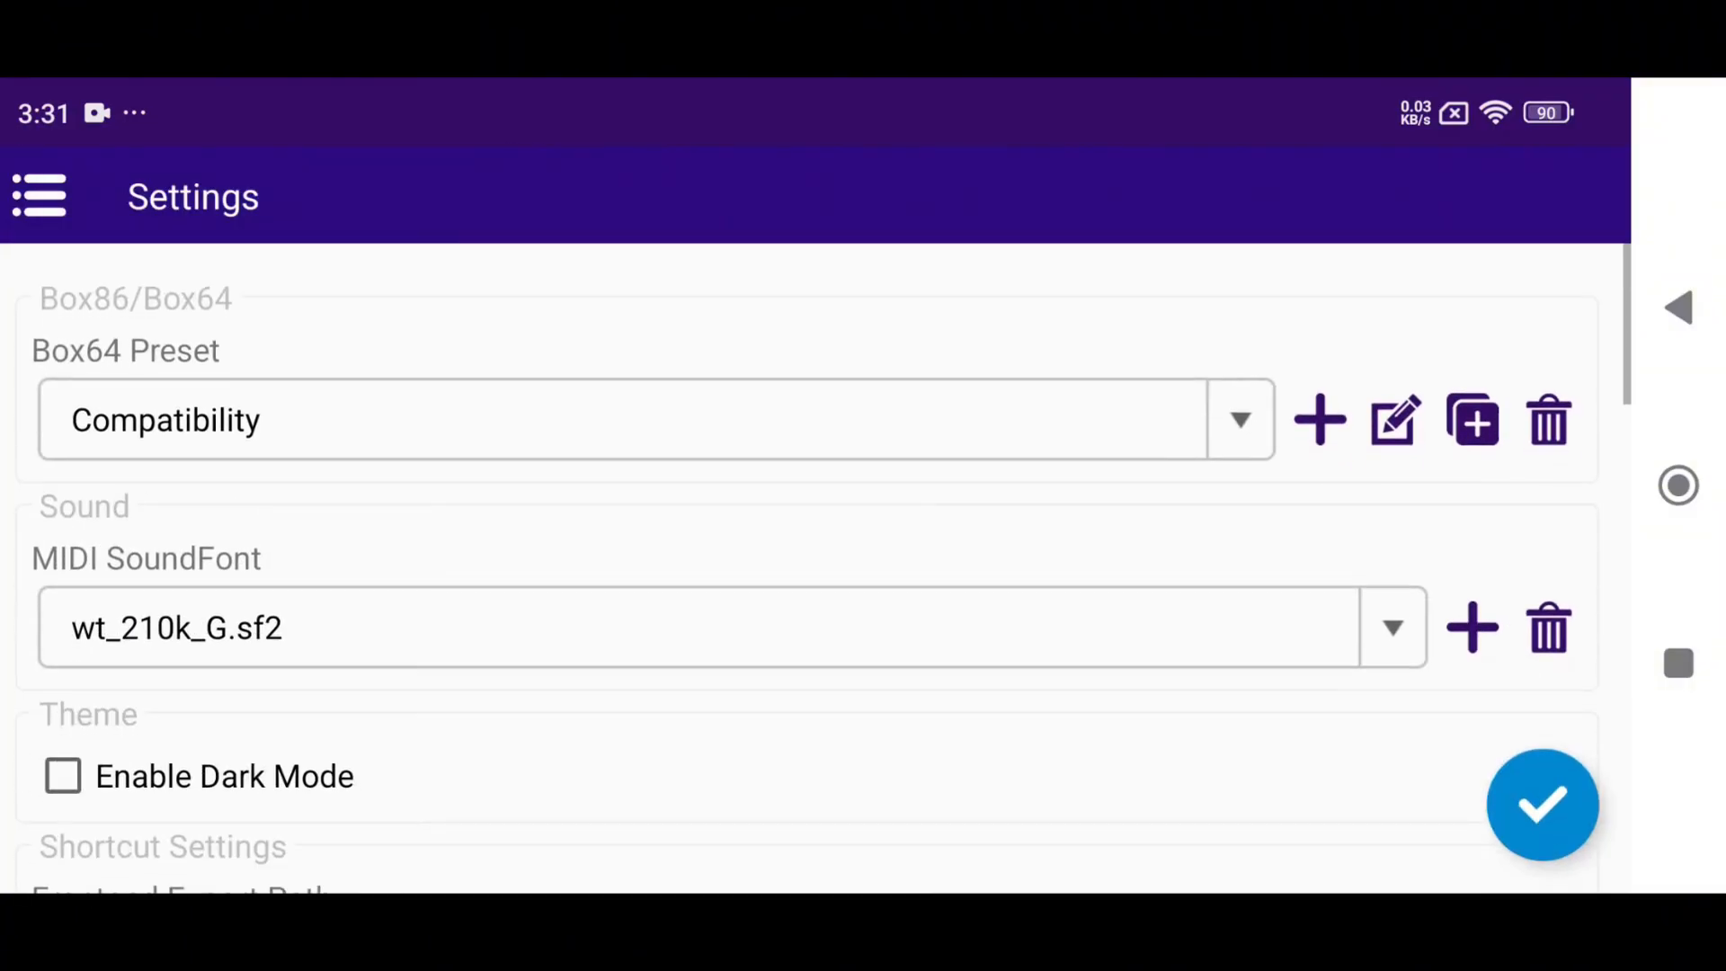
click(1240, 420)
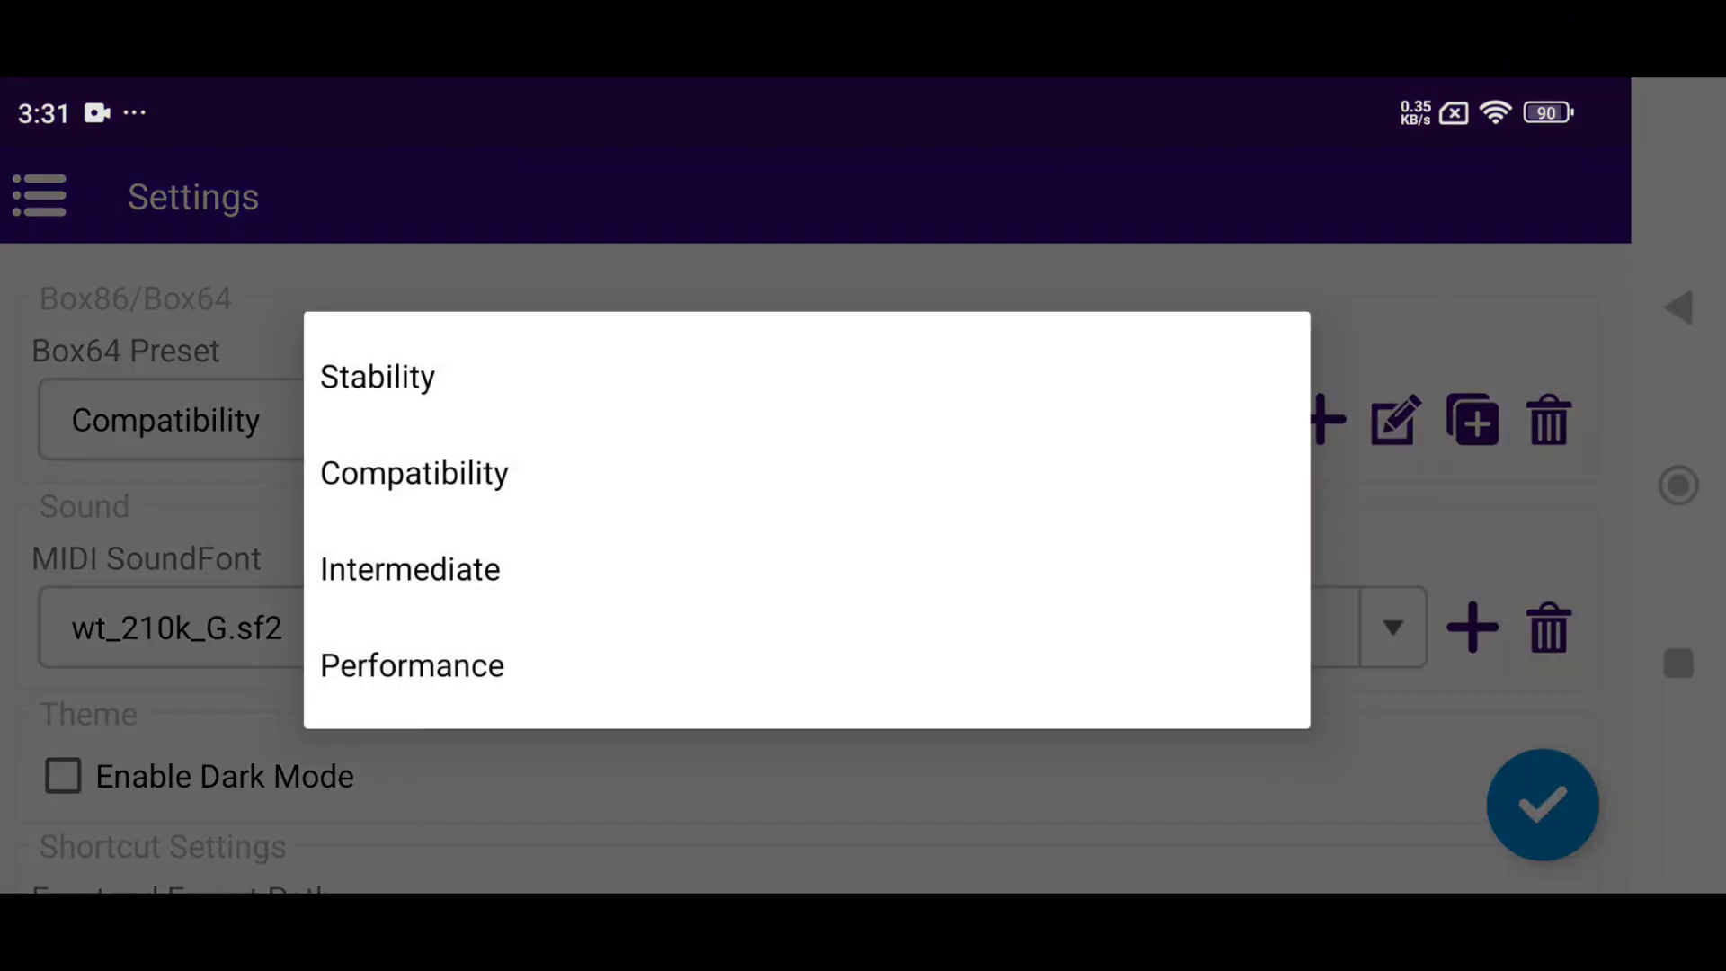
click(411, 666)
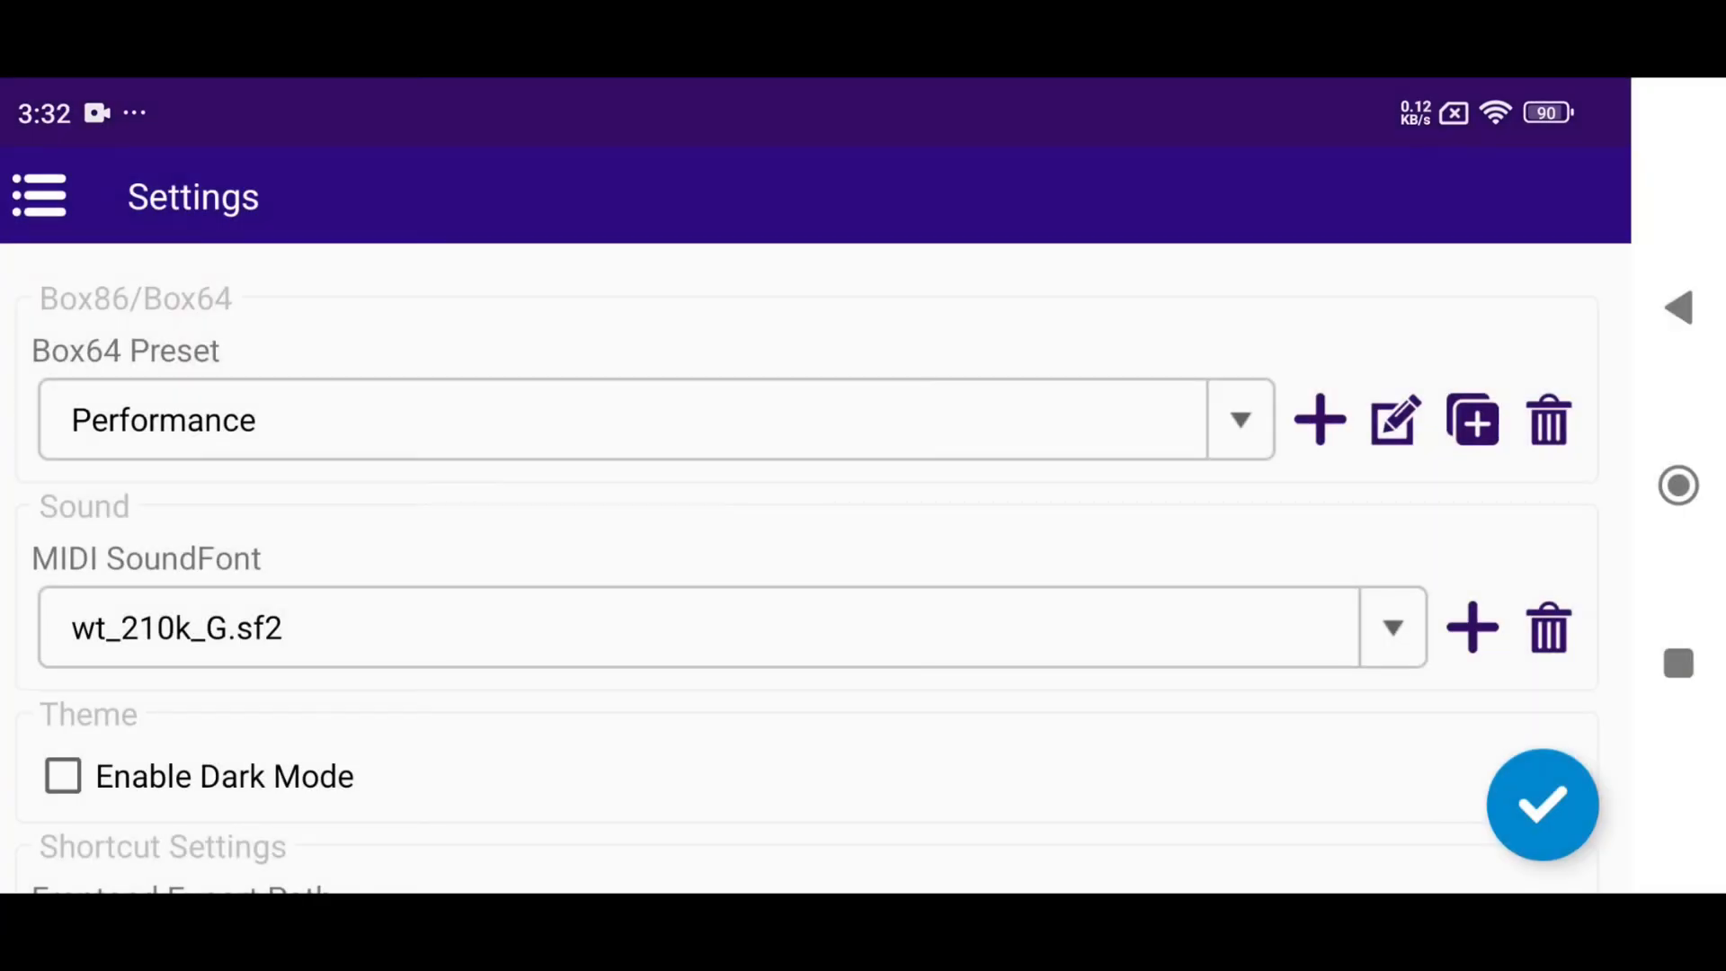
scroll(down, 3)
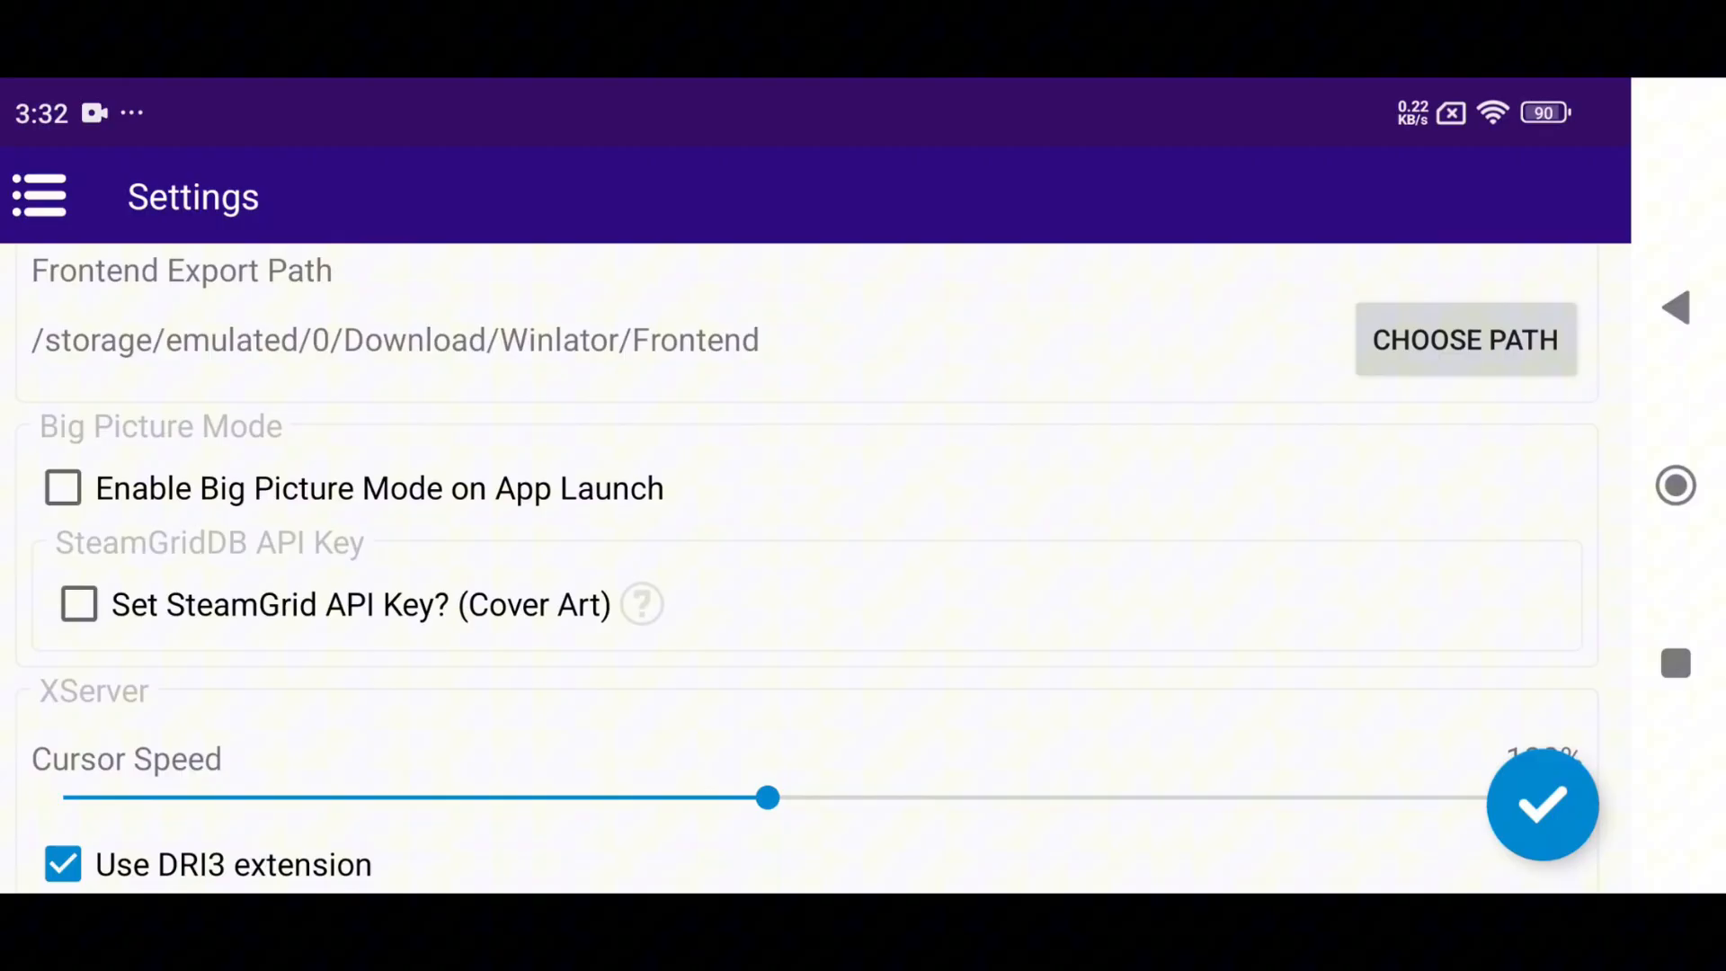
- Enable Big Picture Mode on app launch and set cursor speed to about 145%
click(63, 487)
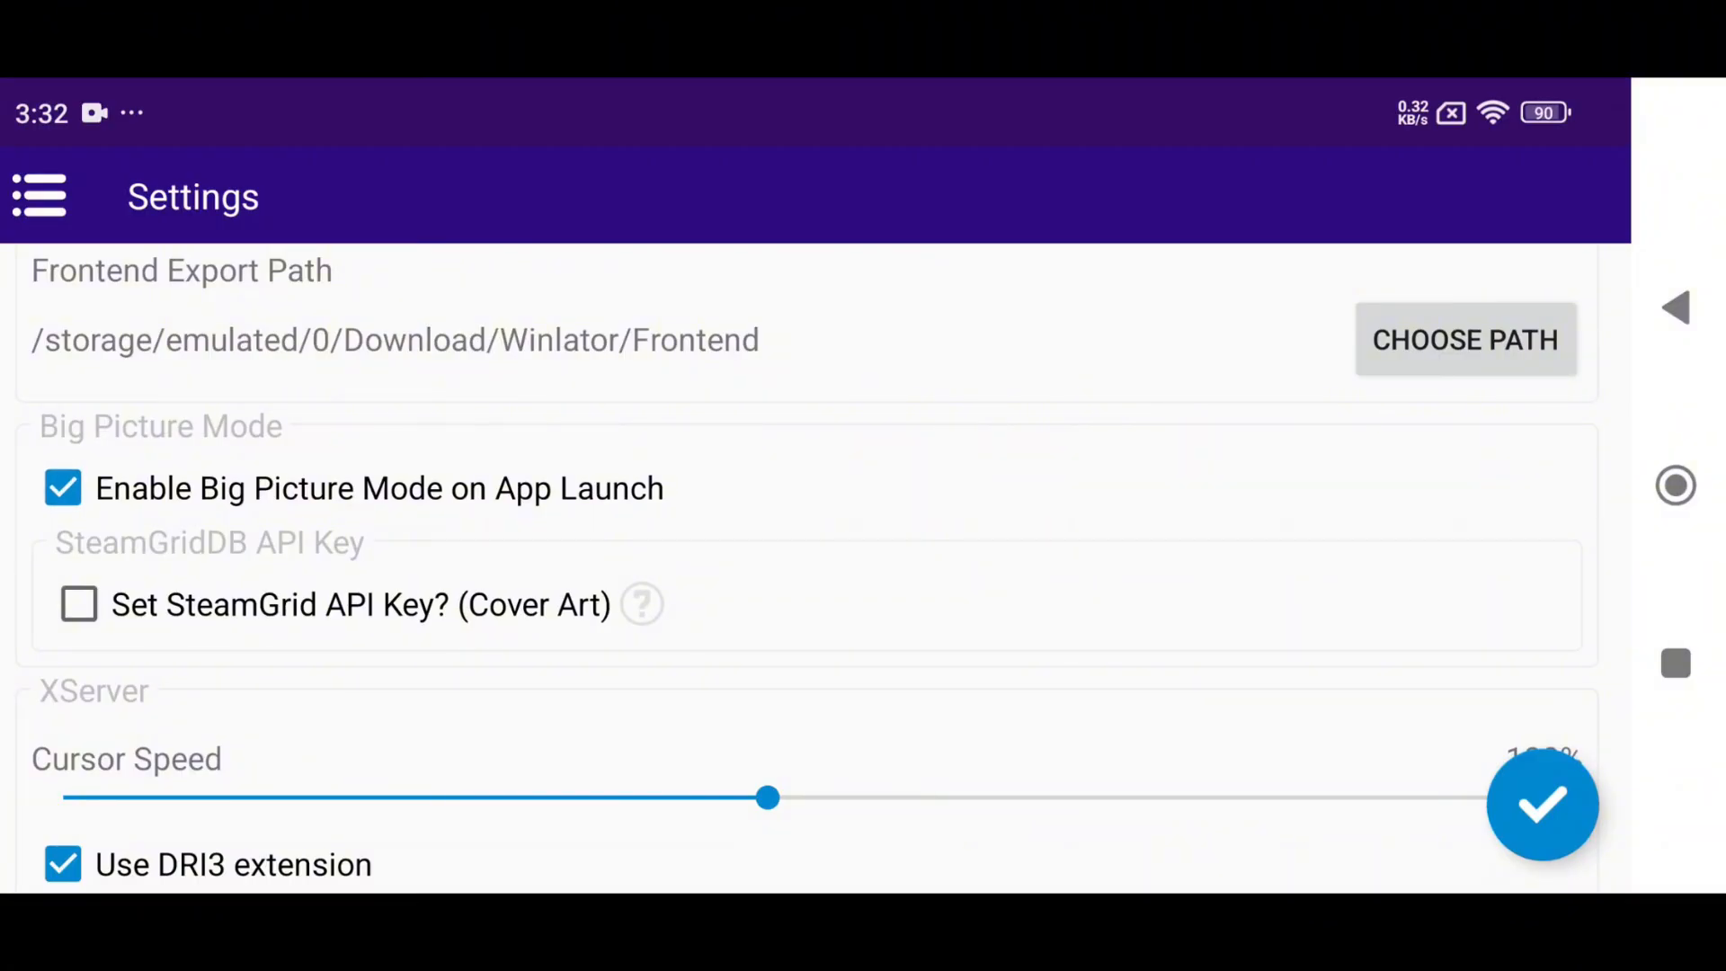
click(78, 604)
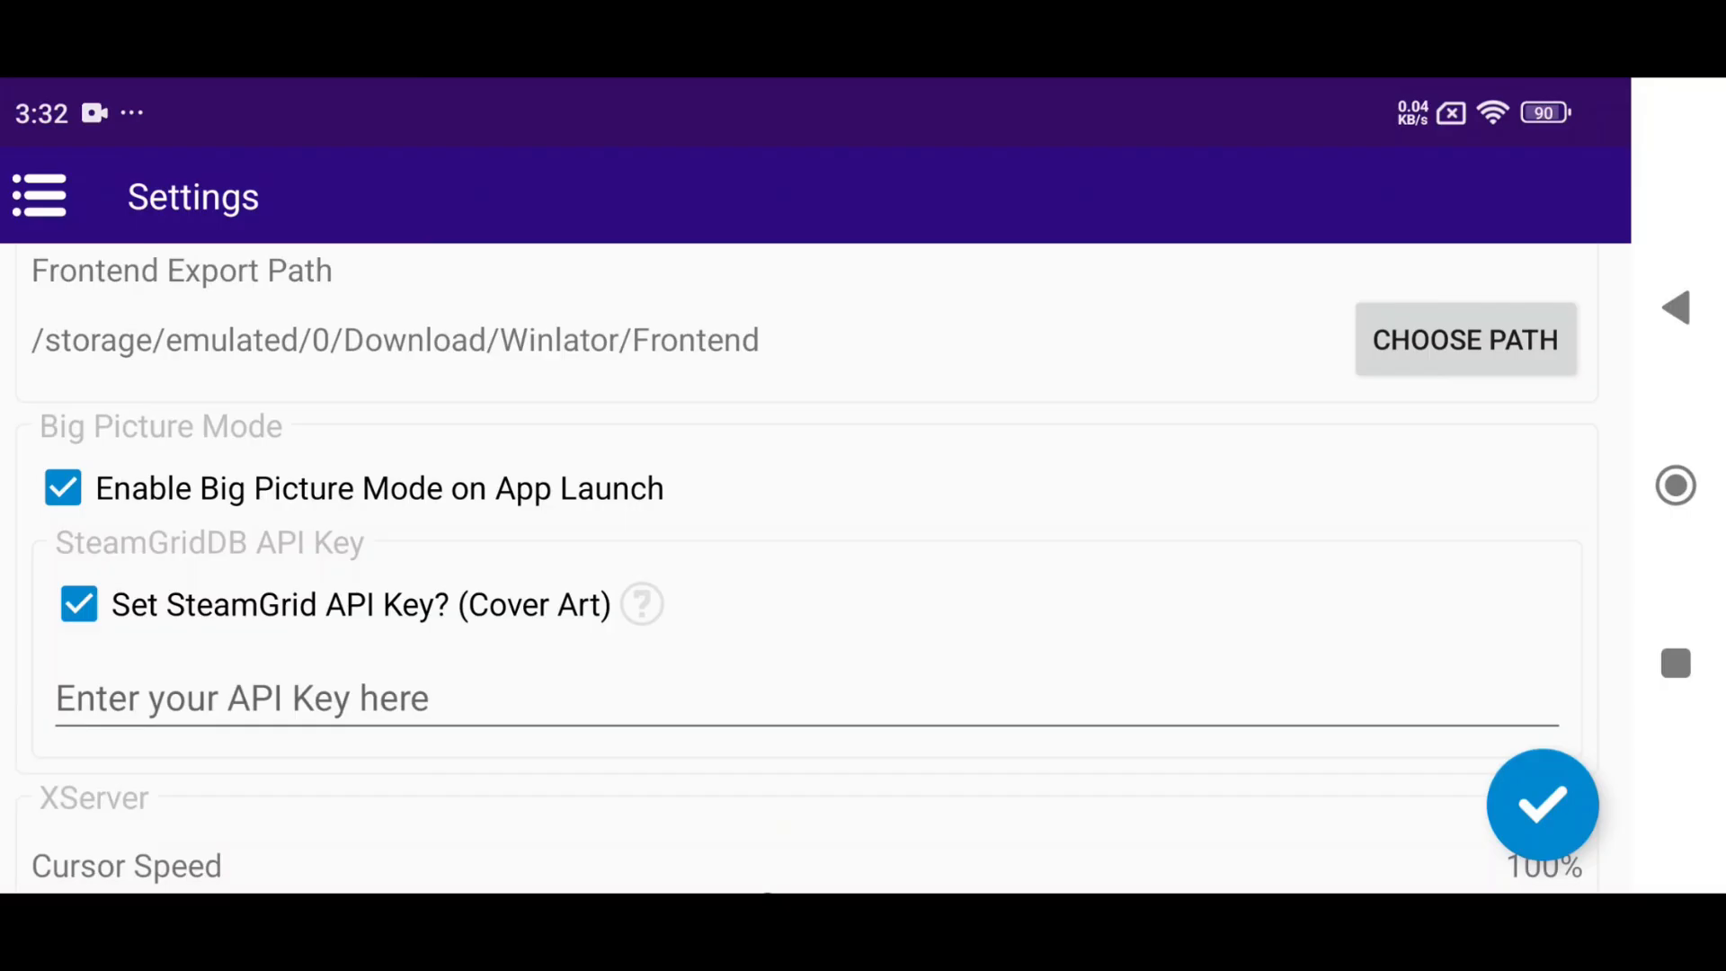
click(78, 603)
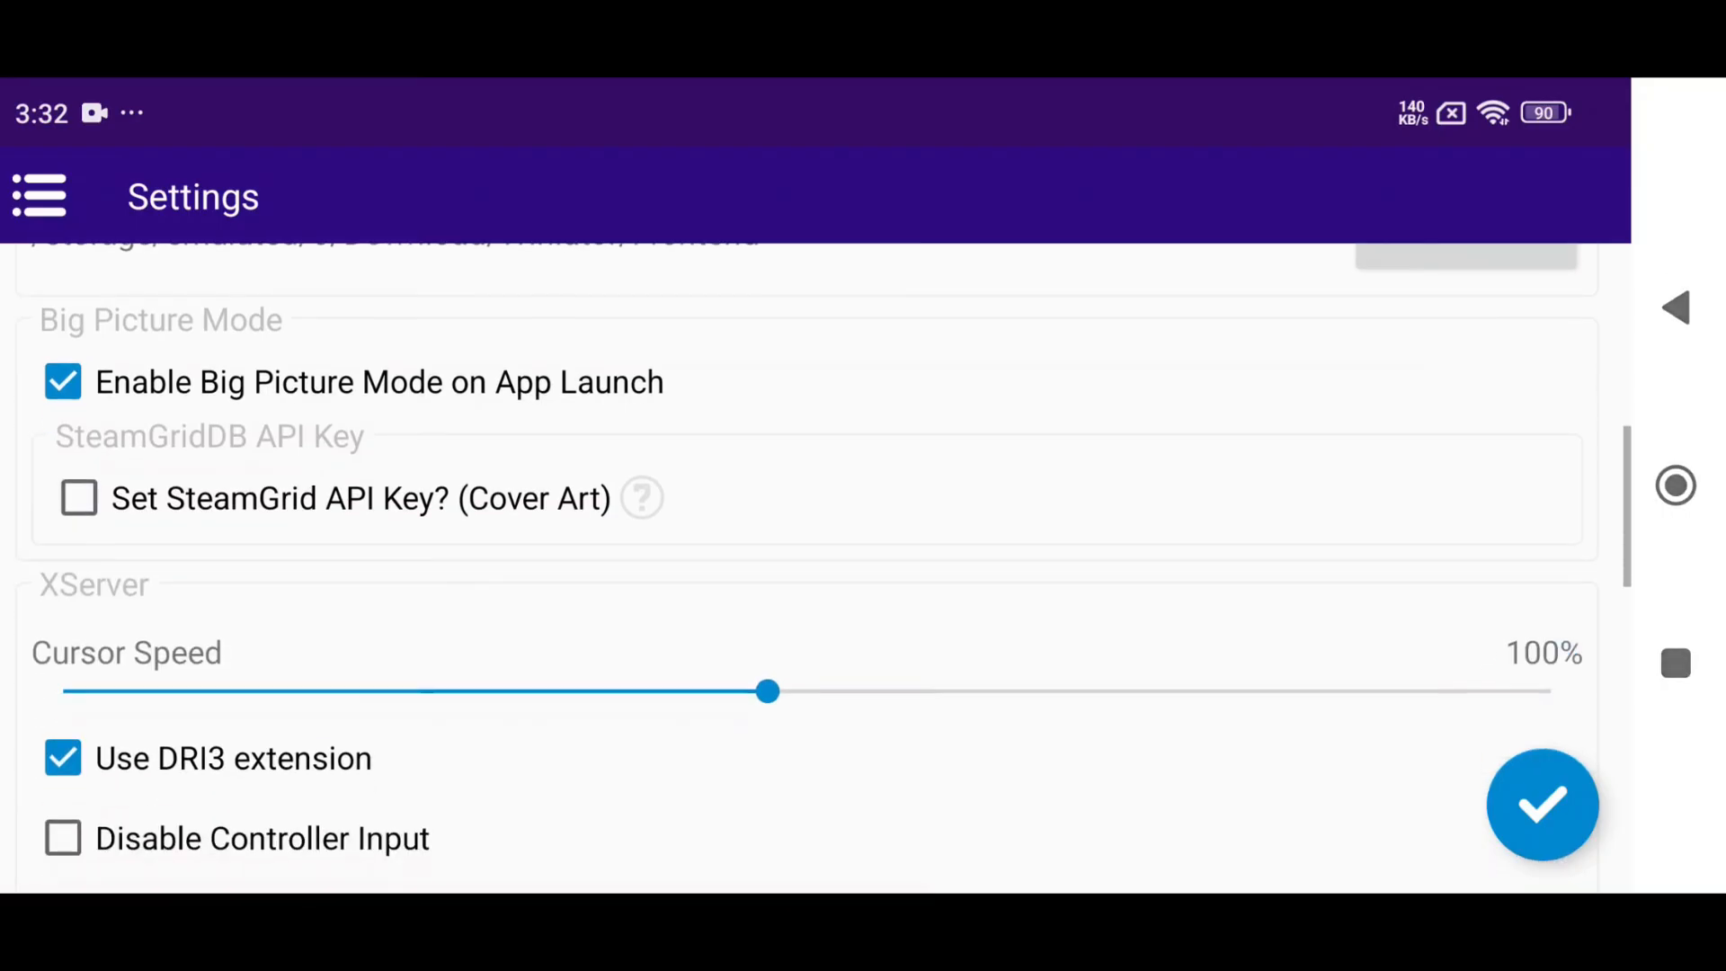
drag(767, 691, 1527, 500)
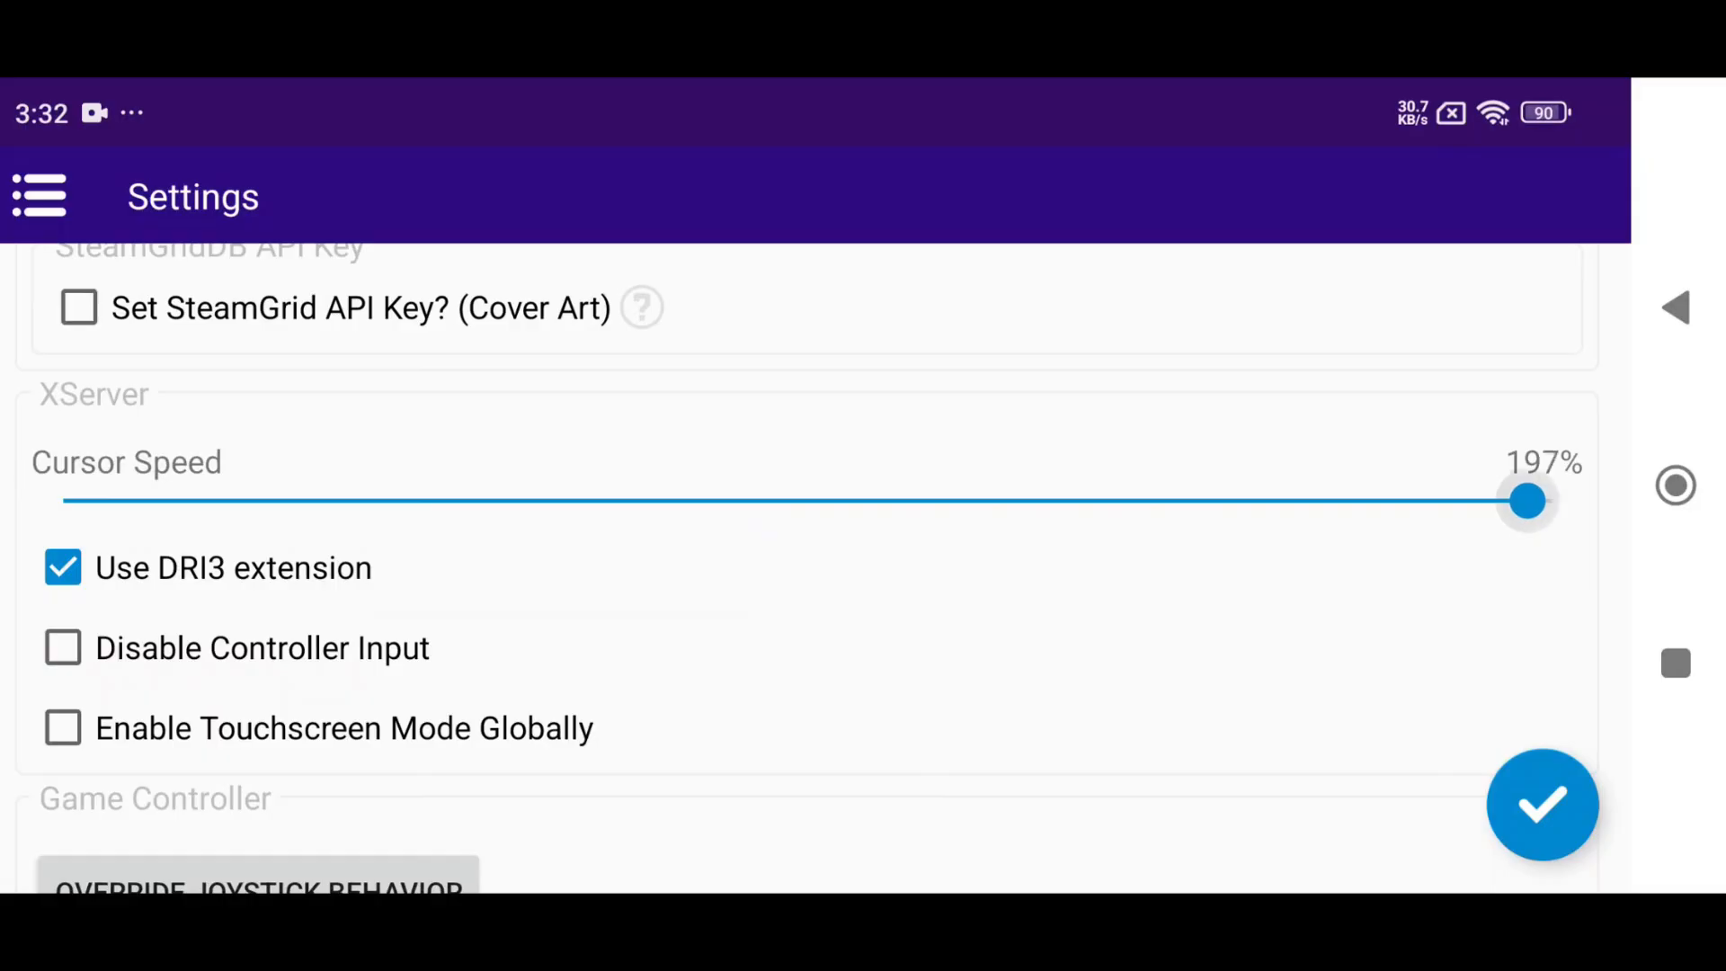
drag(1527, 500, 1119, 501)
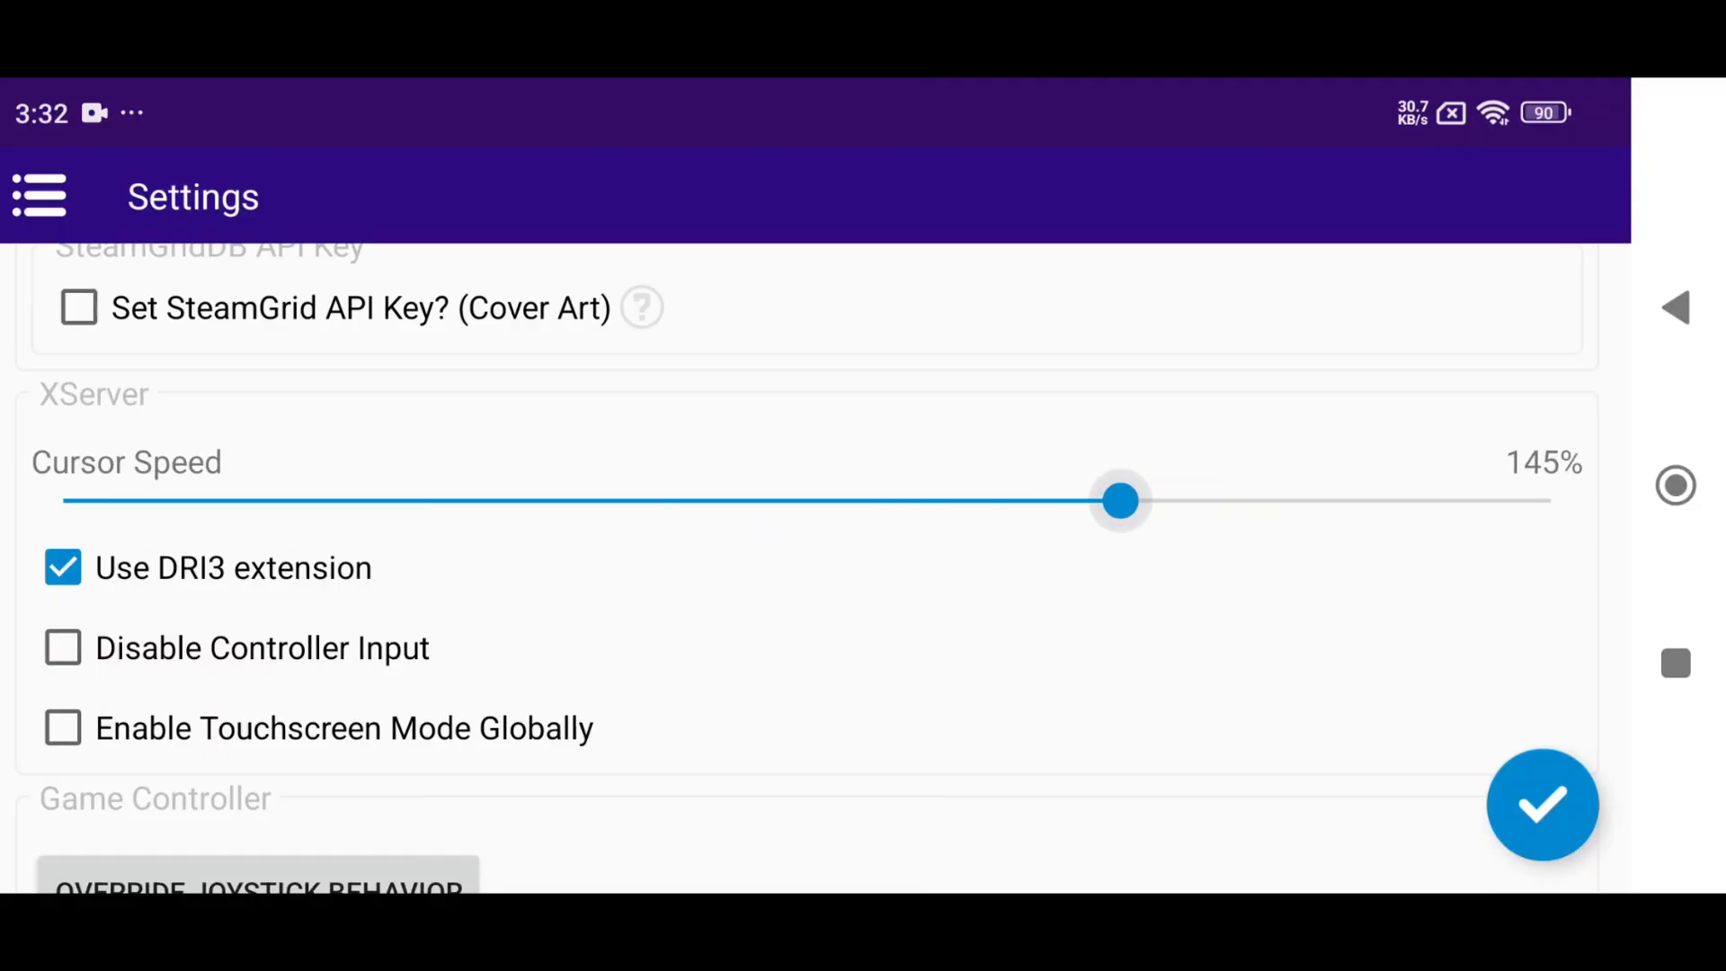
drag(1119, 500, 1158, 501)
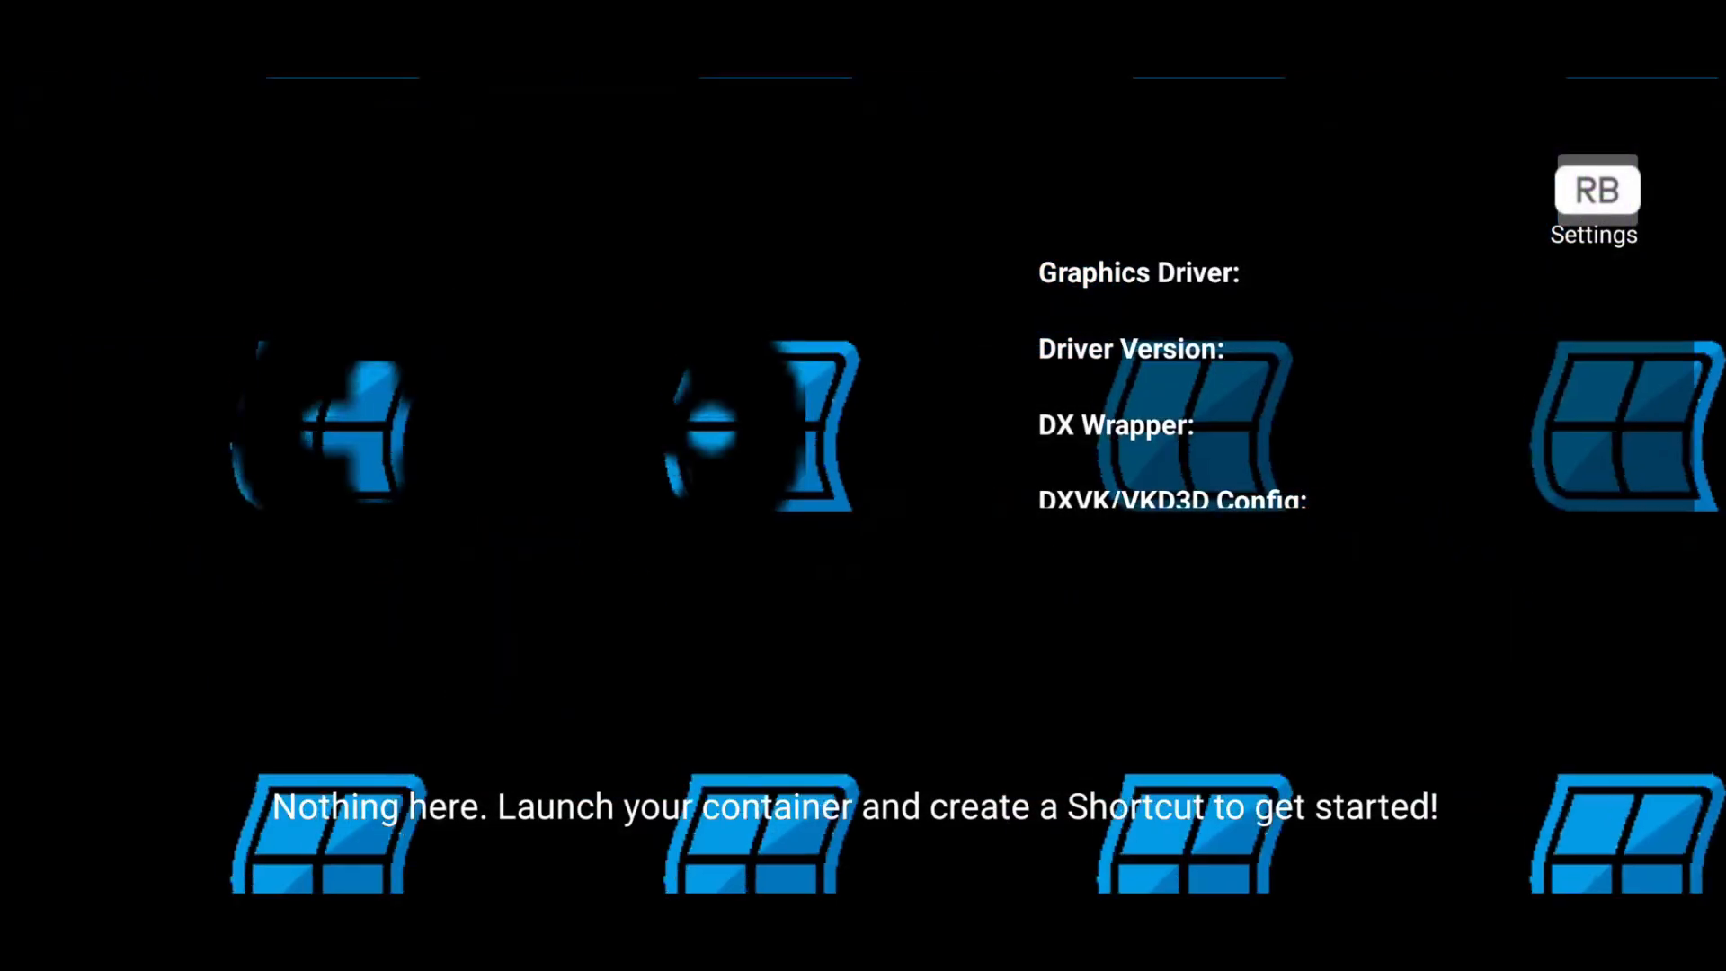
- Open the Big Picture settings page, then exit to the empty Containers list
click(1594, 204)
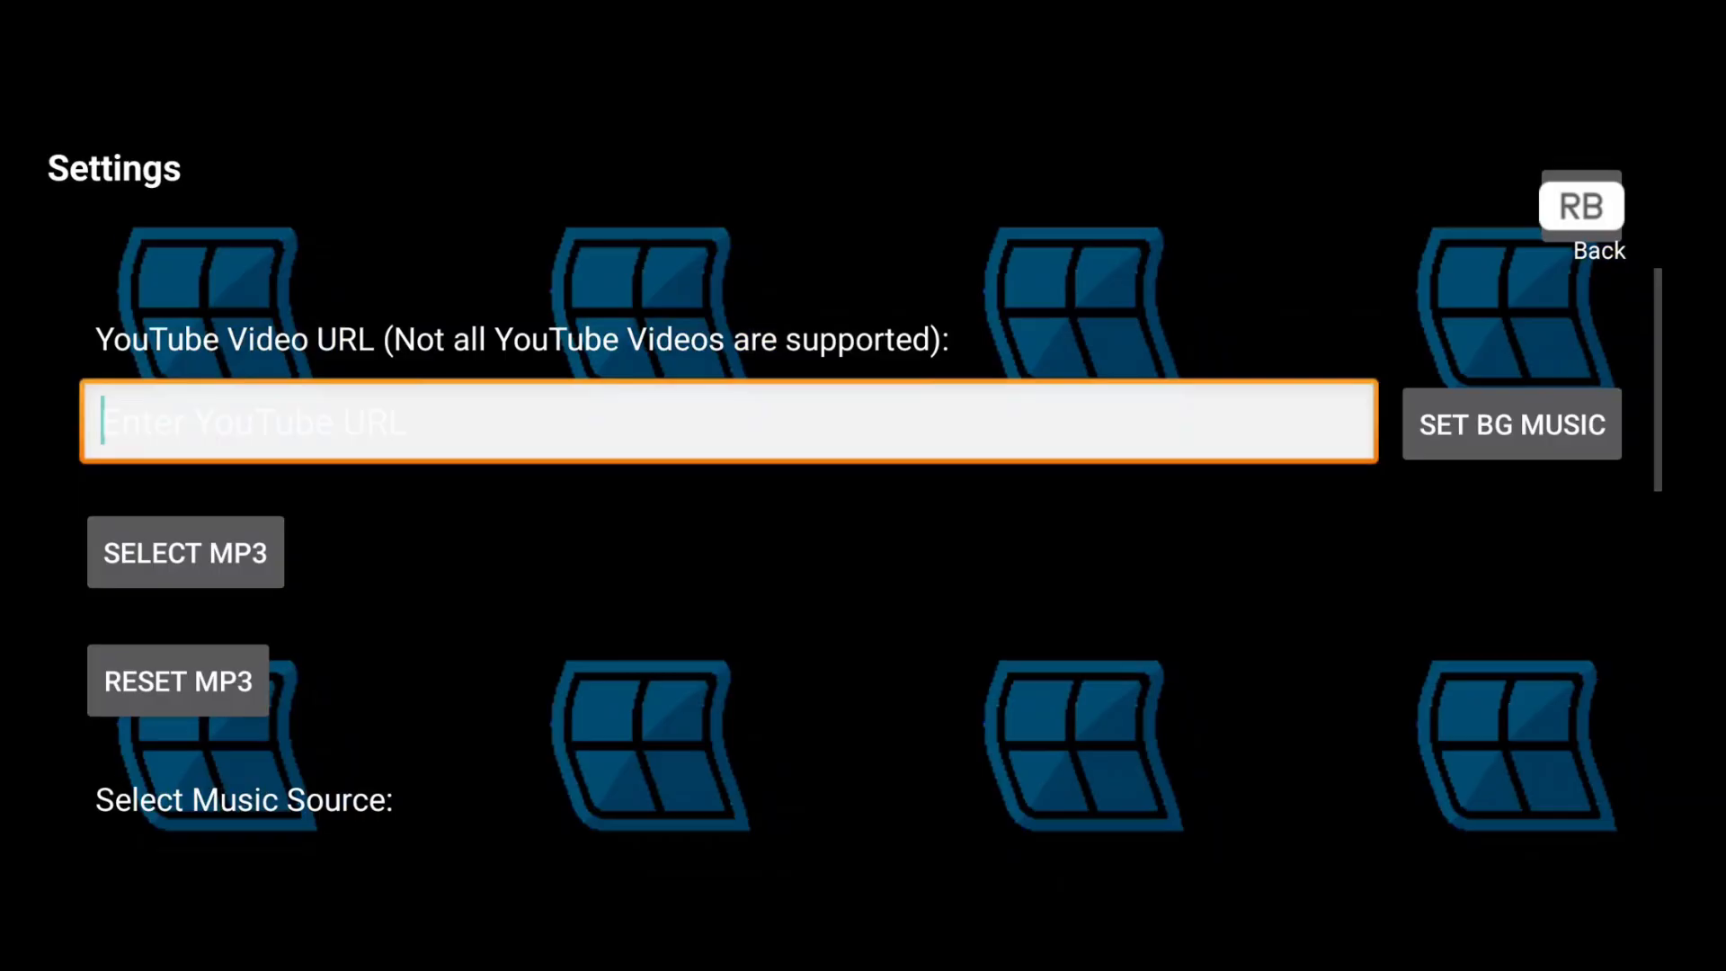
click(1580, 206)
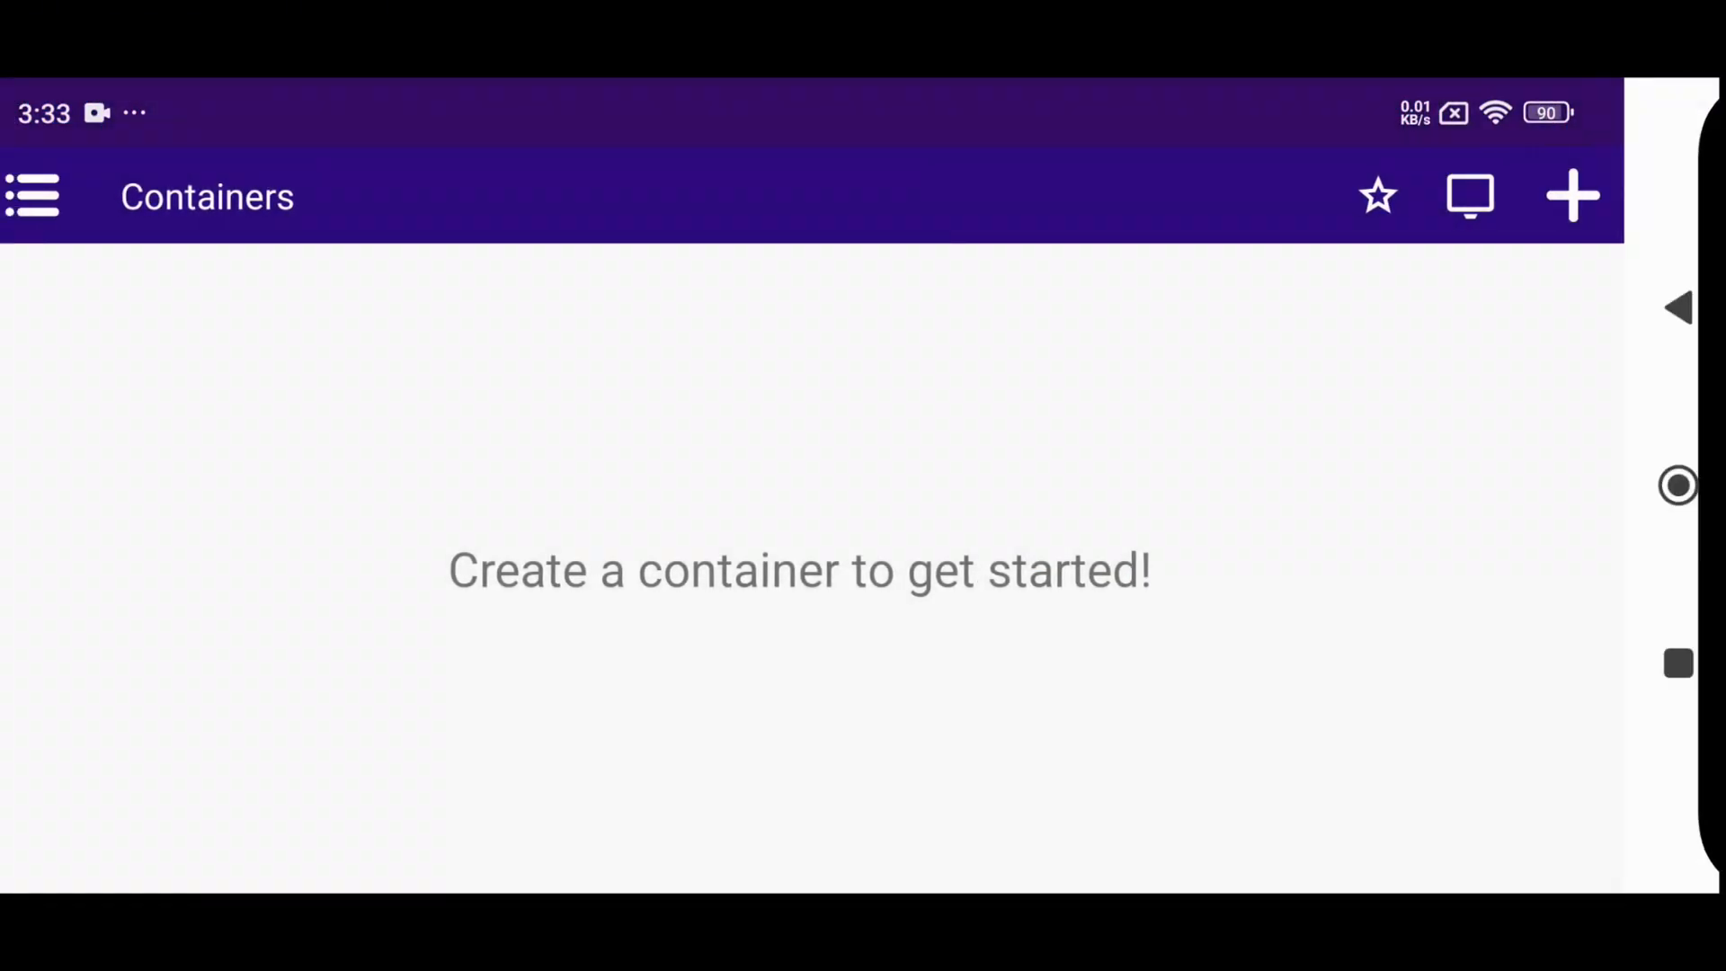
click(1377, 196)
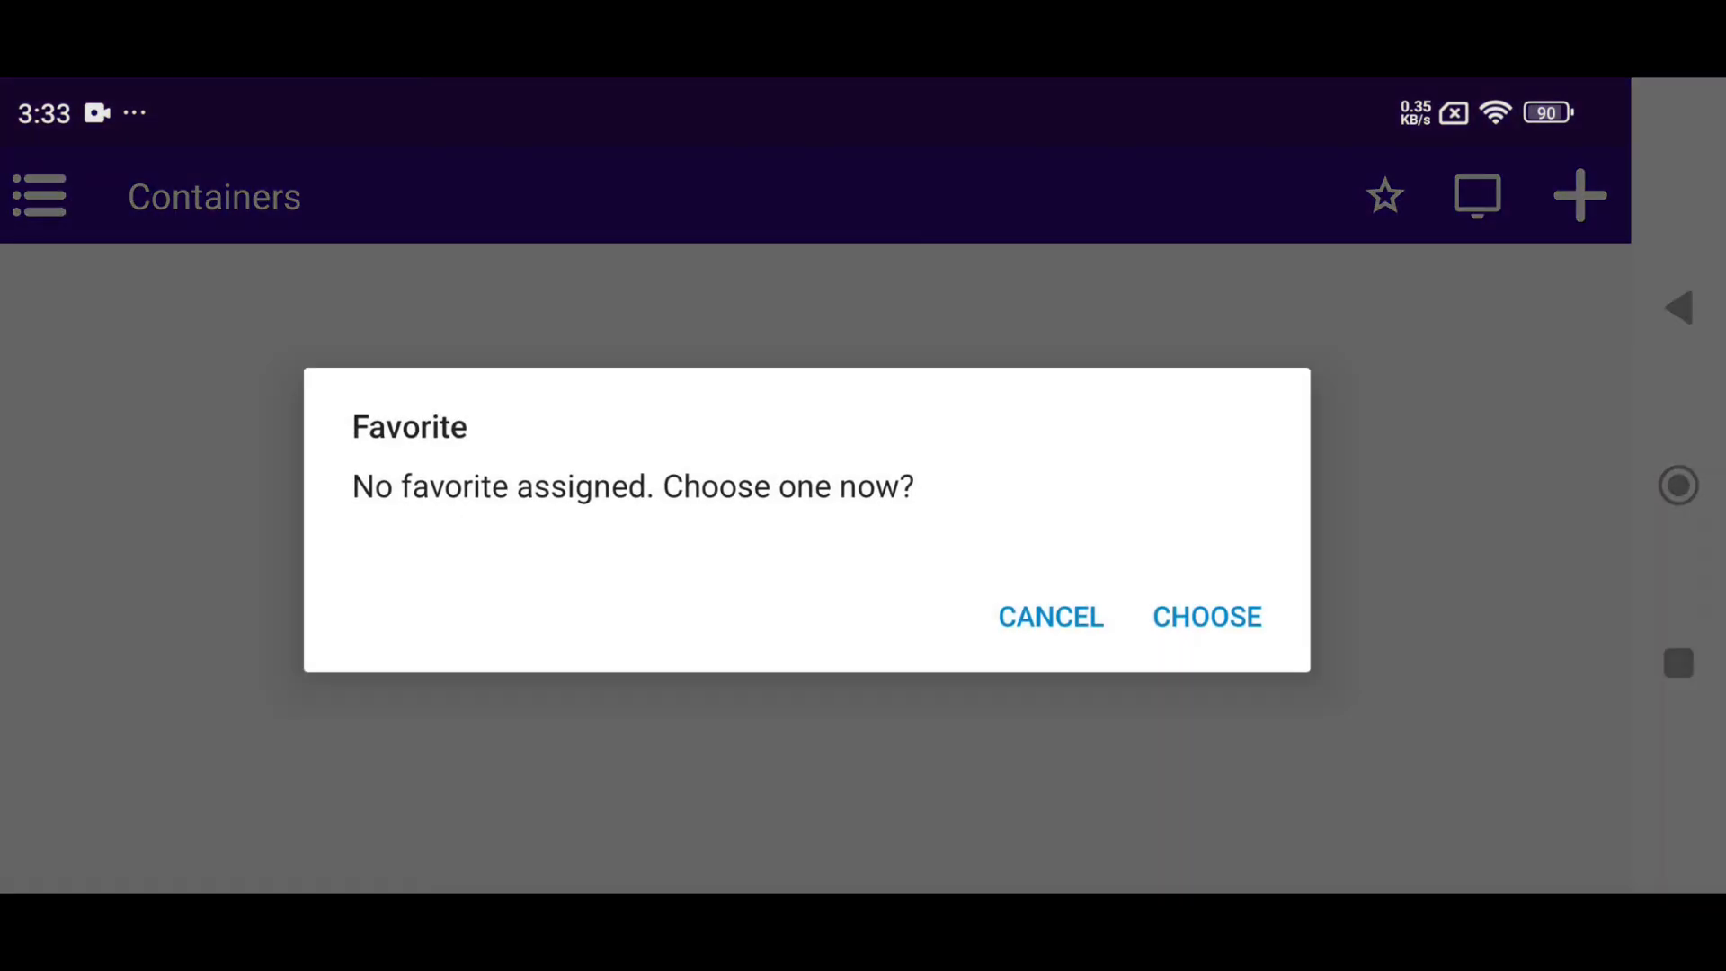
click(1049, 615)
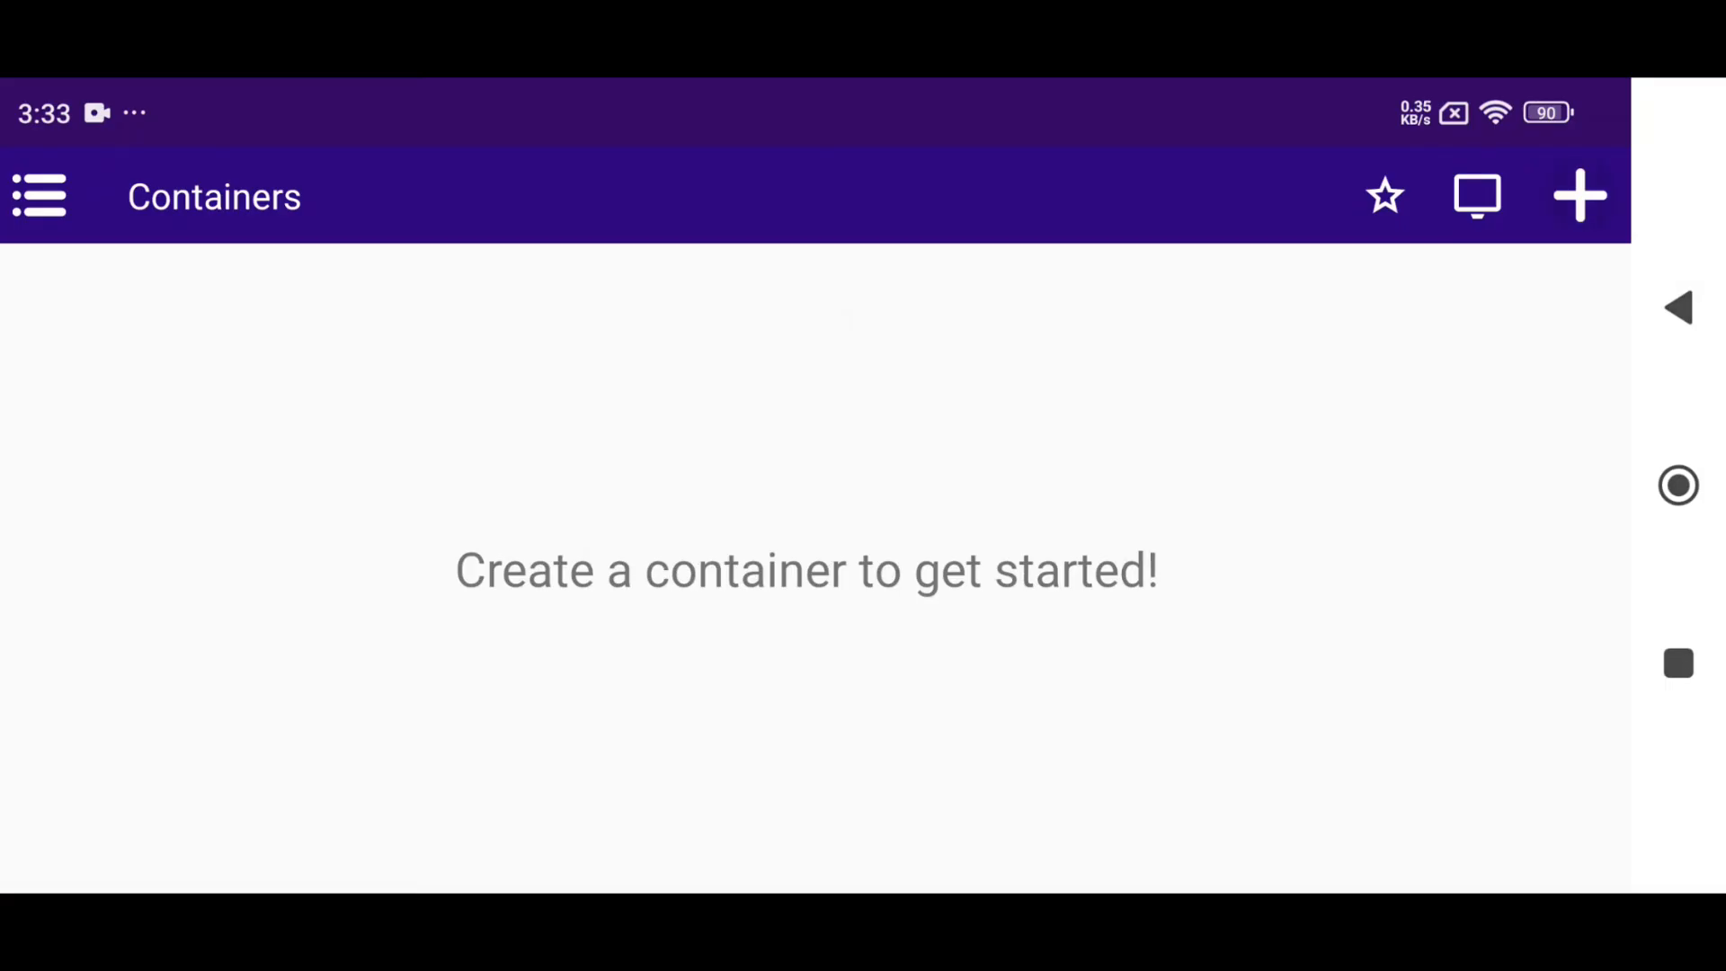
- Start container 'PWG 1' with 854x480 screen size and proton-9.0-x86_64 Wine
click(1579, 196)
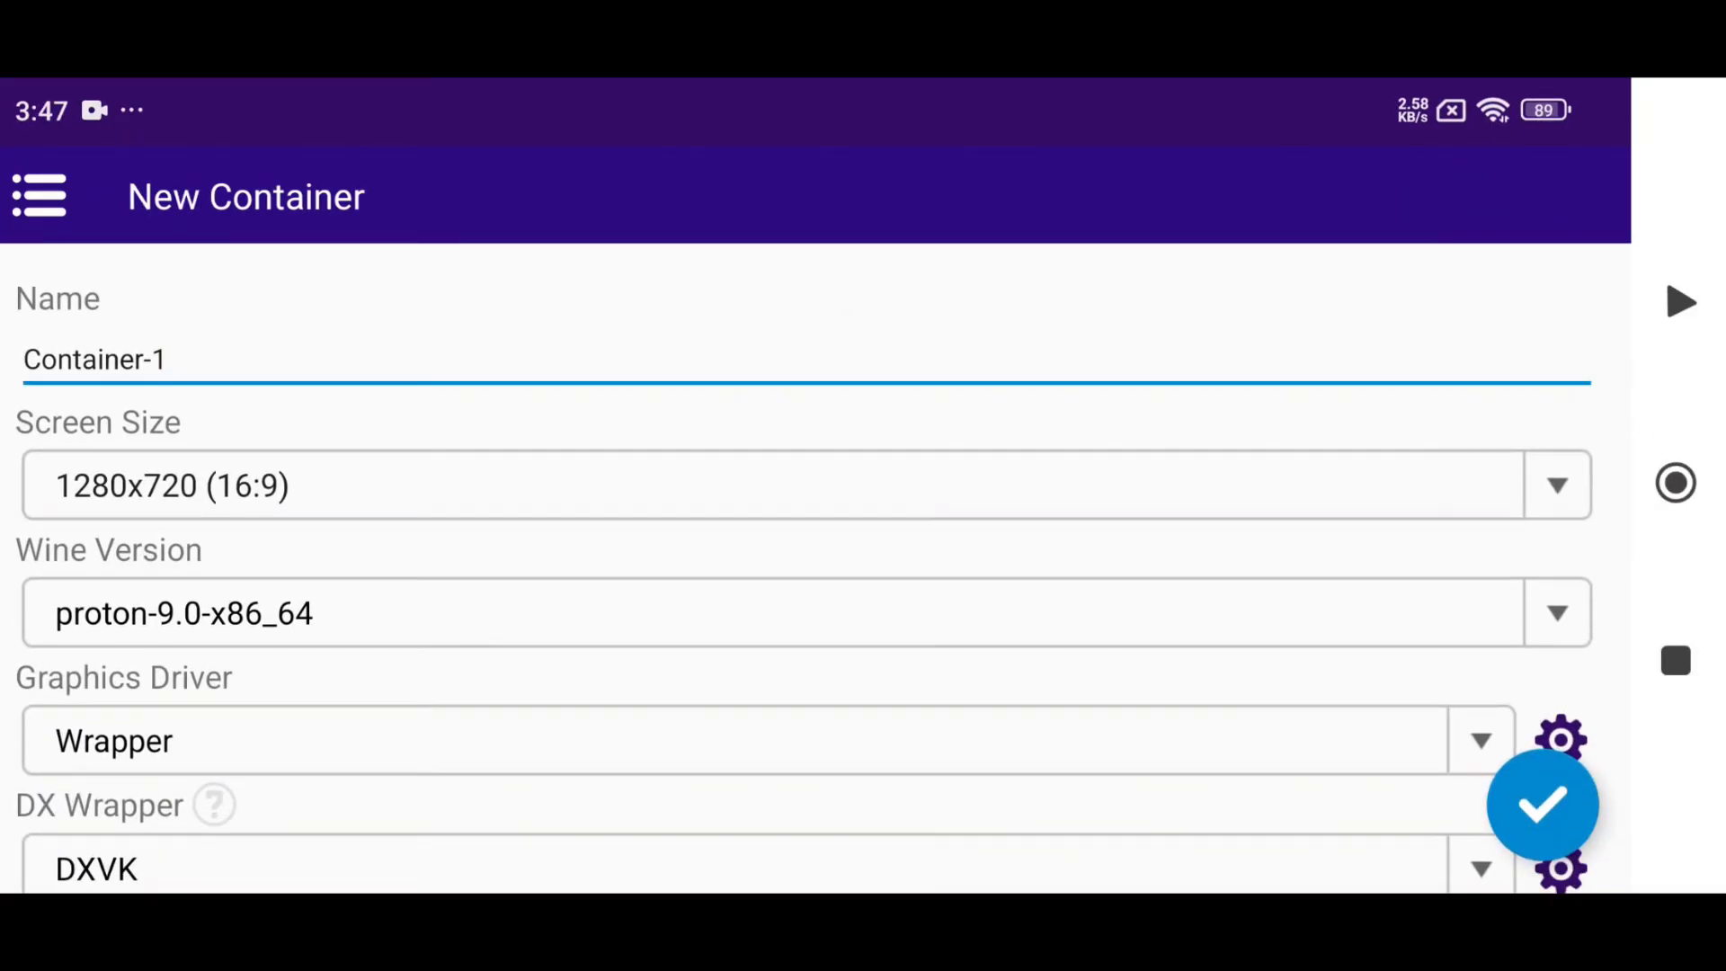
text(PWG 1)
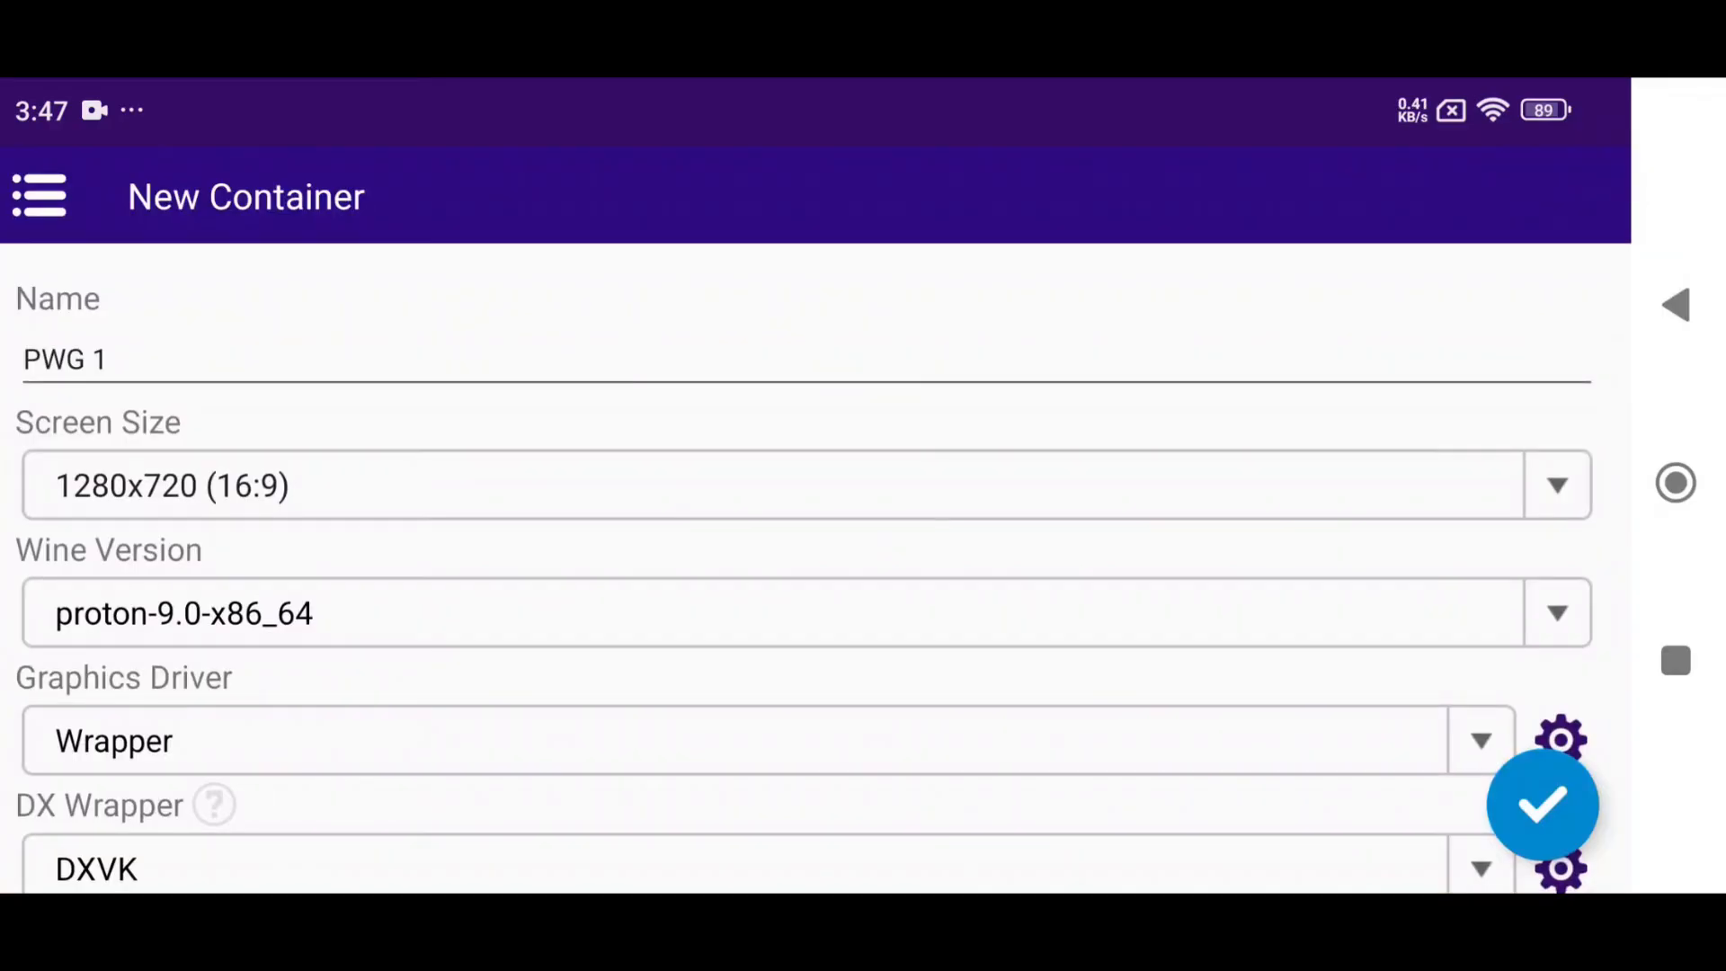
click(1555, 484)
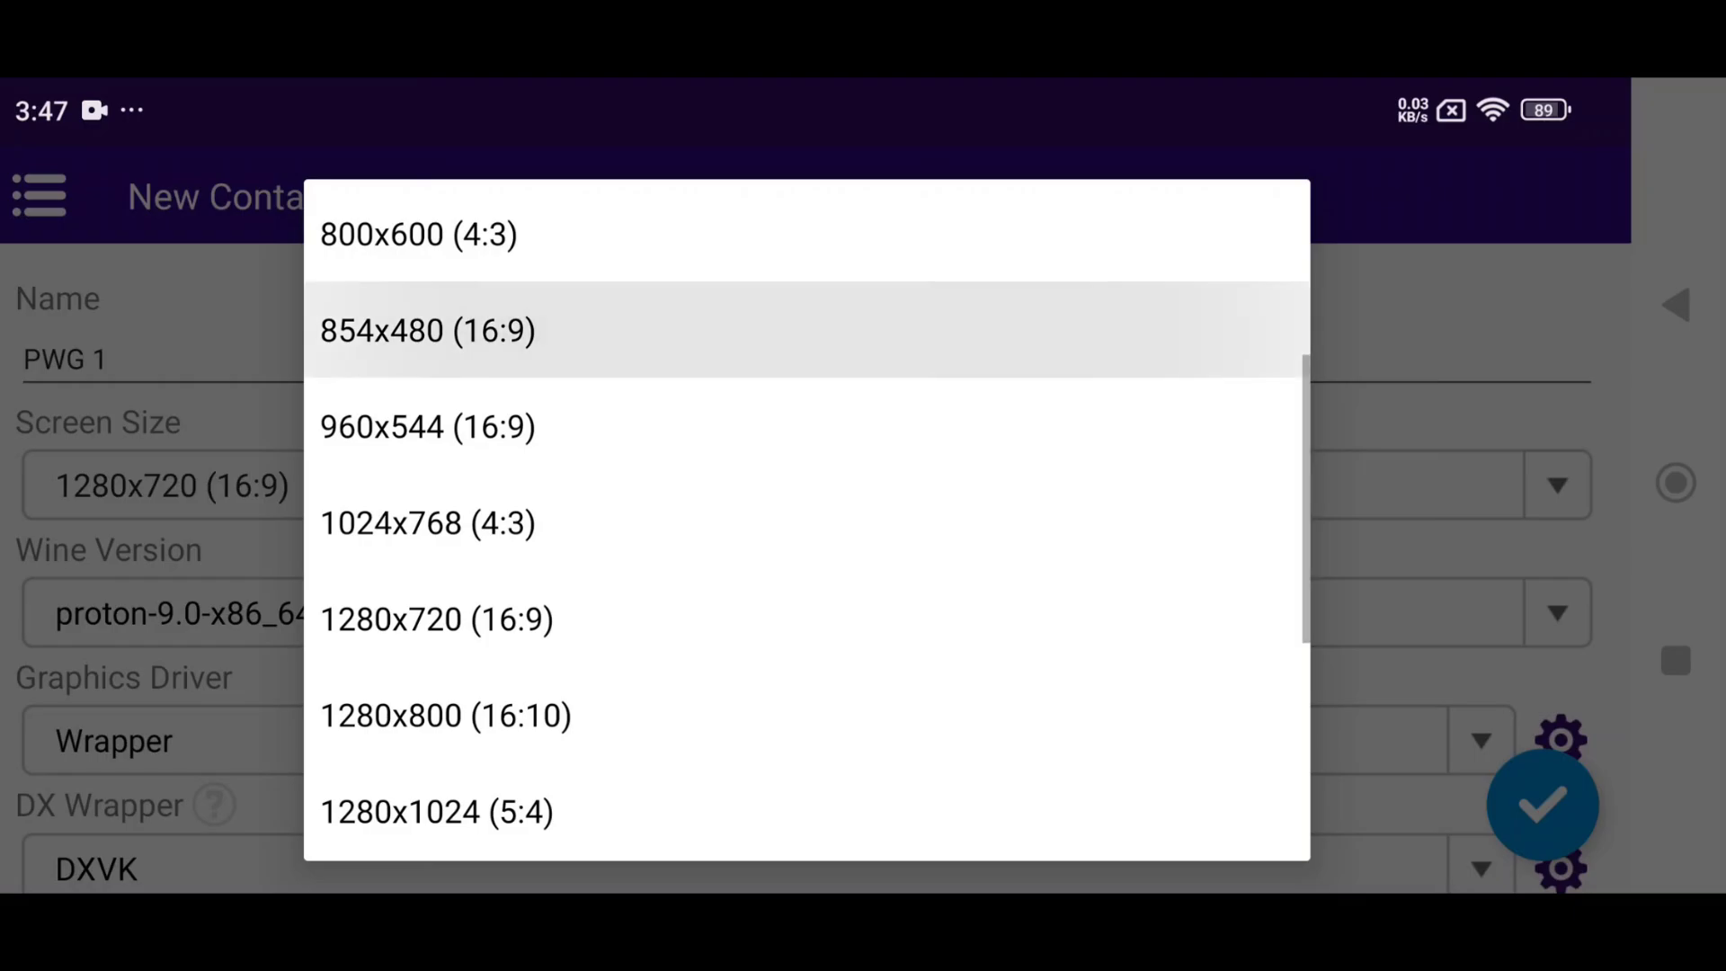
click(427, 330)
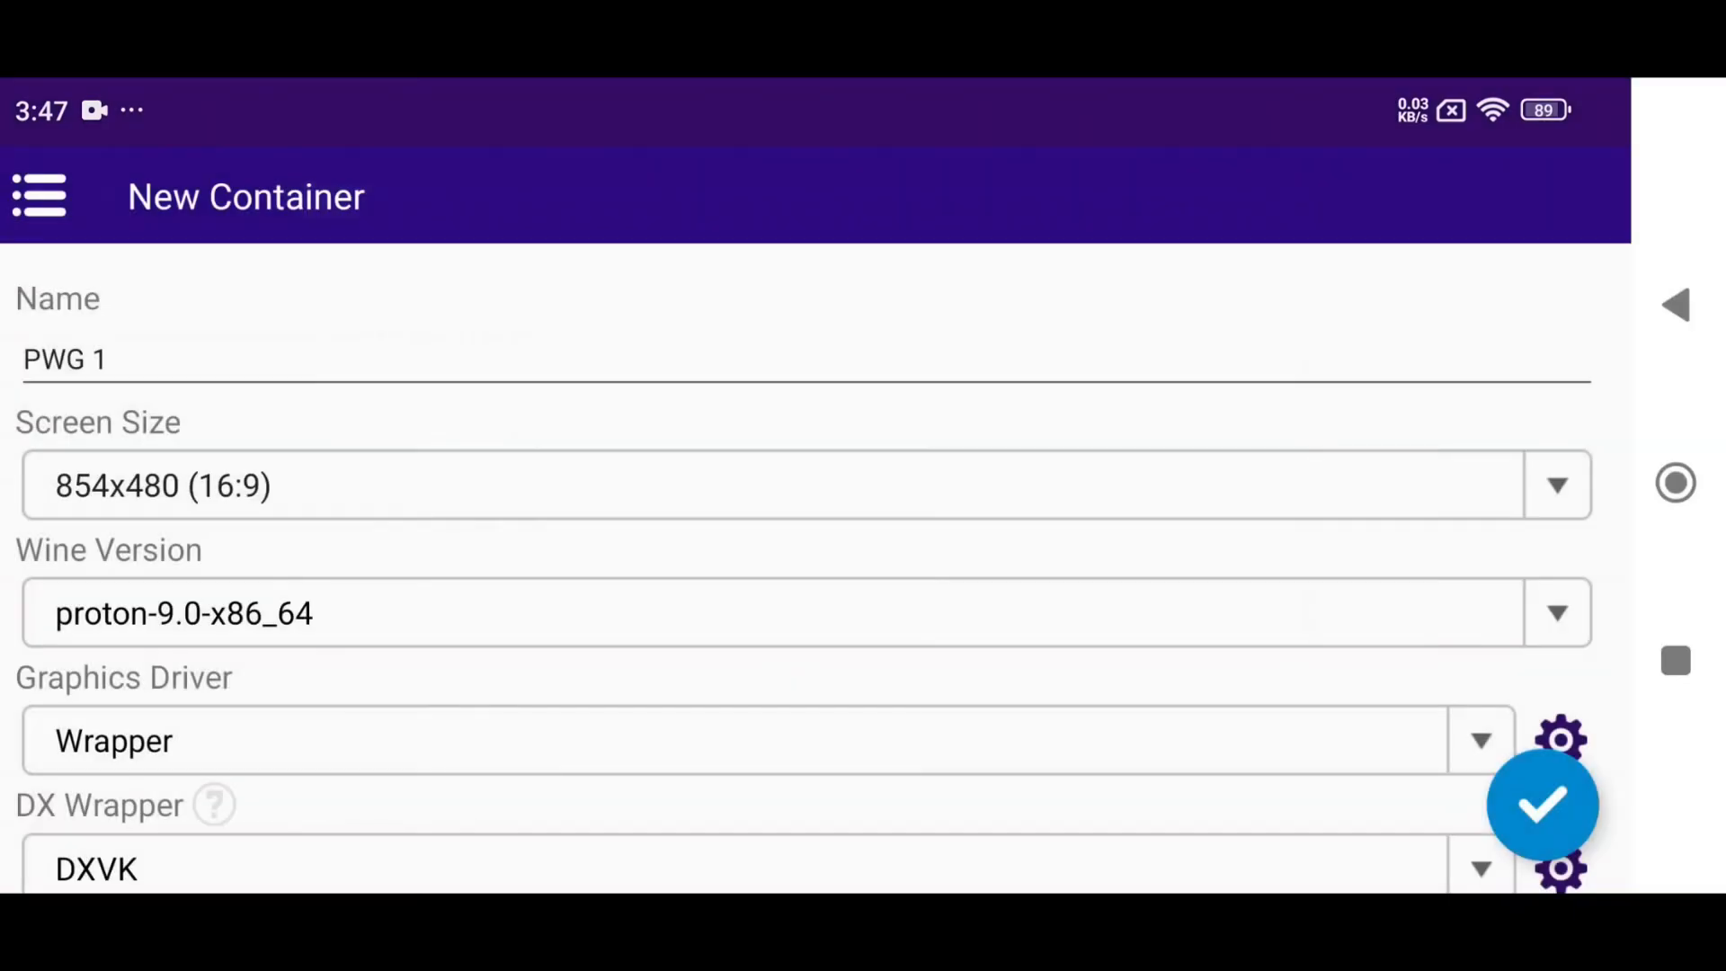
click(1556, 613)
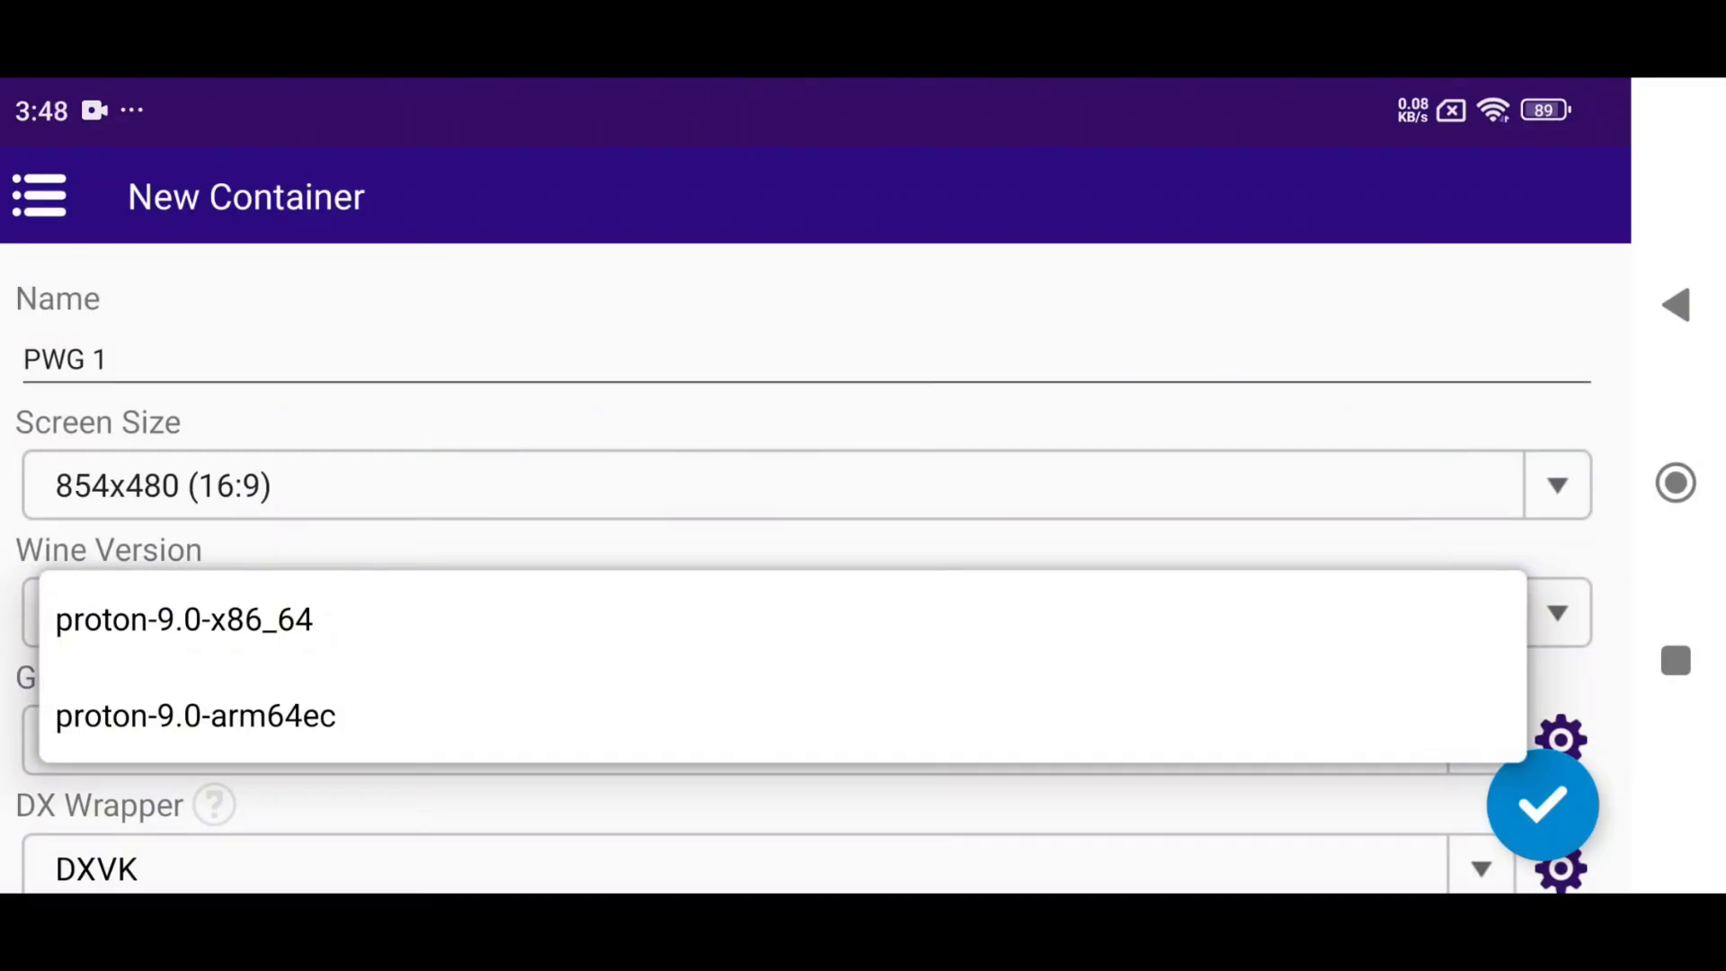
click(183, 619)
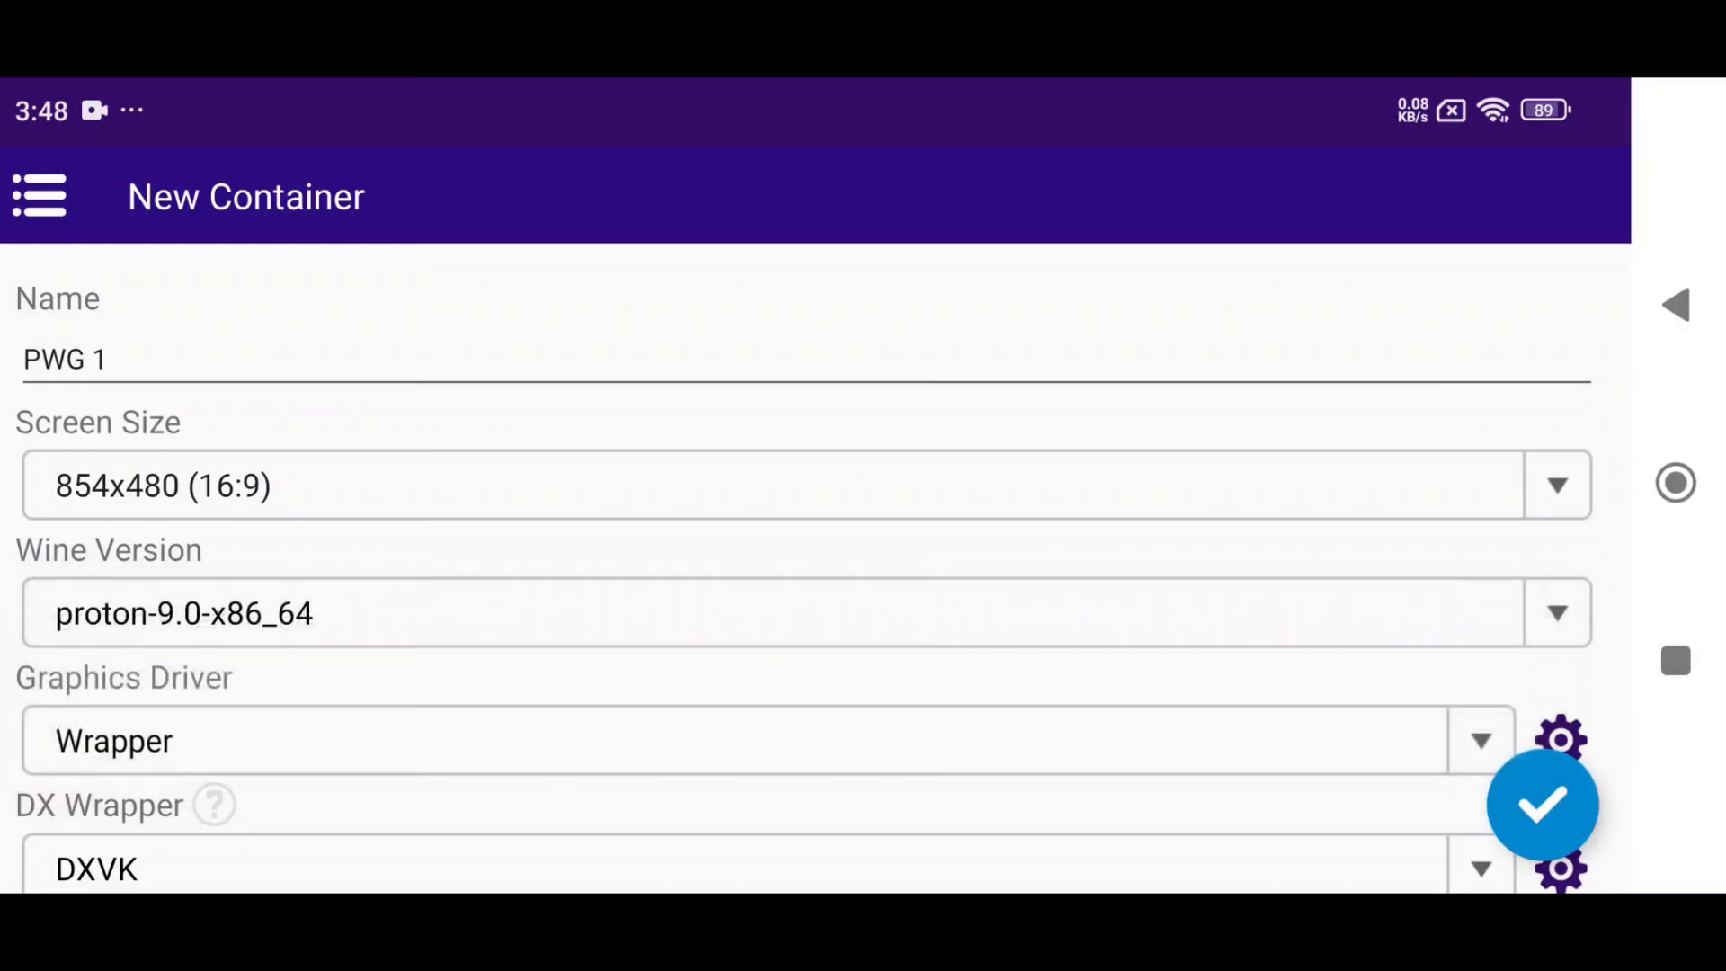
scroll(down, 3)
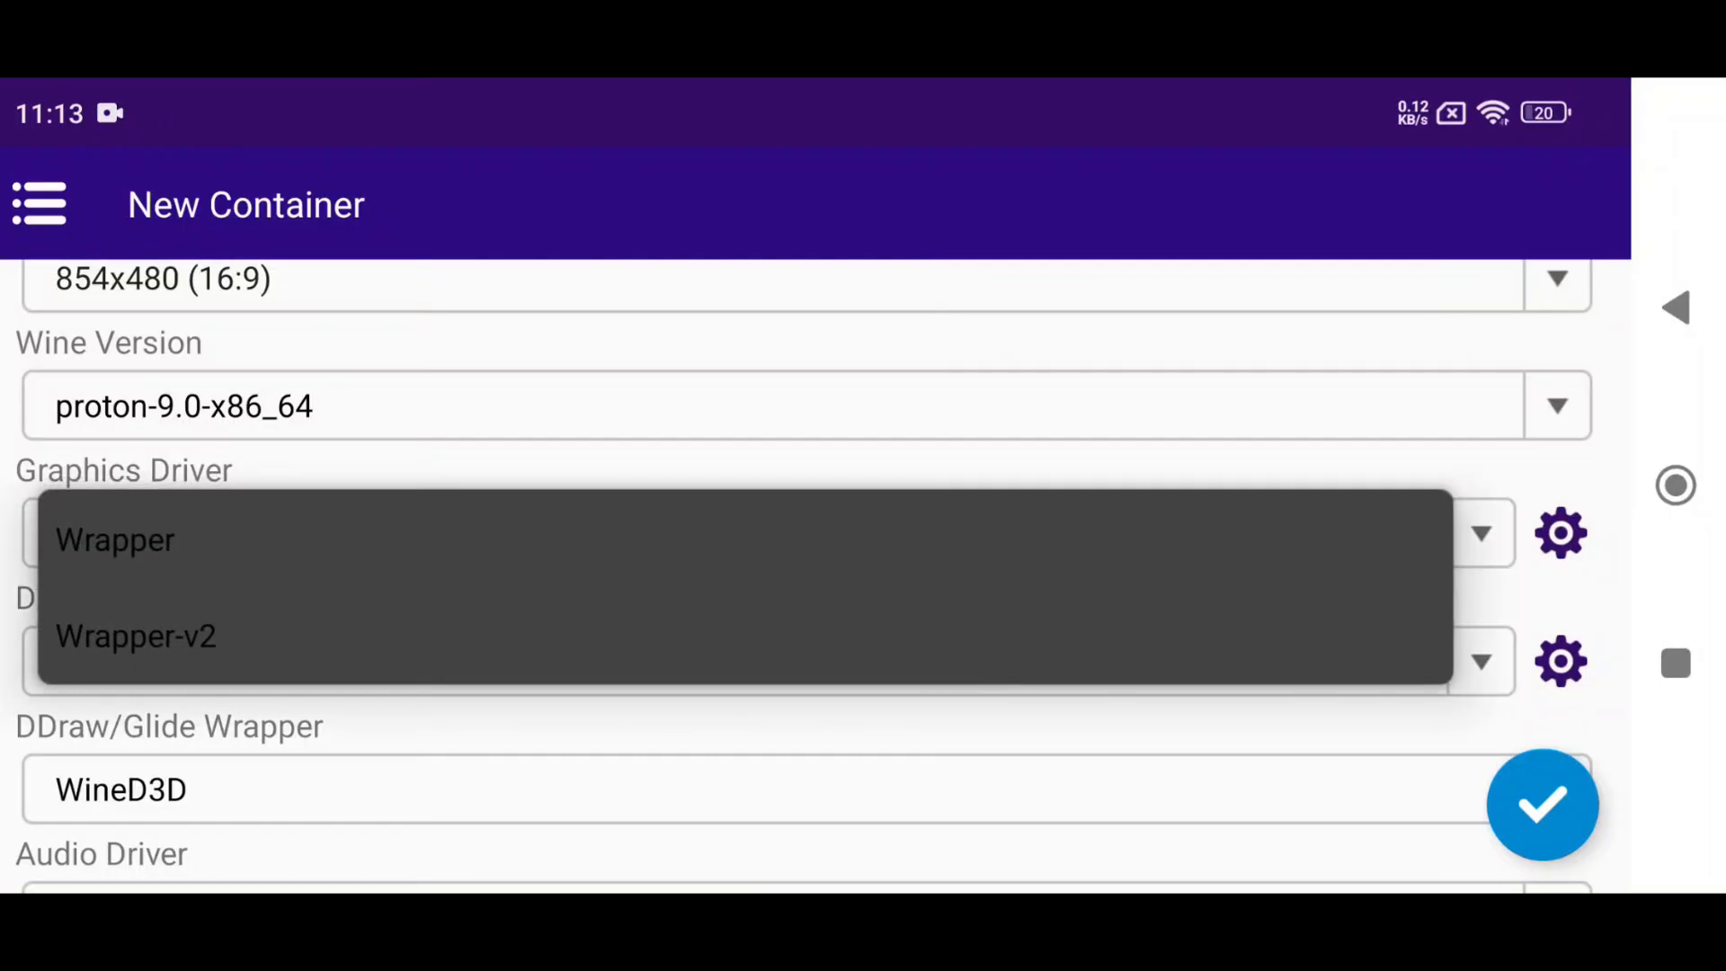
- Confirm the Wrapper graphics driver and DXVK 1.10.1 configuration dialogs with defaults
click(1559, 533)
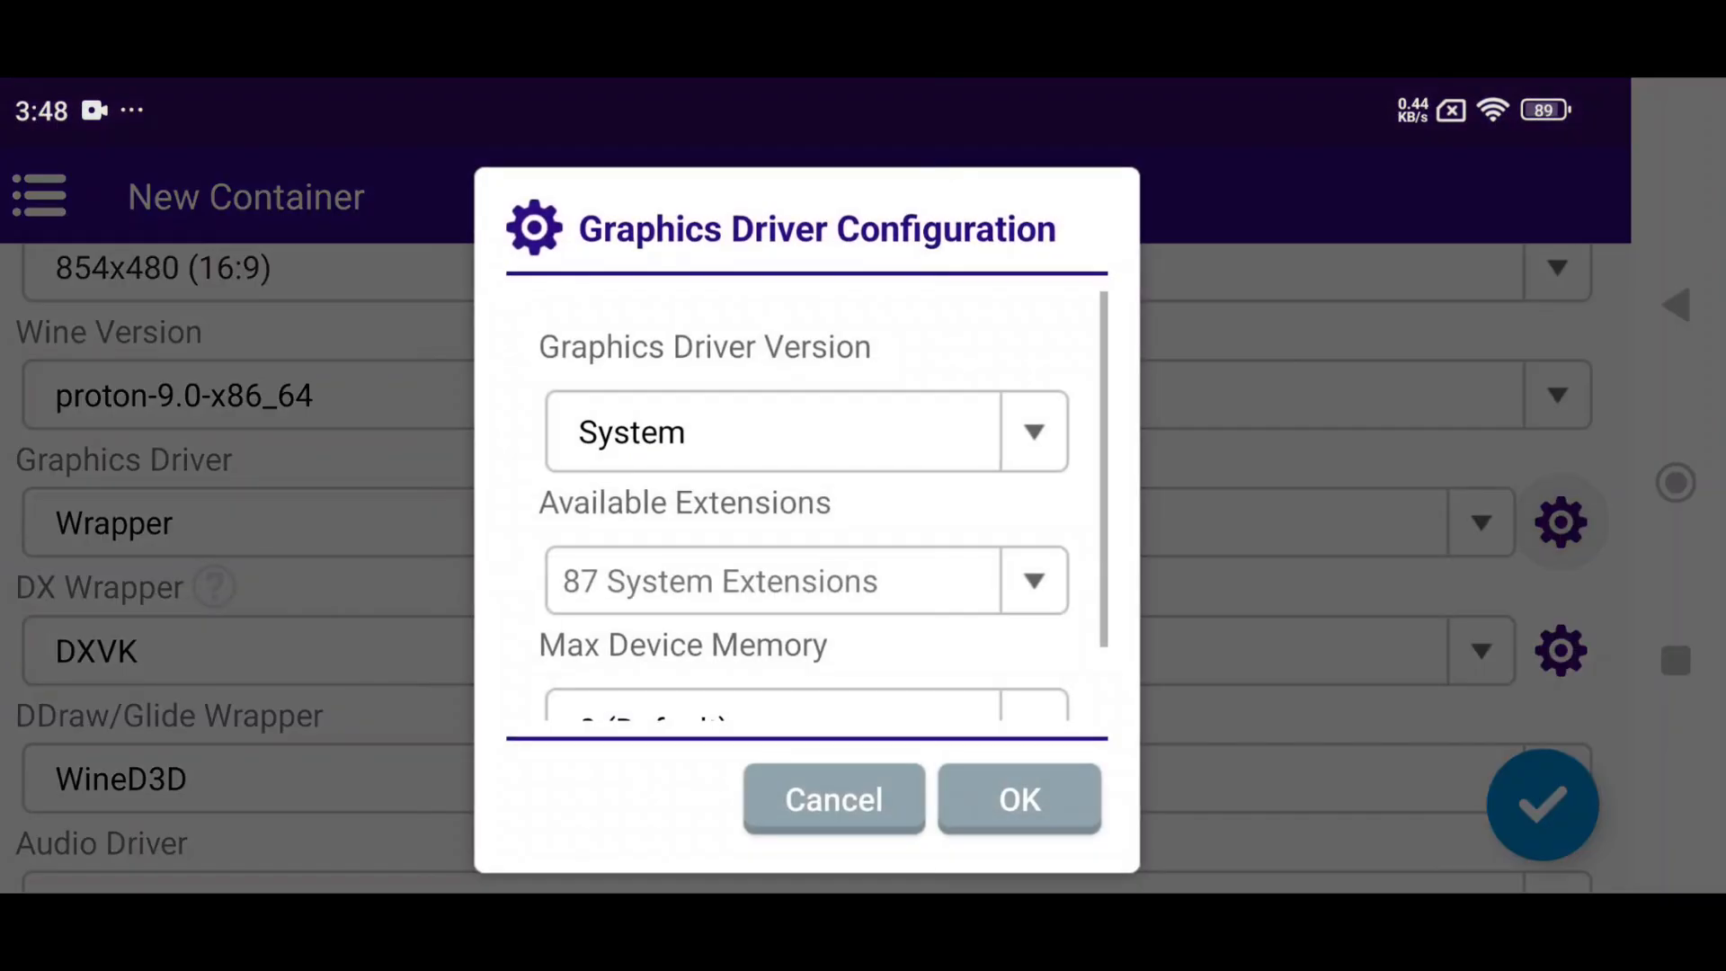
click(770, 430)
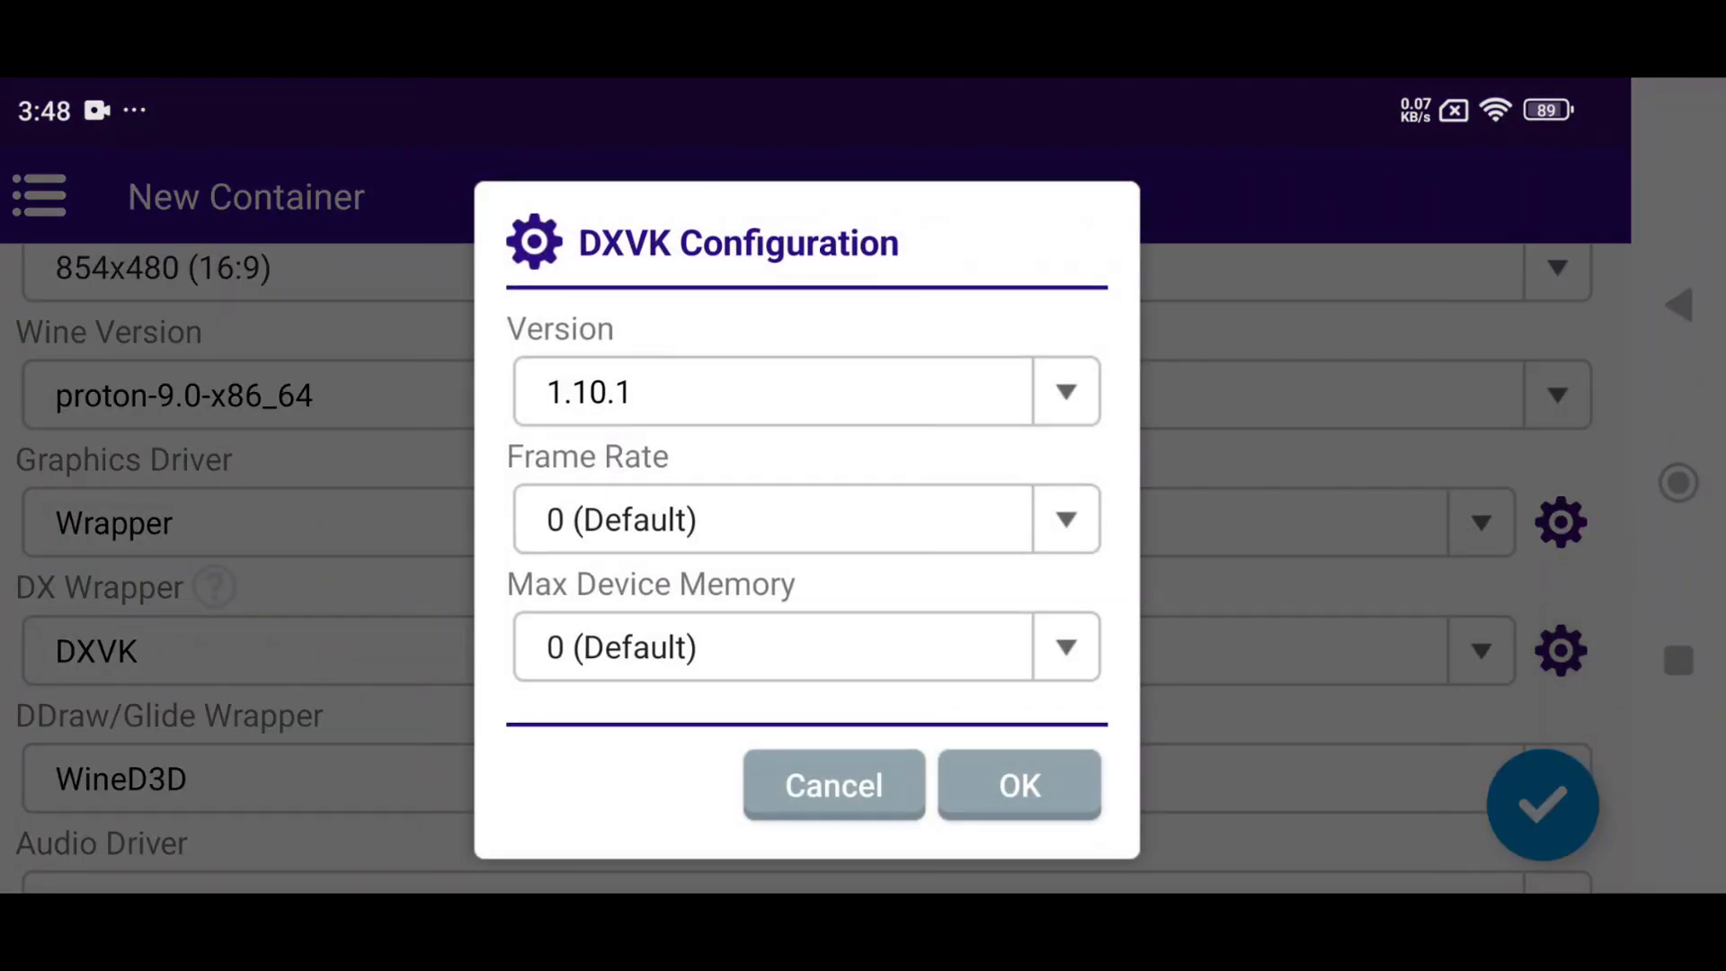
click(1063, 392)
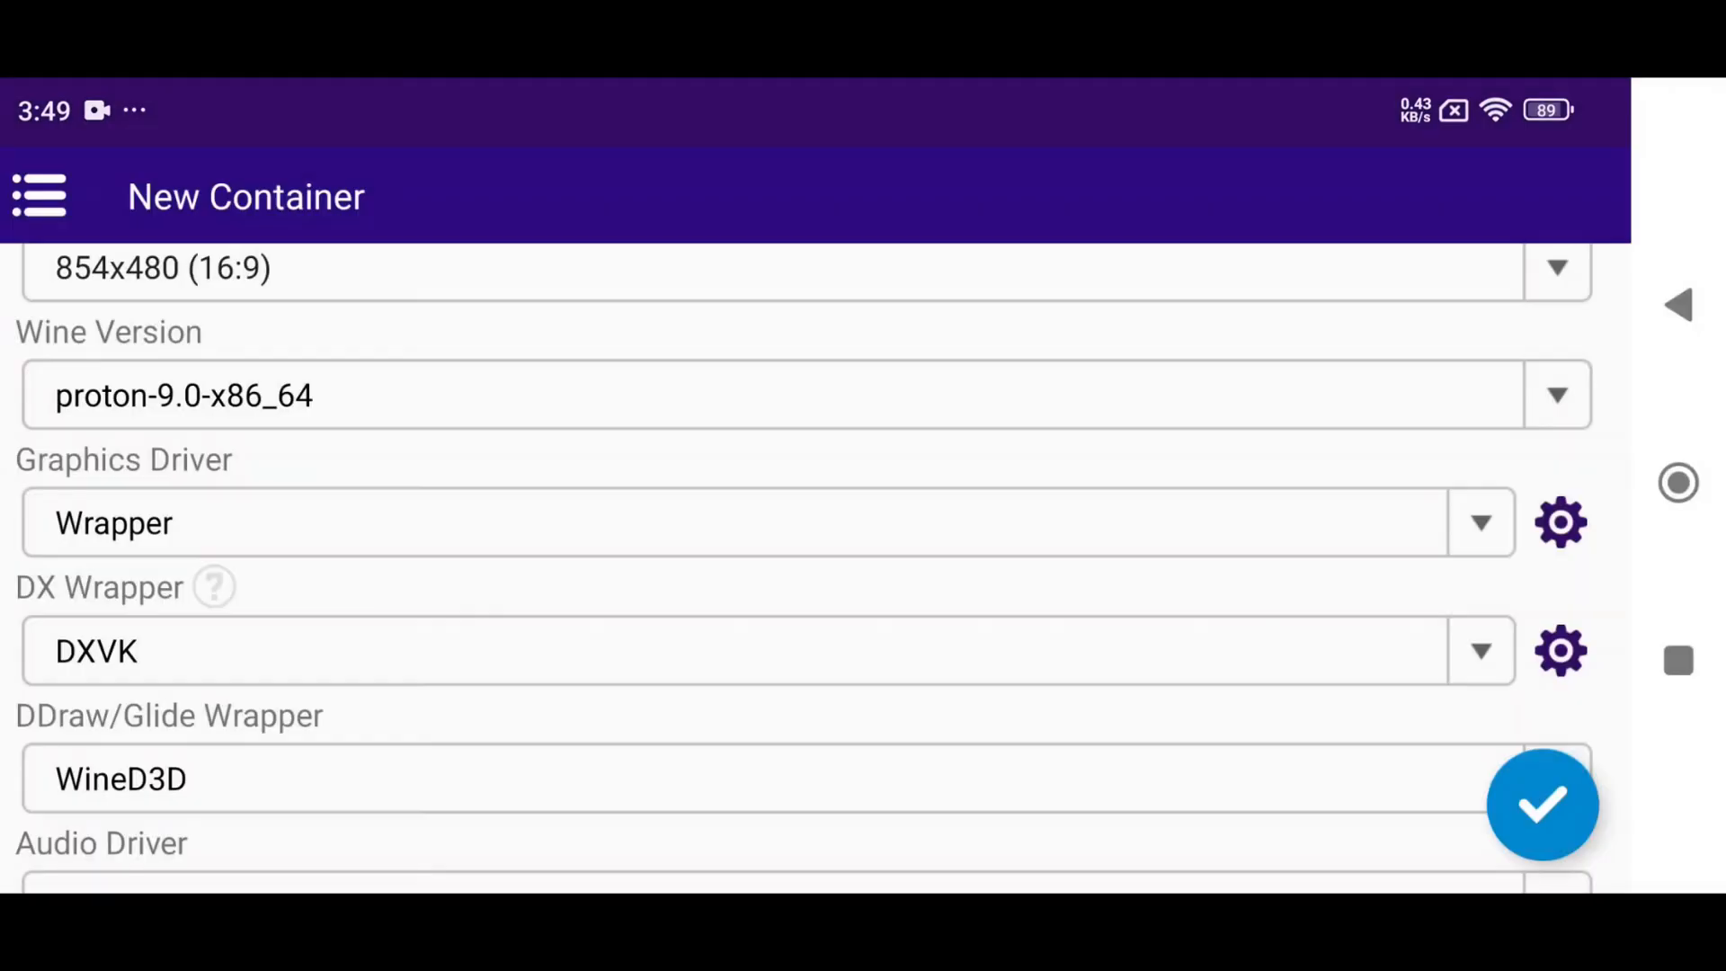
- Turn on Show FPS and Ignore Aspect Ratio for the container
scroll(down, 3)
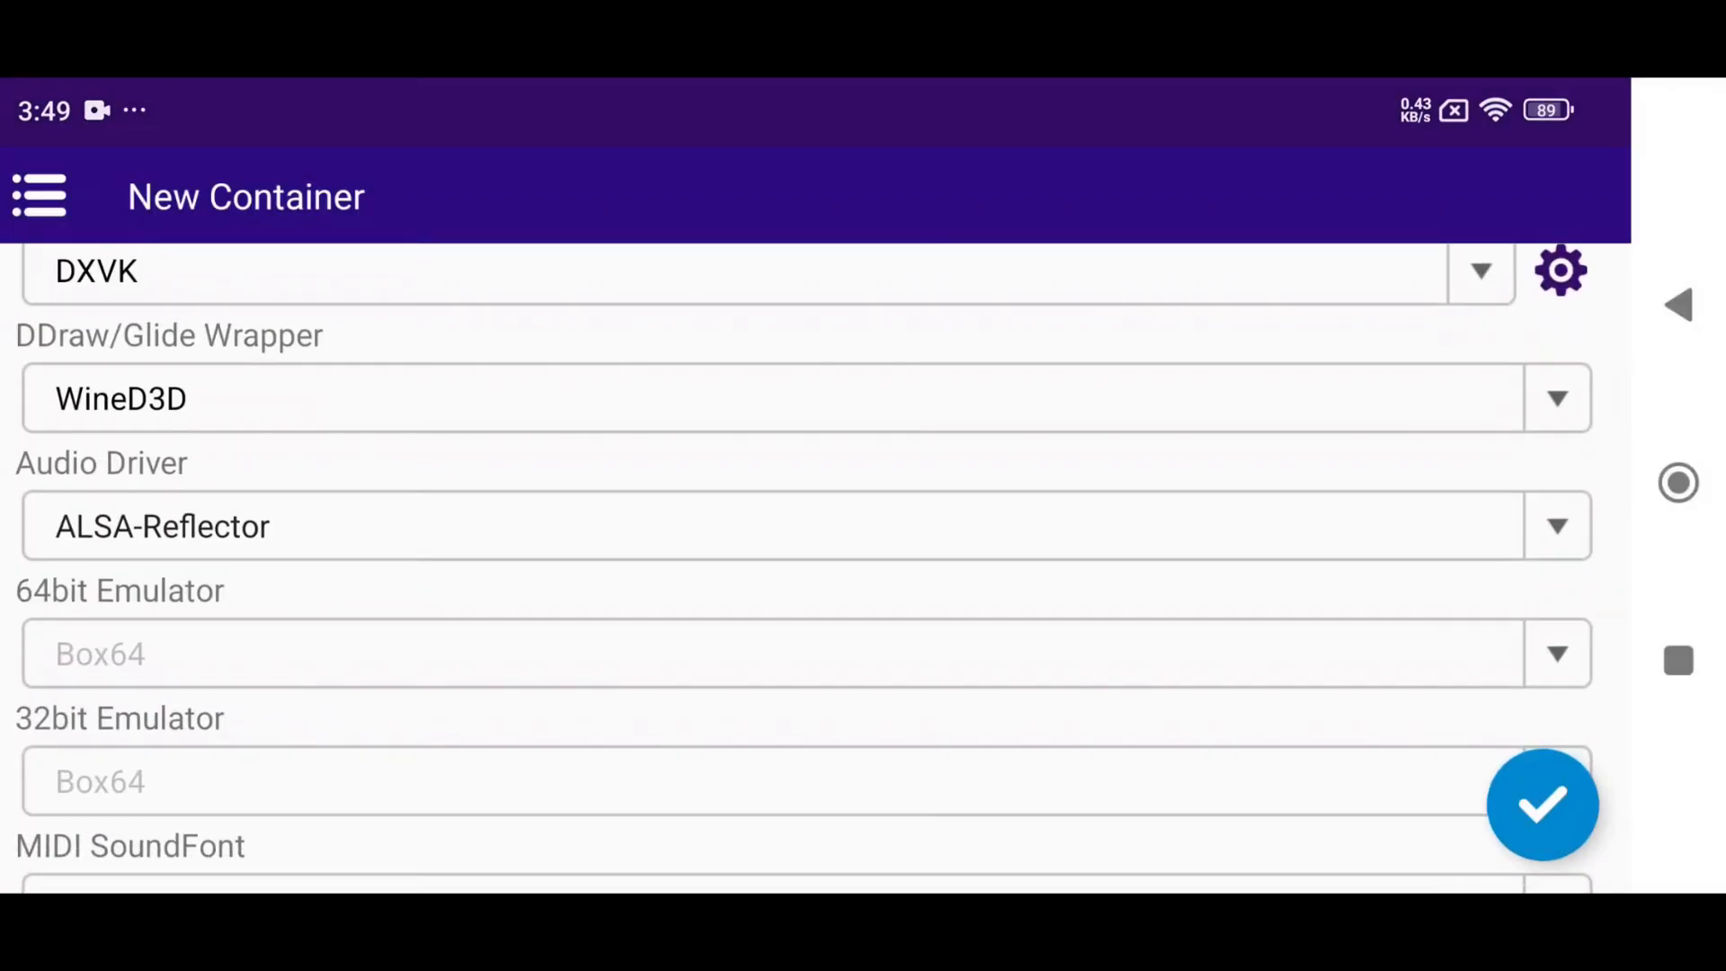
click(1556, 526)
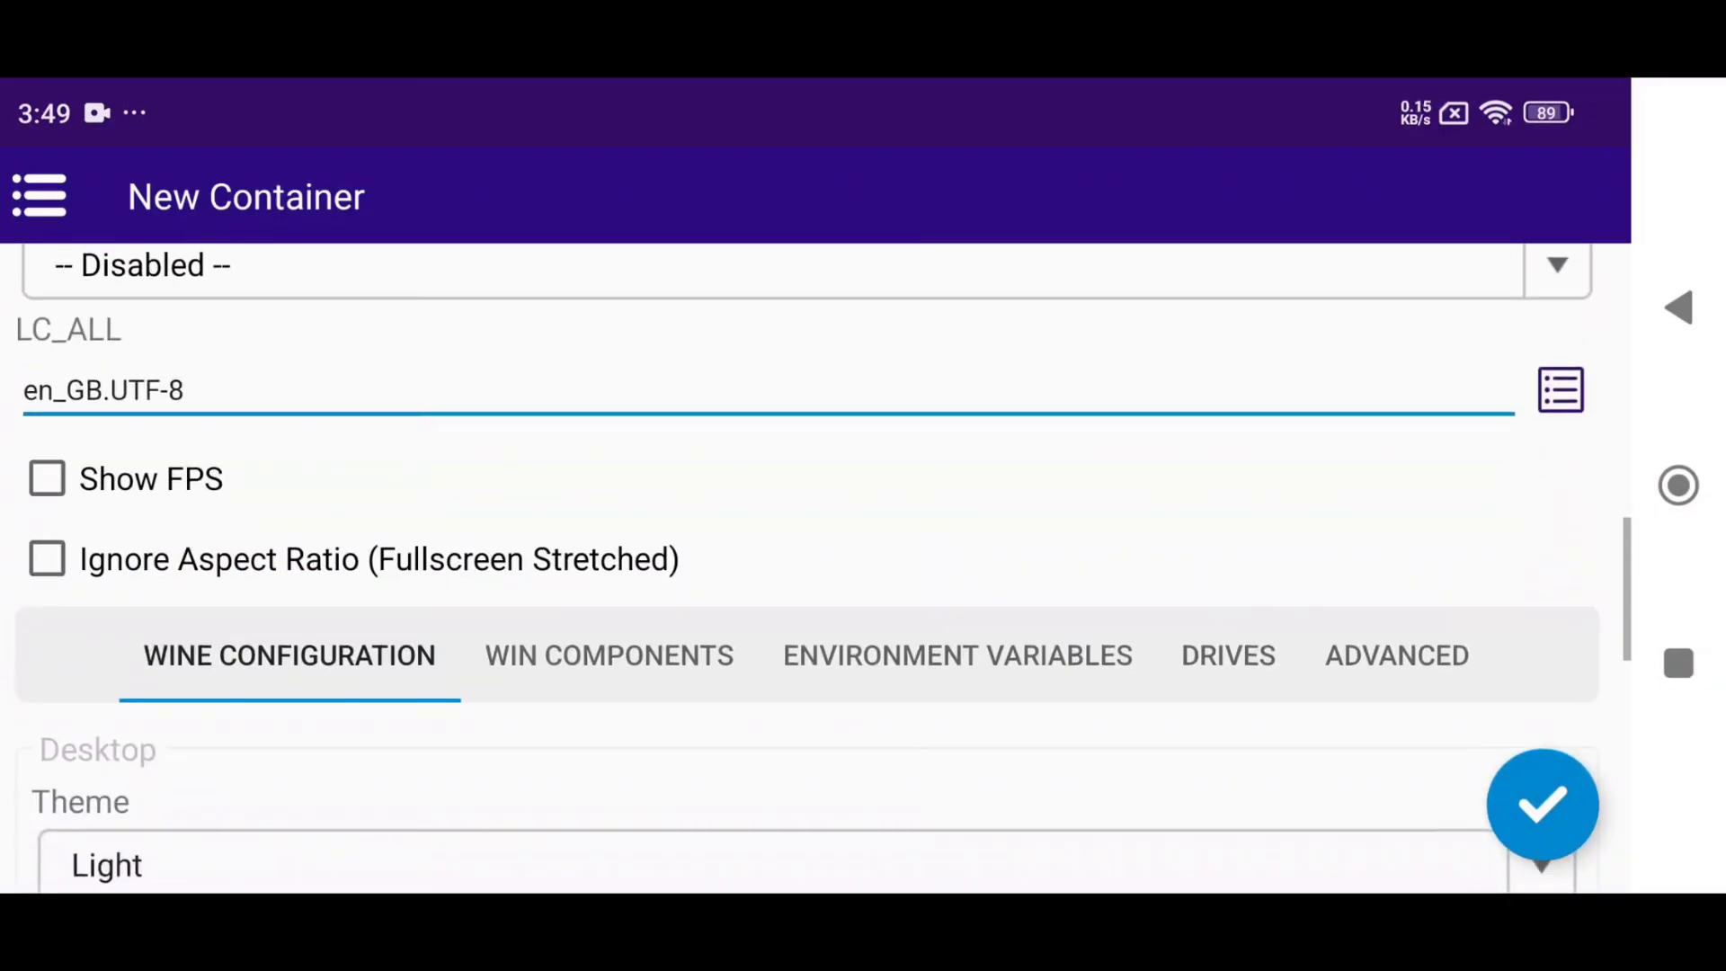
click(48, 467)
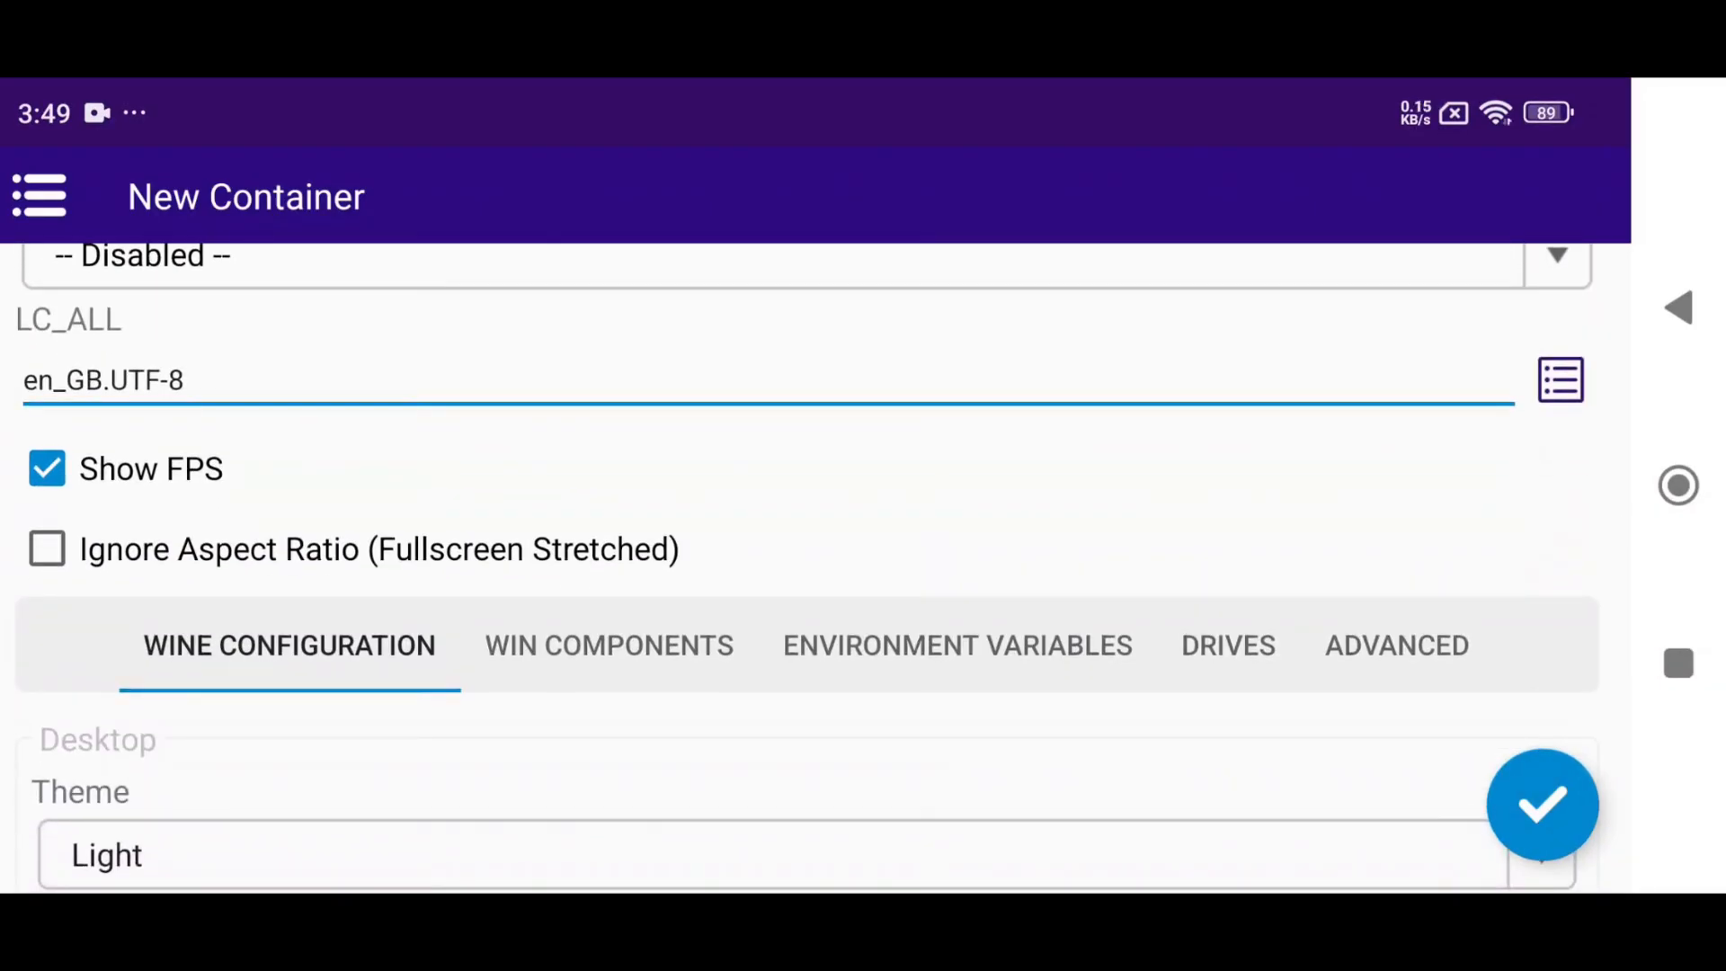
scroll(down, 3)
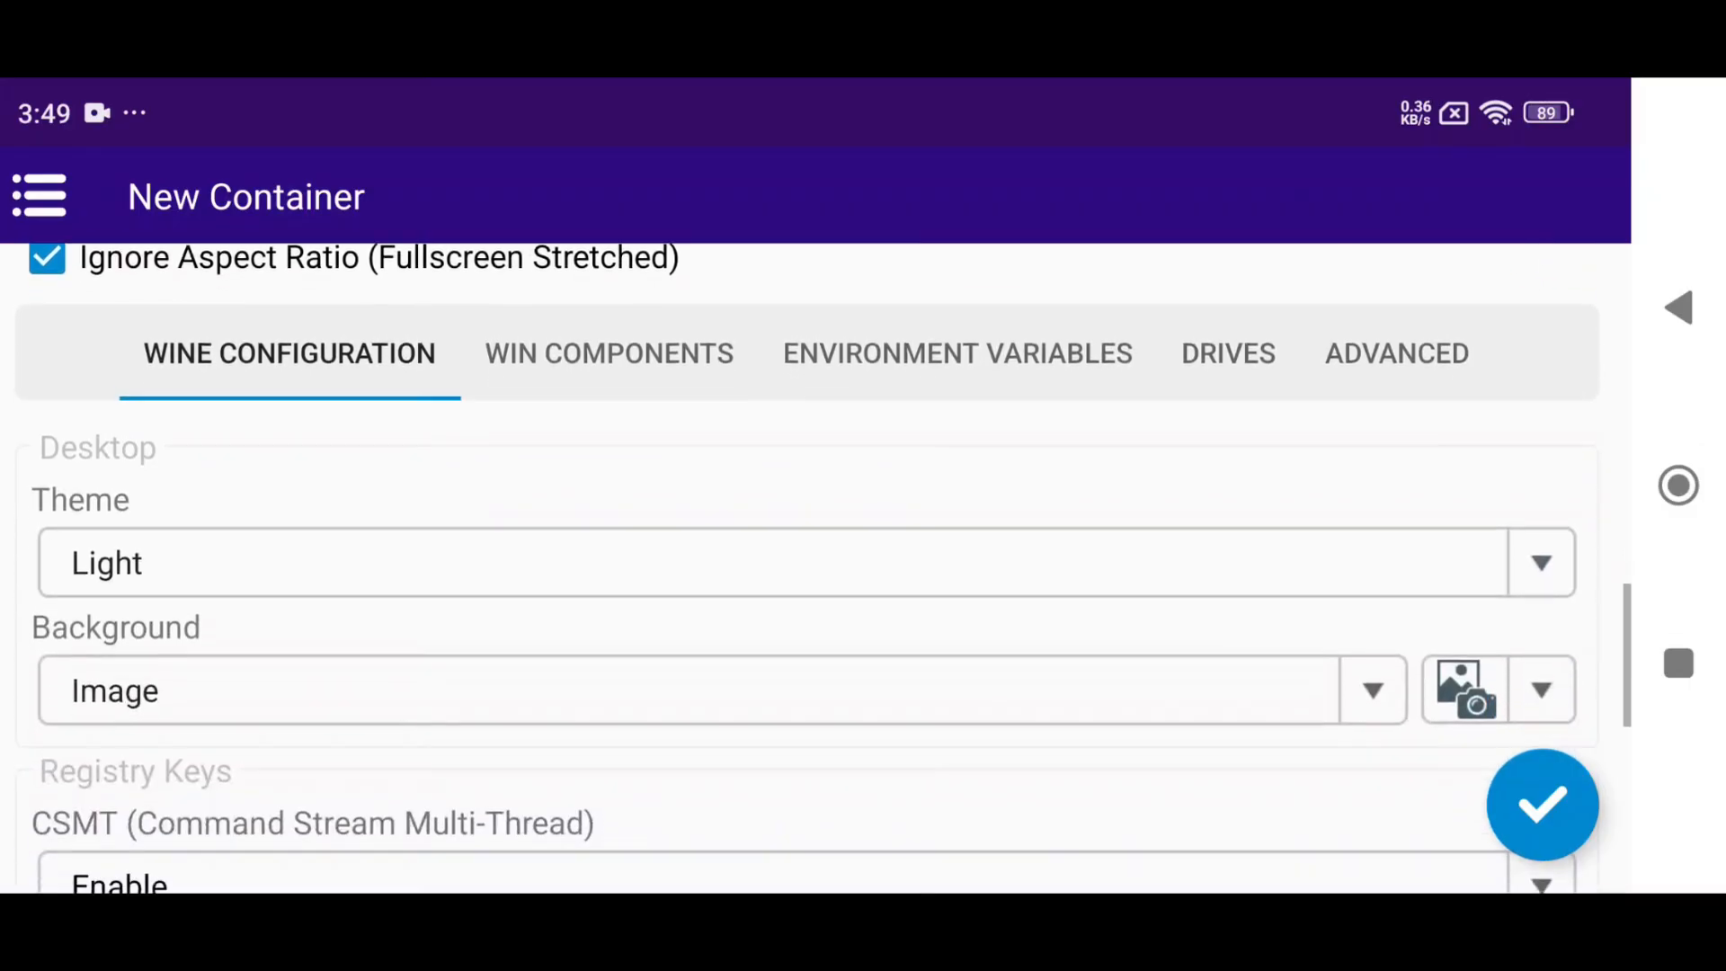
scroll(down, 3)
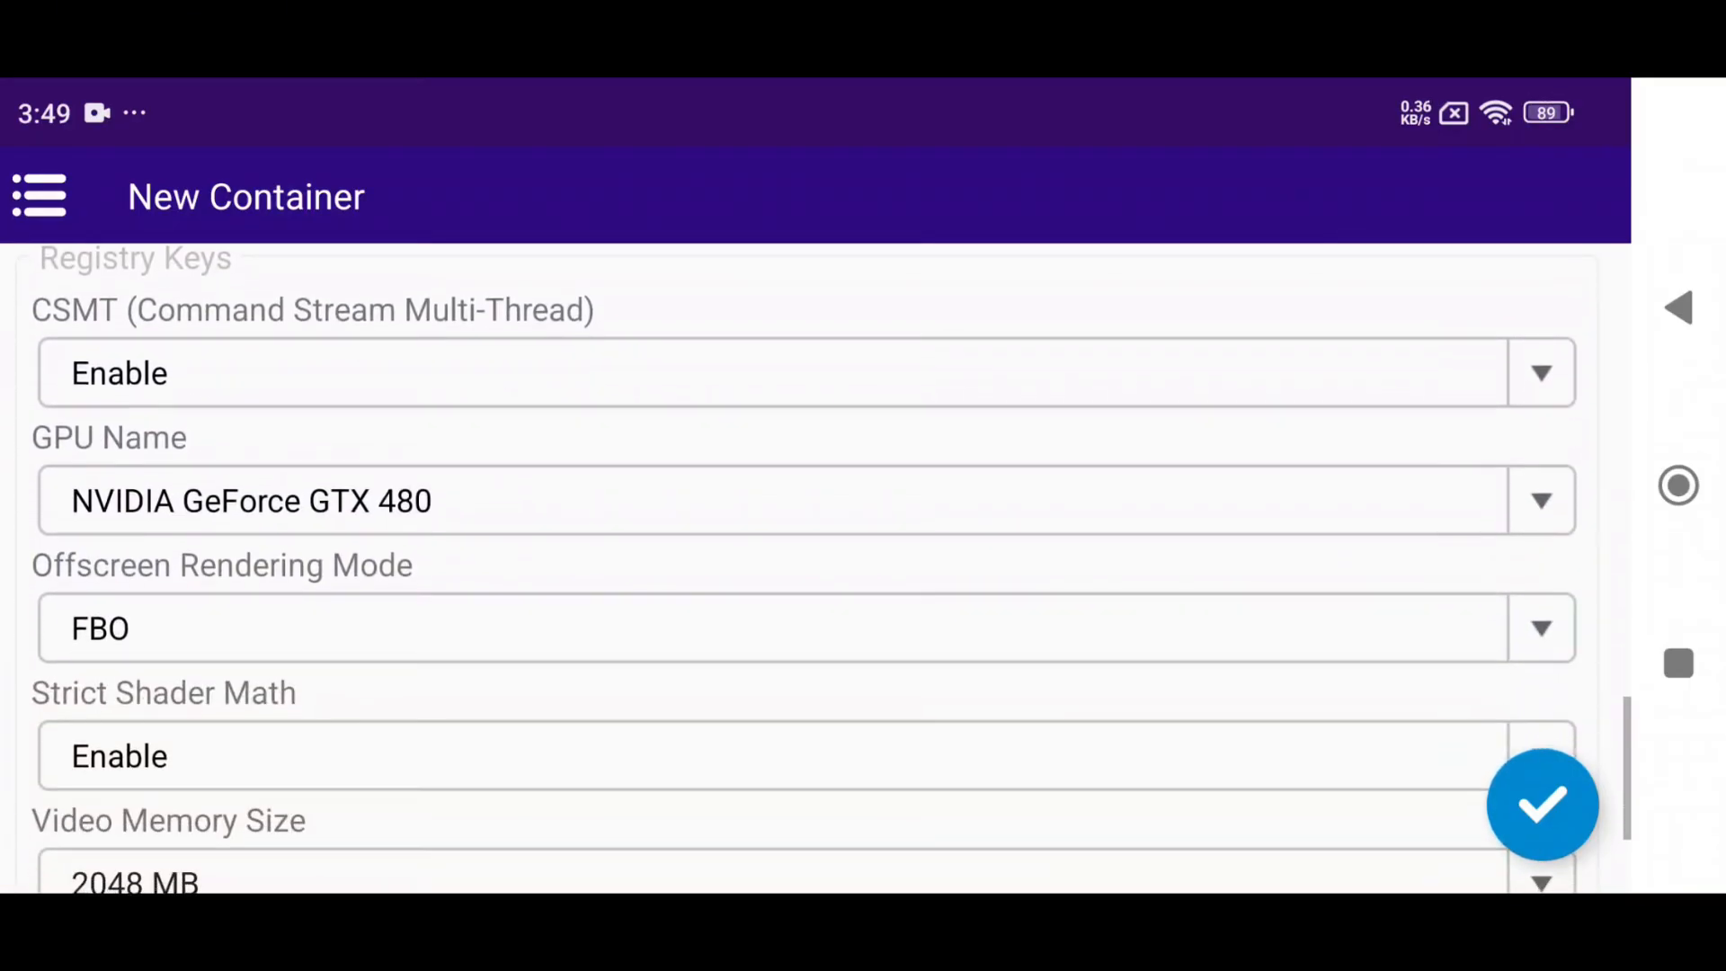
- Set the container's GPU name to NVIDIA GeForce GTX 1060
click(801, 499)
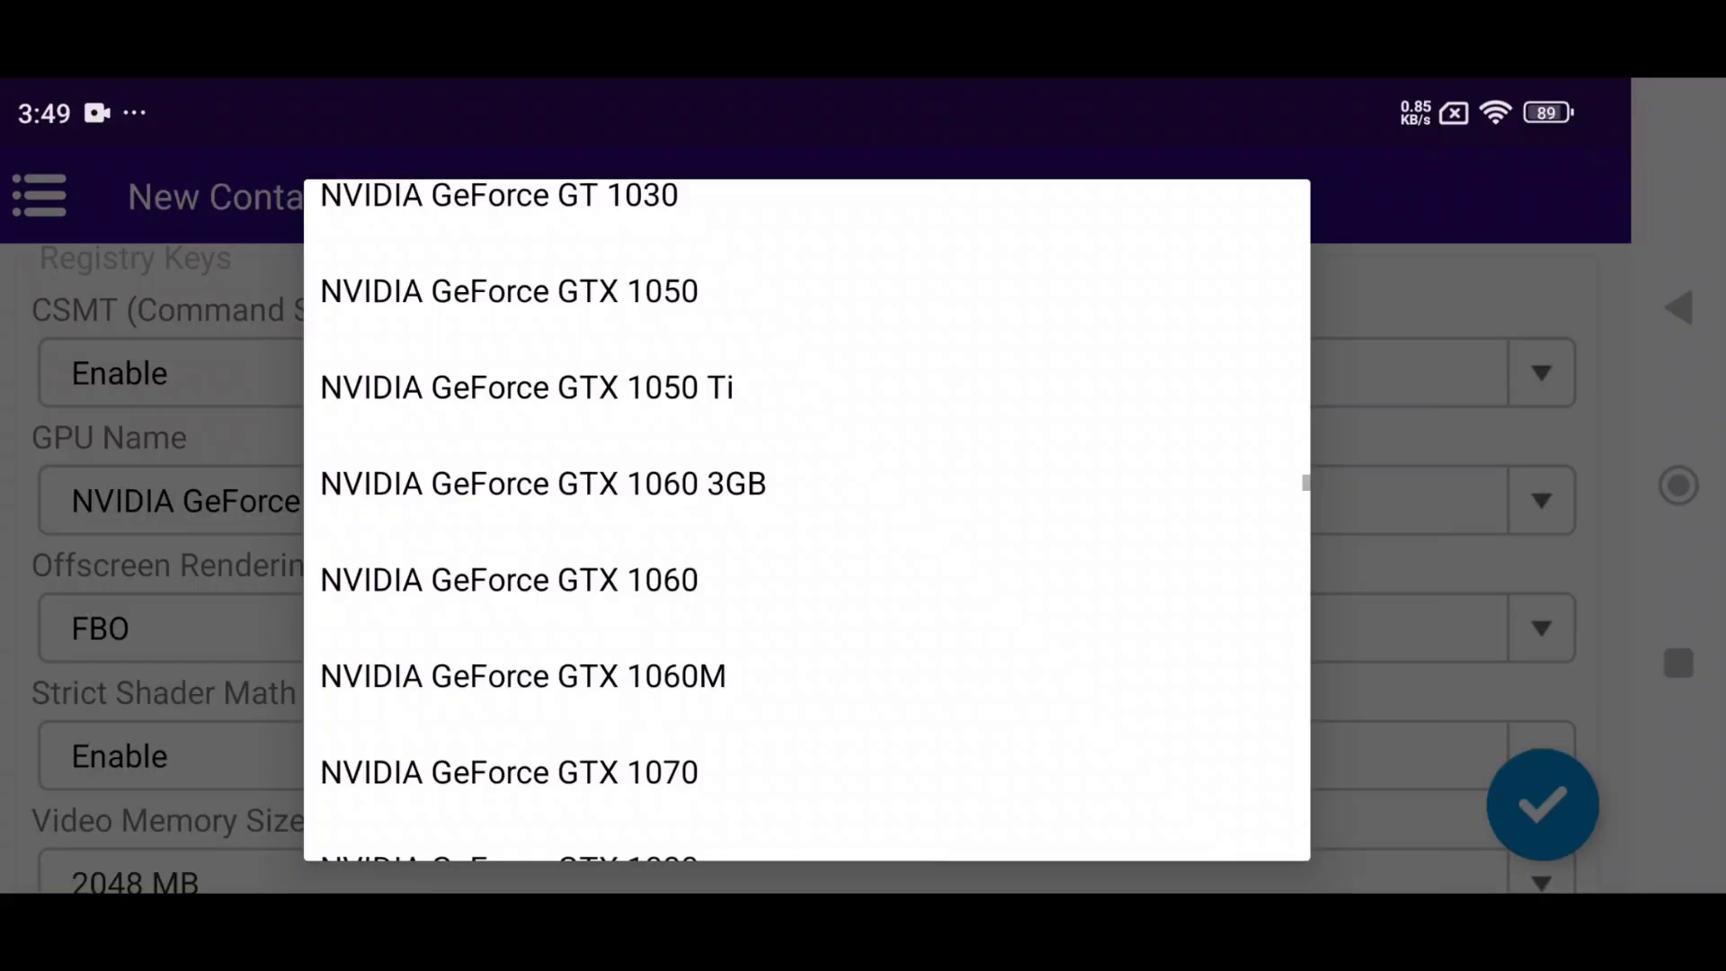
click(507, 580)
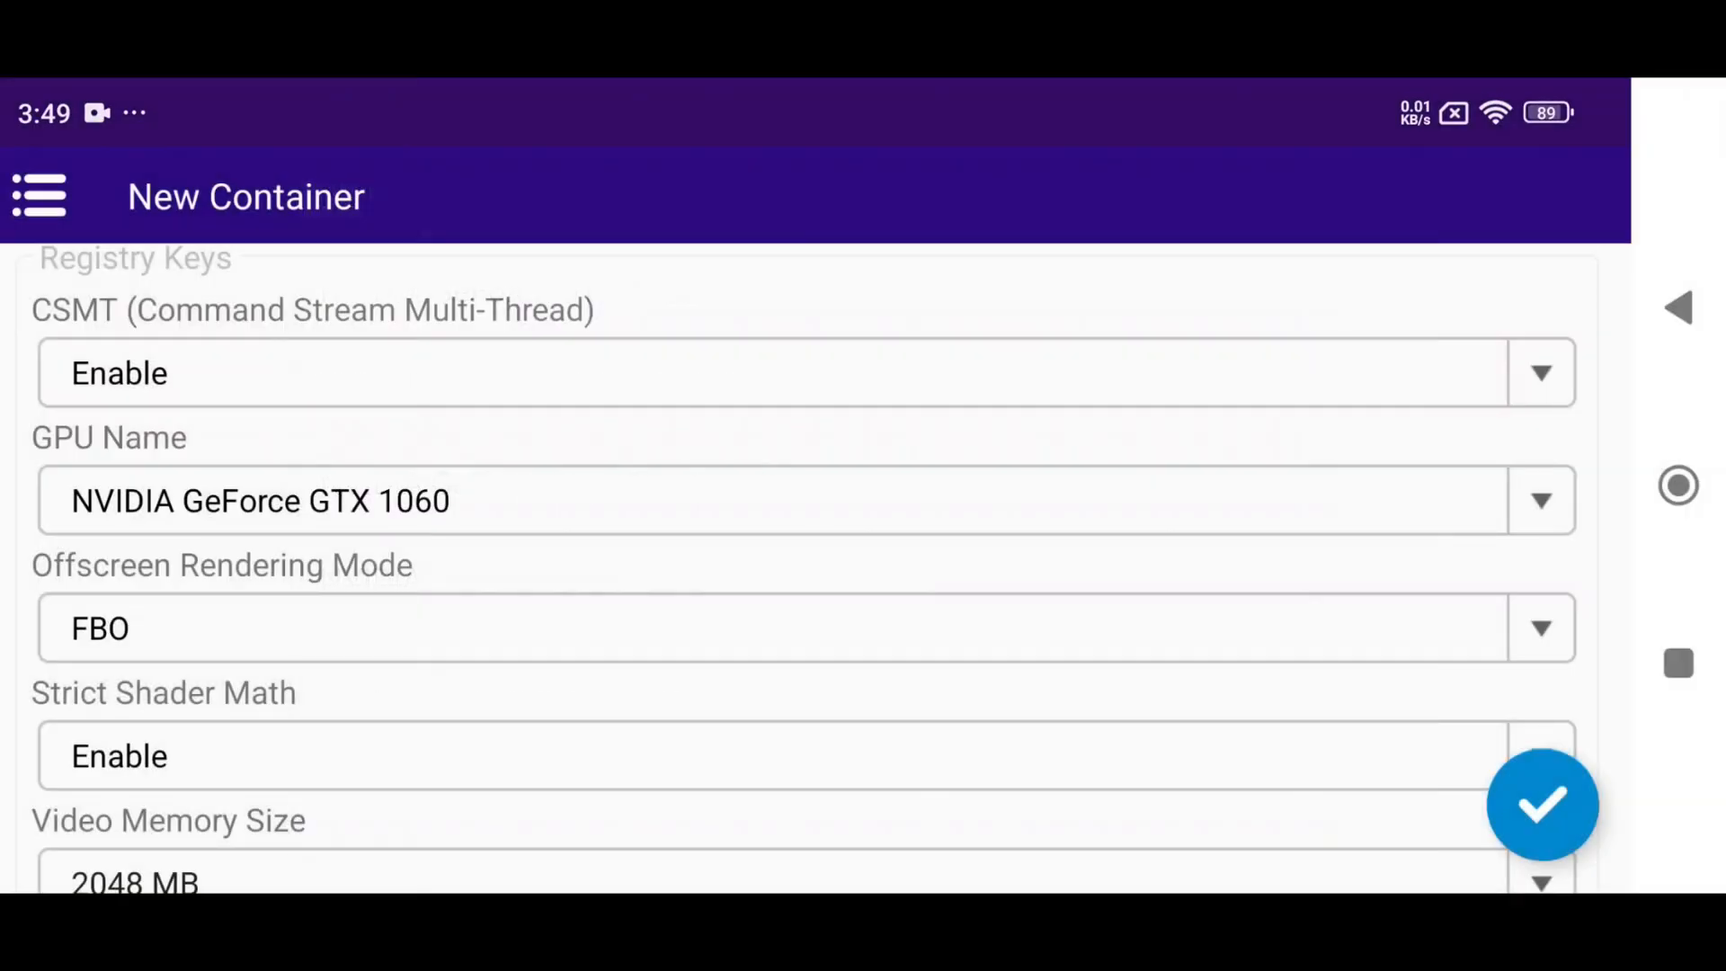
click(793, 875)
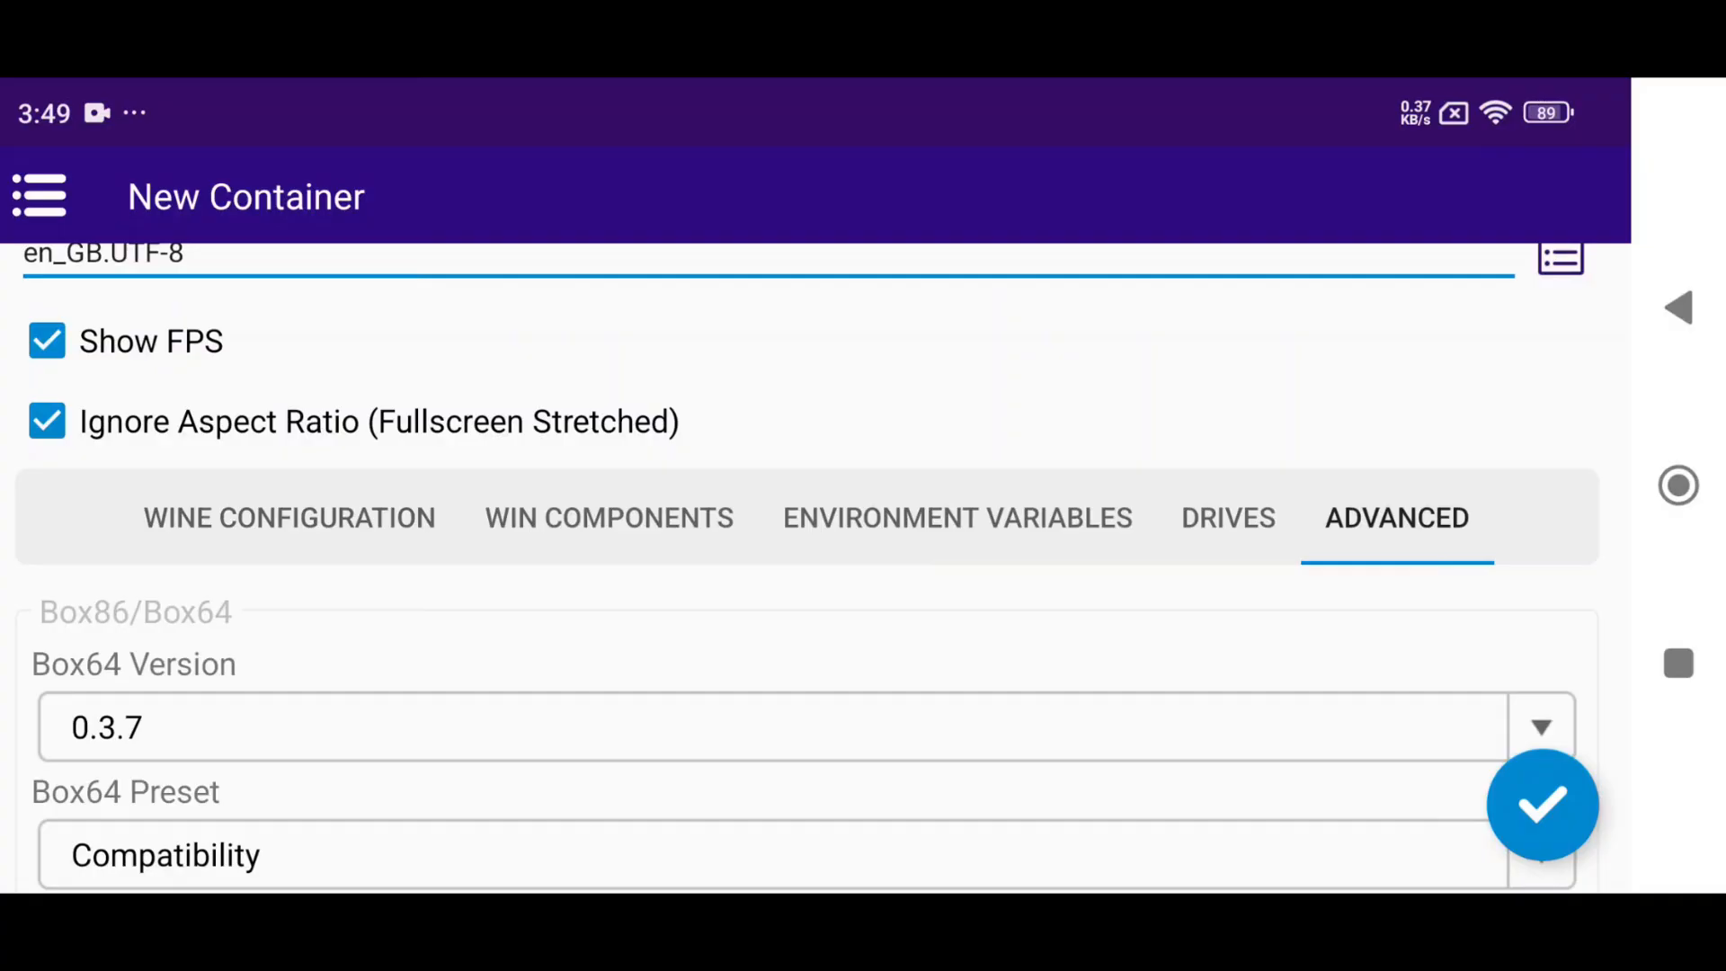
- Choose a startup service mode under Startup Selection in Advanced settings
click(770, 726)
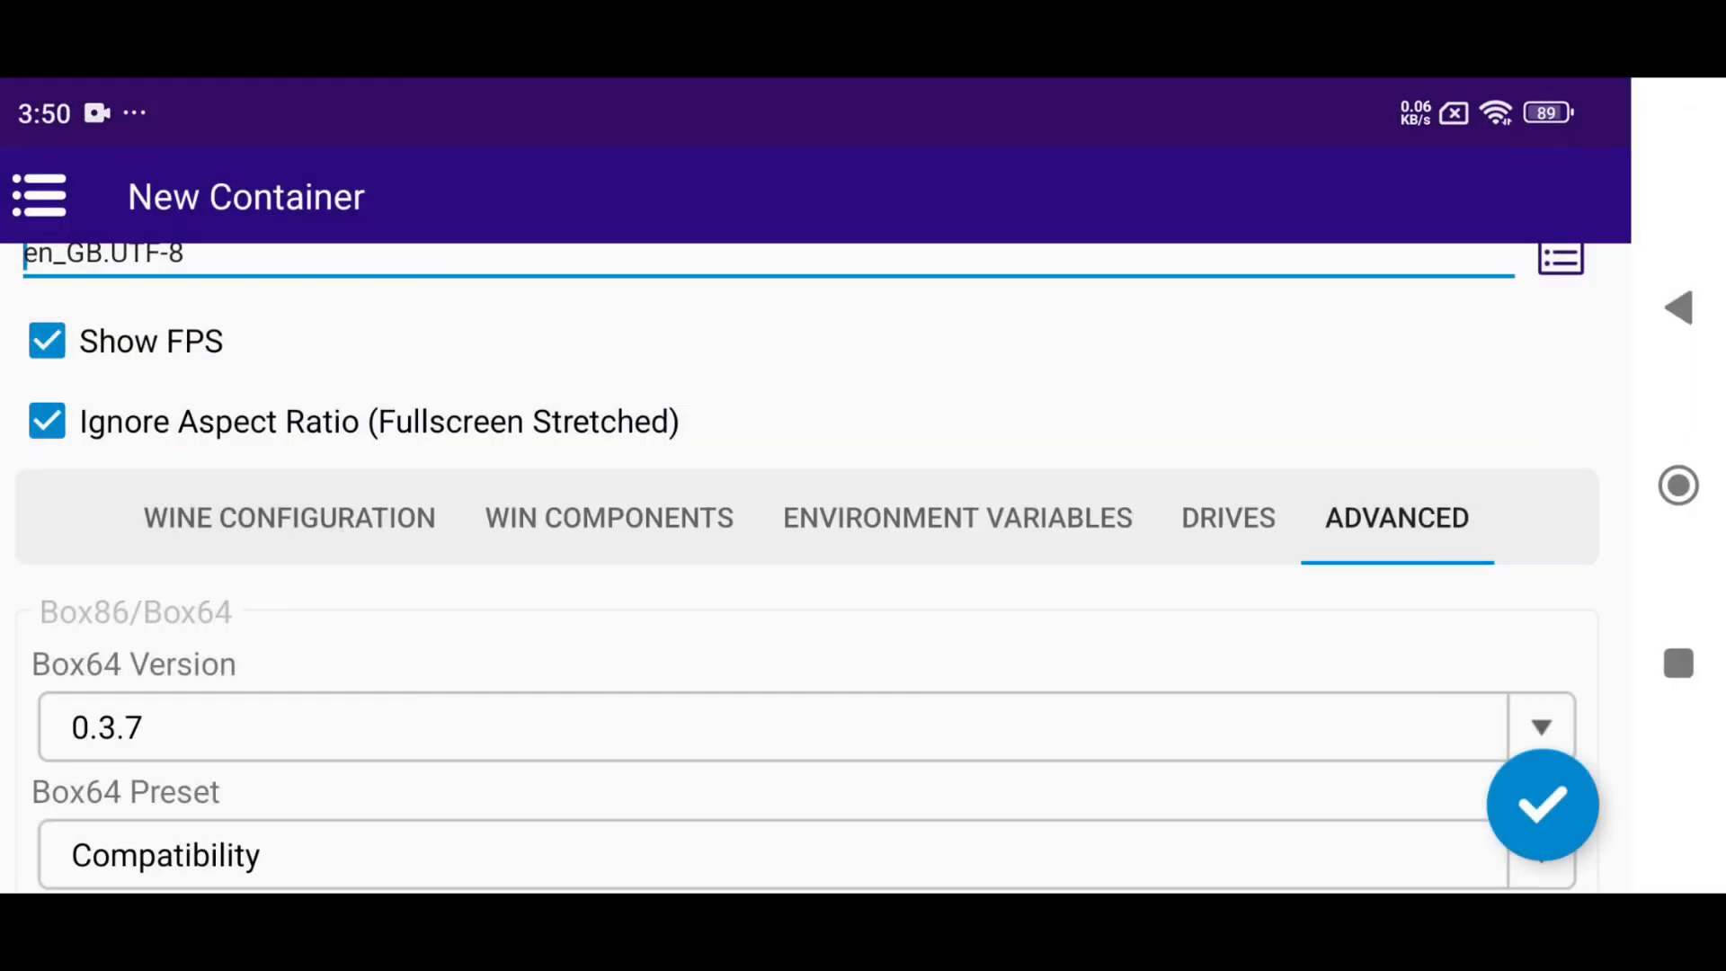
click(770, 854)
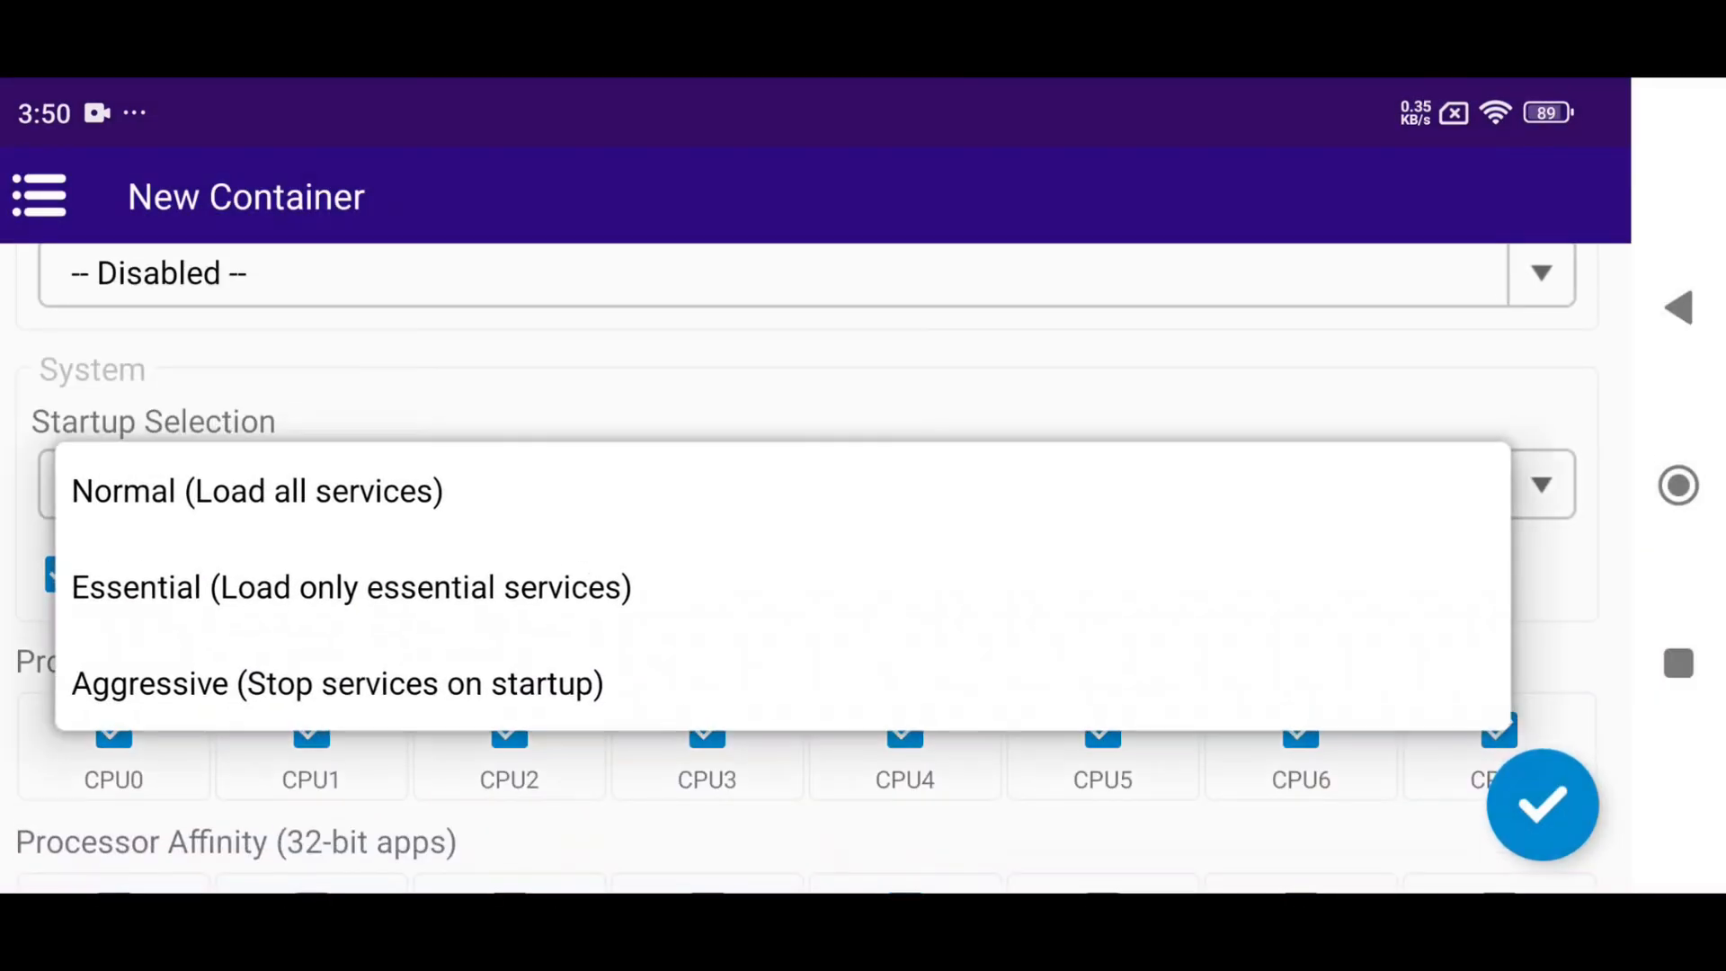
click(338, 682)
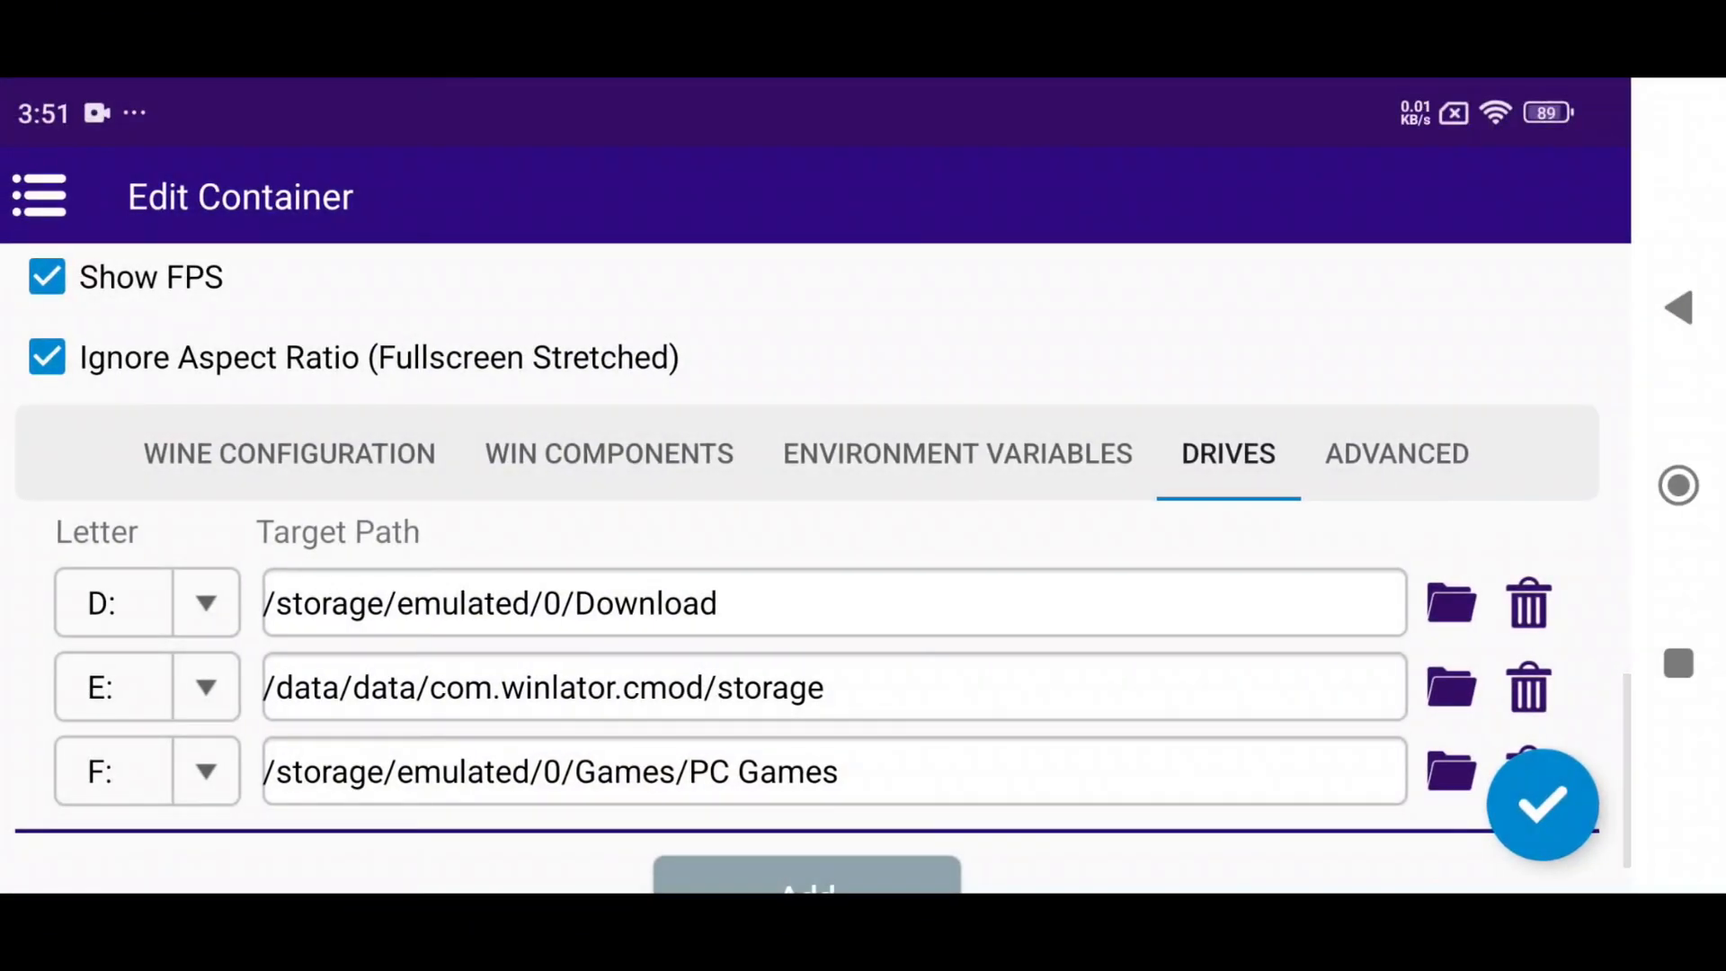
- Save PWG 1, start it, install Pro Evolution Soccer 2013 to the default folder, and launch it
click(1541, 804)
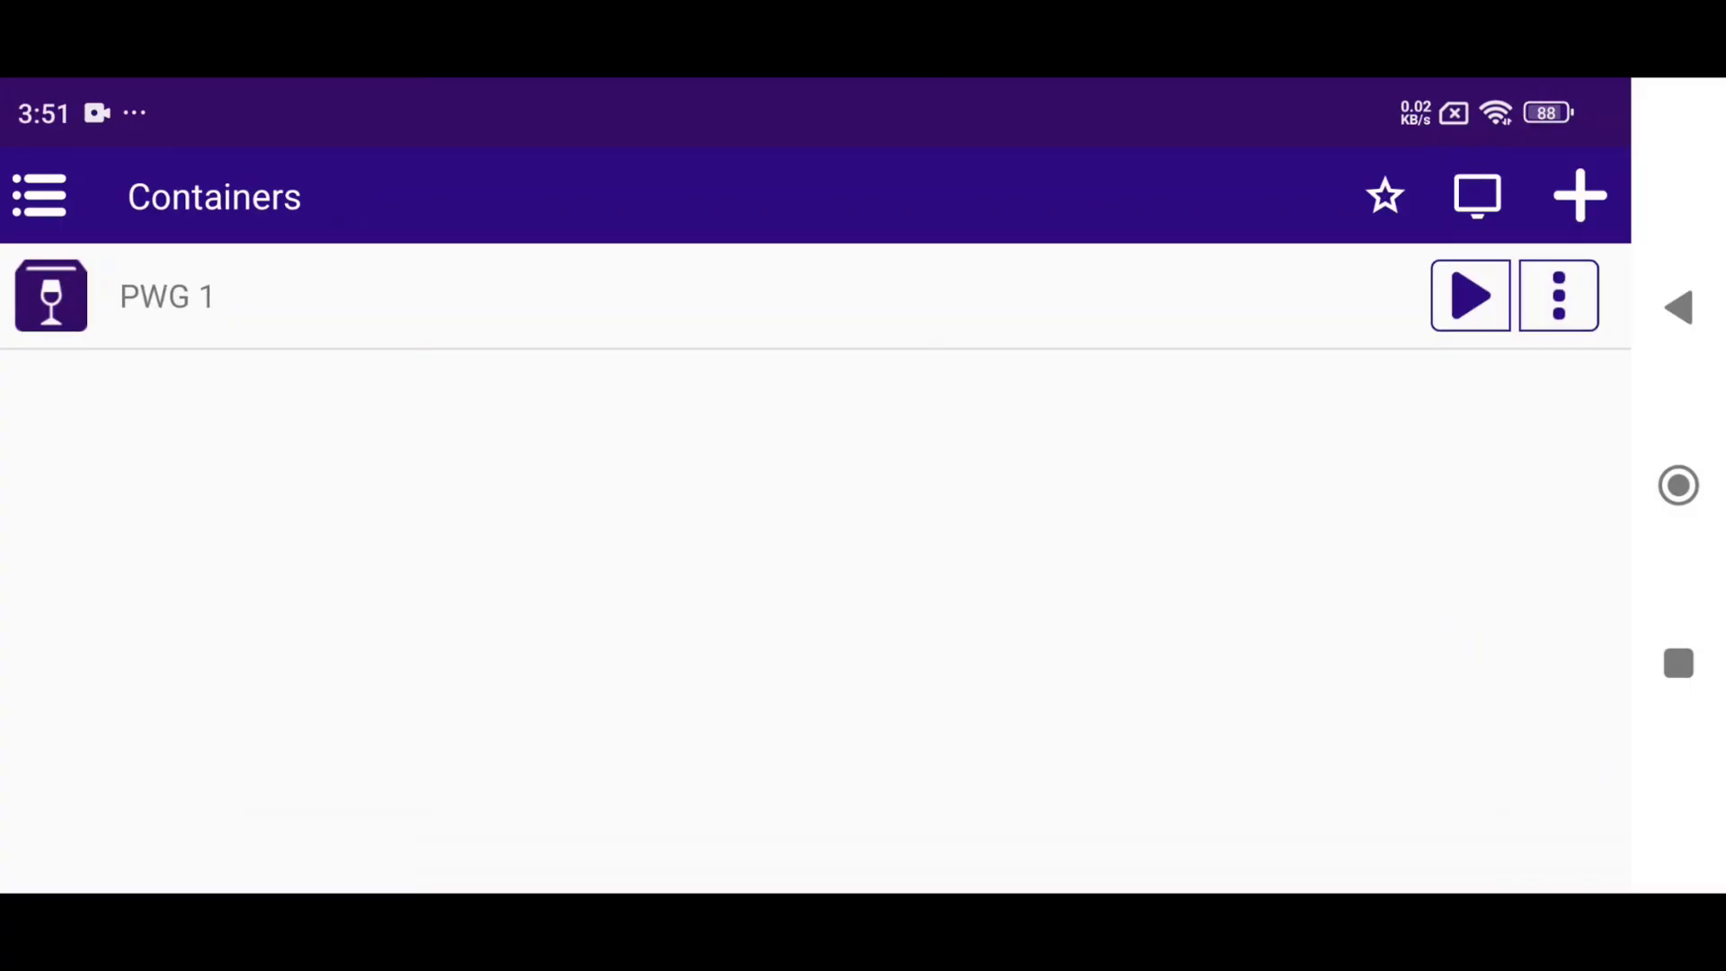
click(1468, 295)
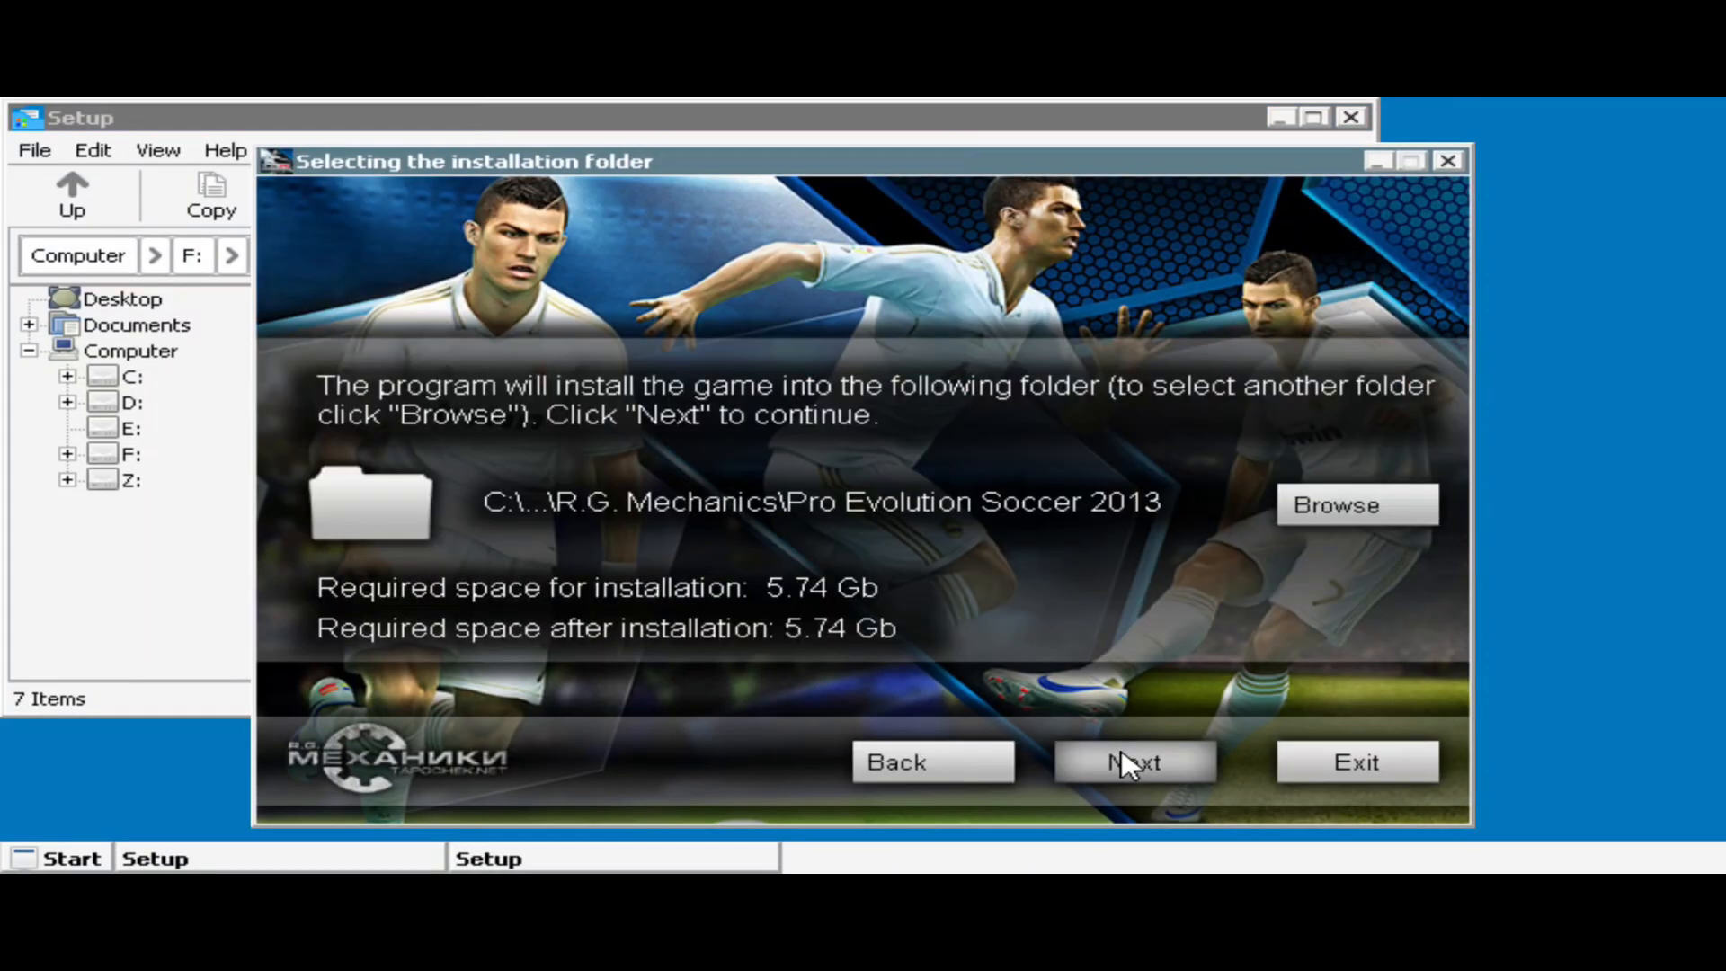
click(1133, 761)
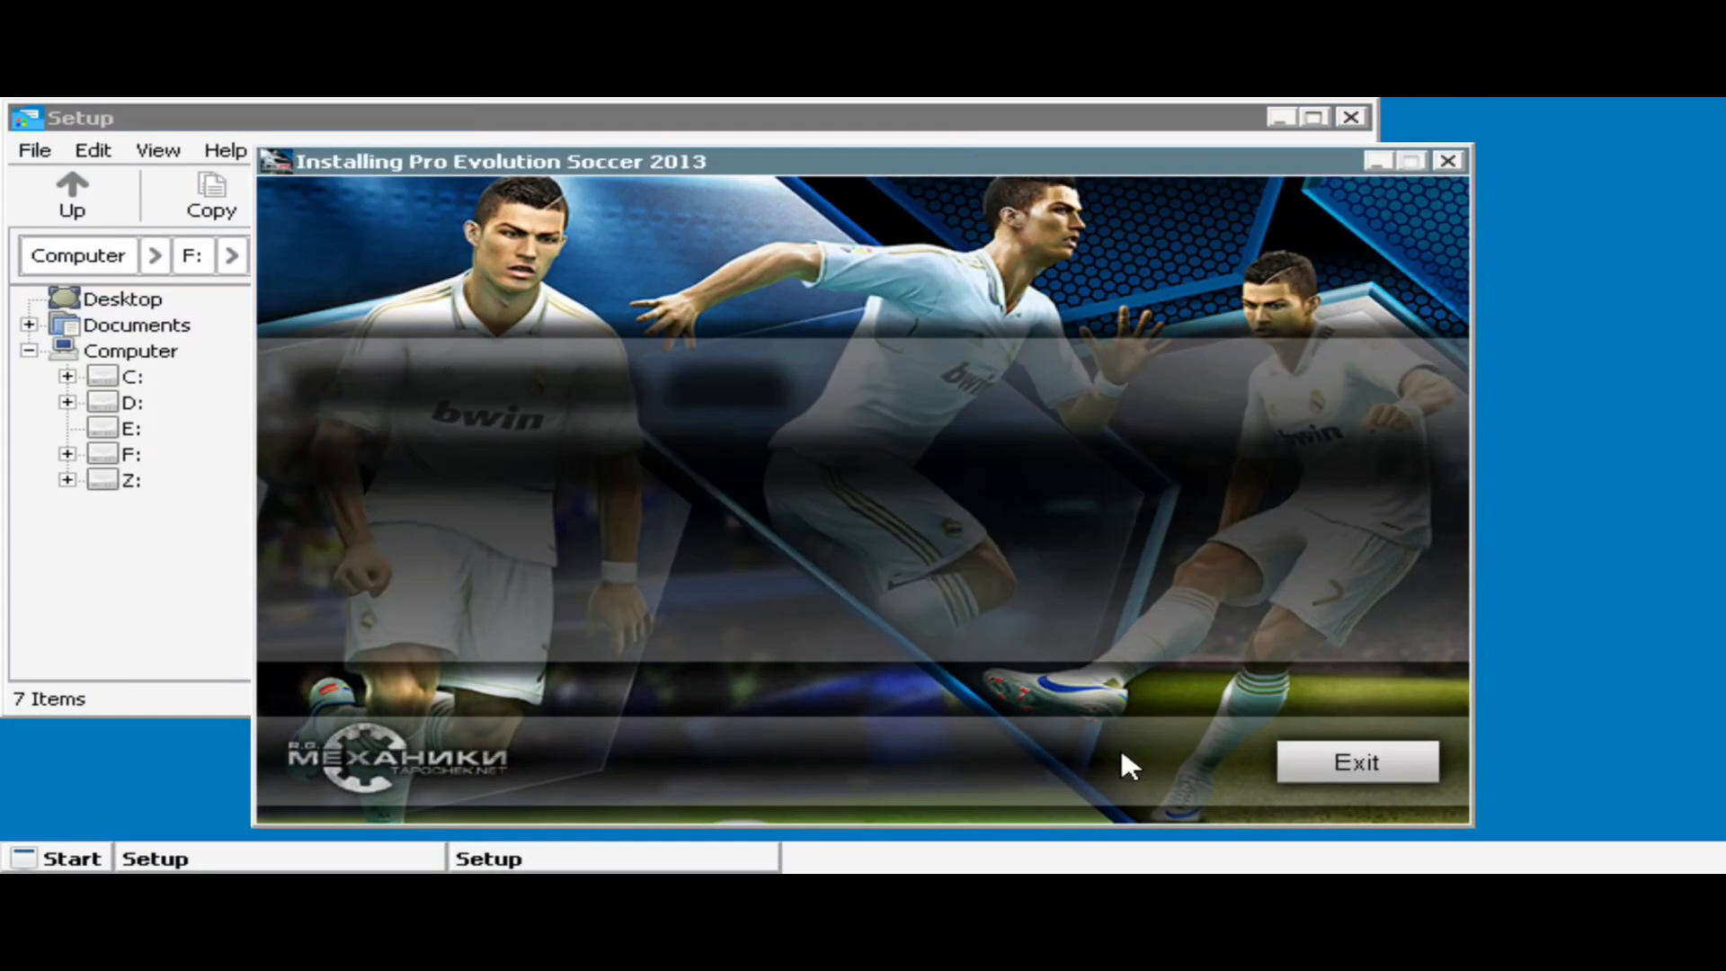
click(1356, 761)
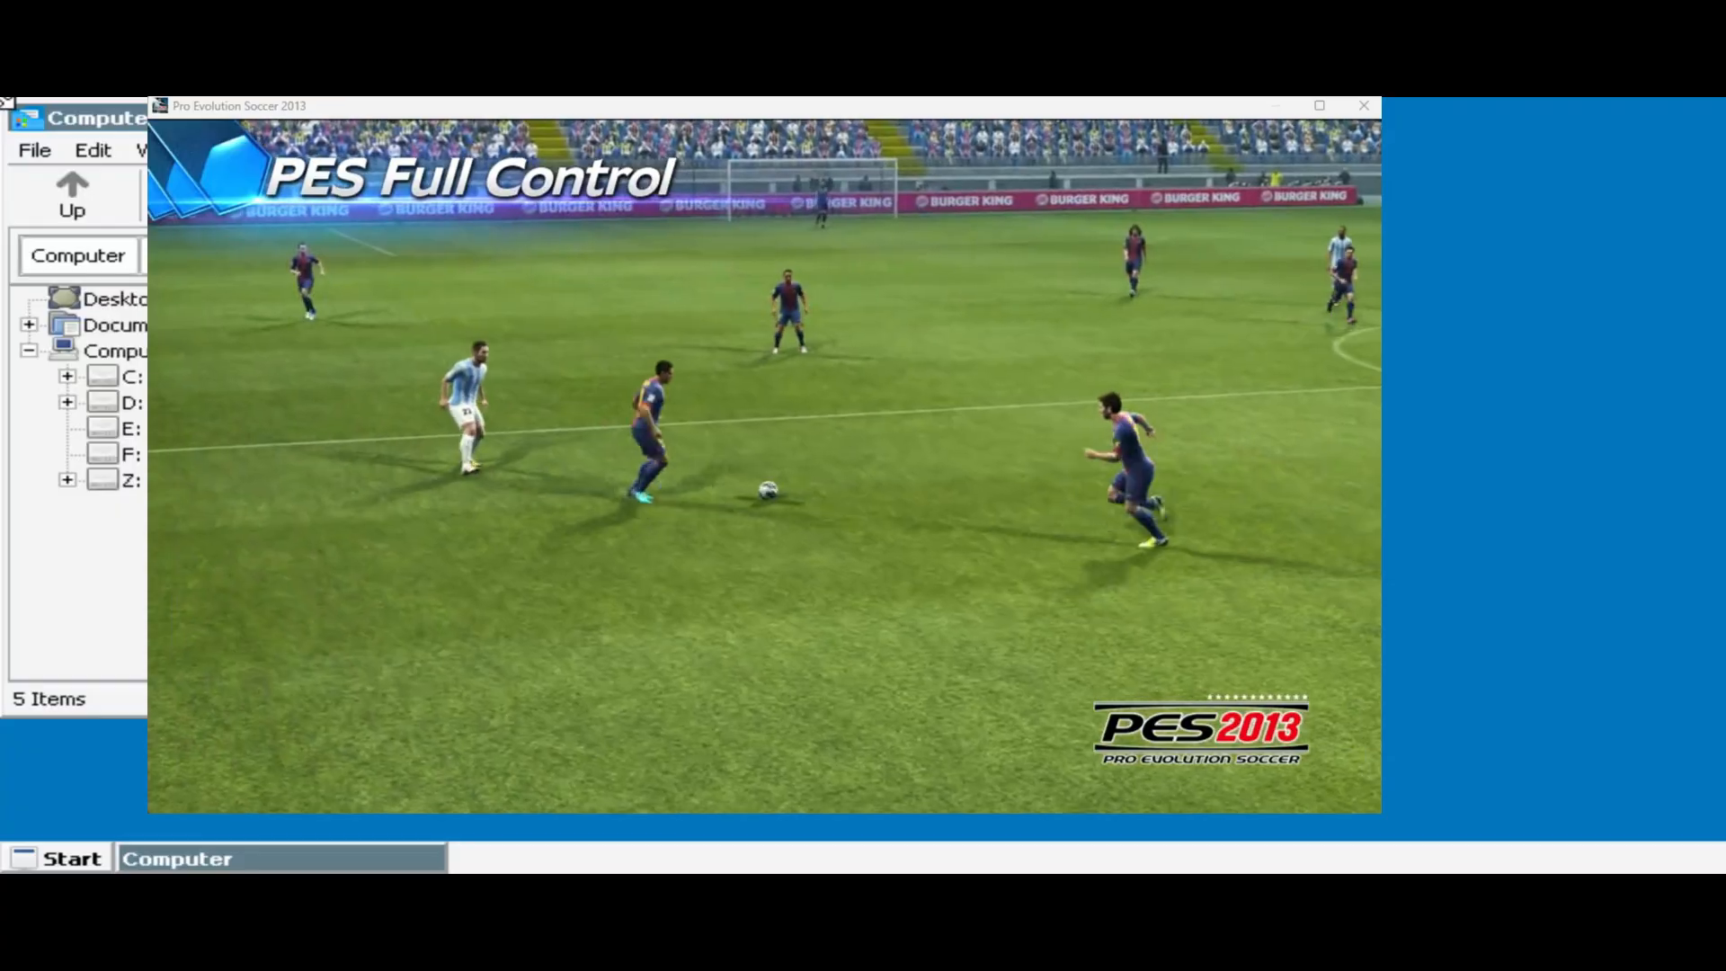